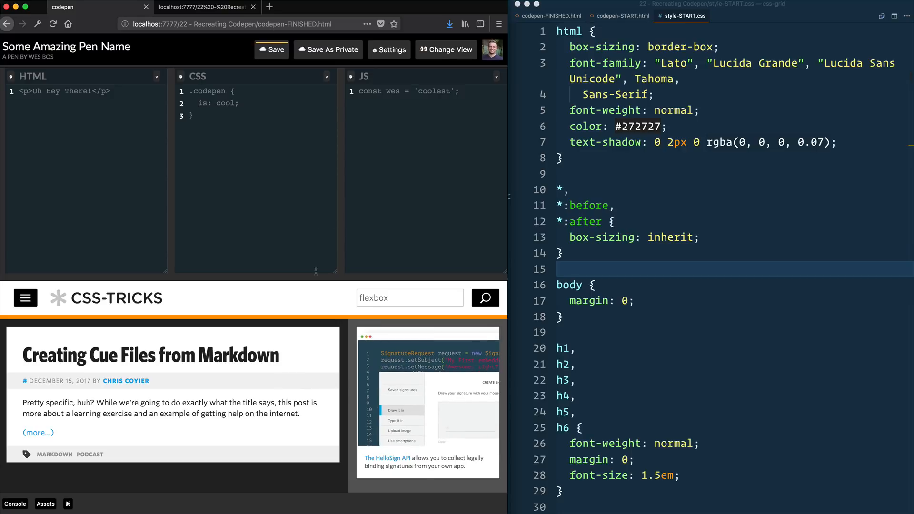
mouse_move(271, 320)
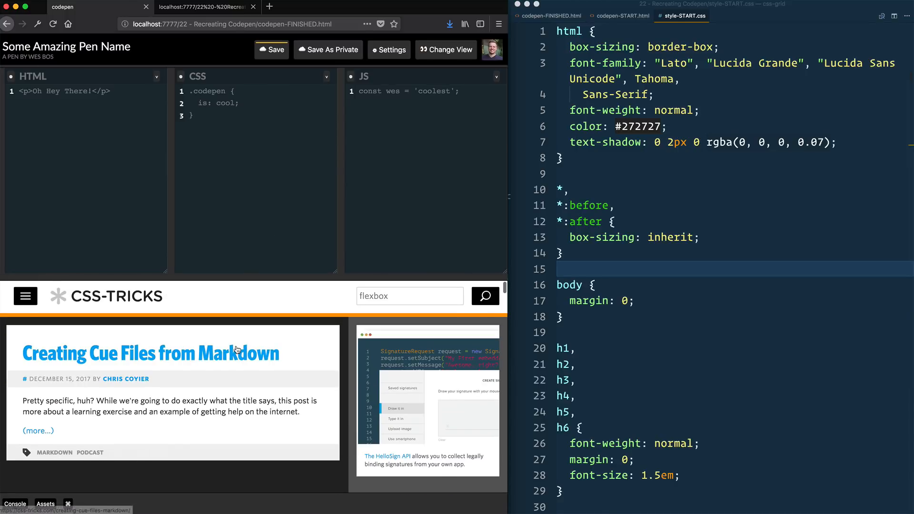
Scroll the finished CodePen preview in Firefox and switch to codepen-START.html
scroll("down", 3)
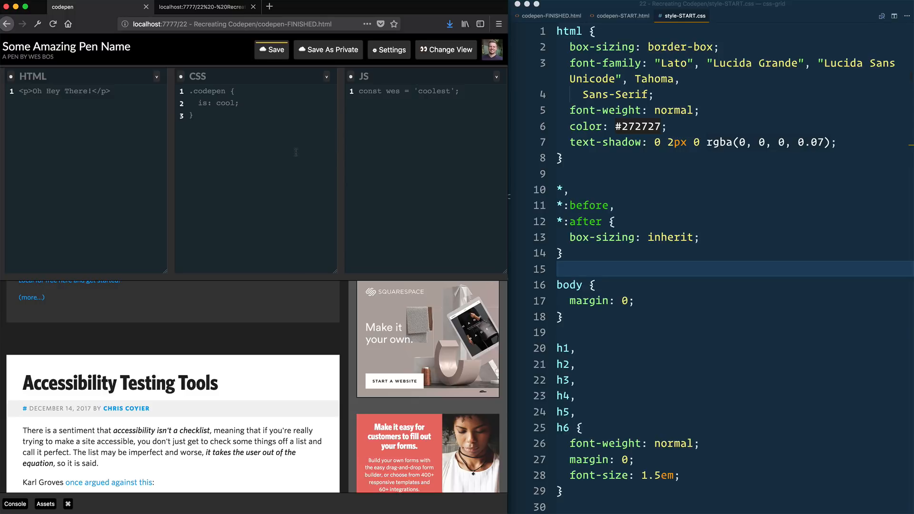
mouse_move(335, 134)
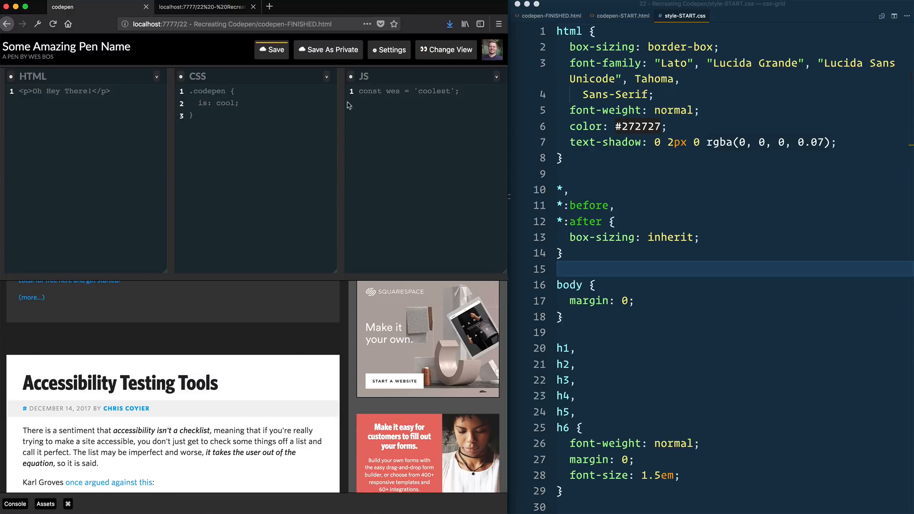
mouse_move(591, 178)
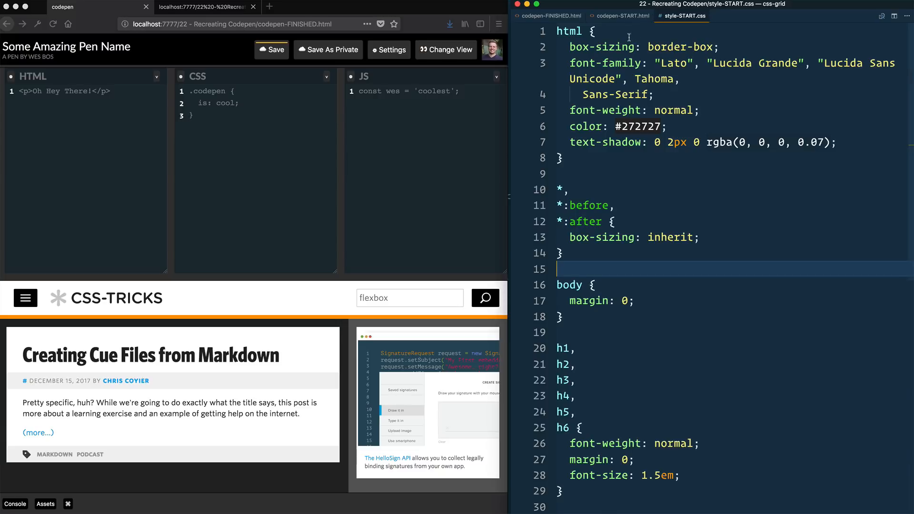
left_click(621, 16)
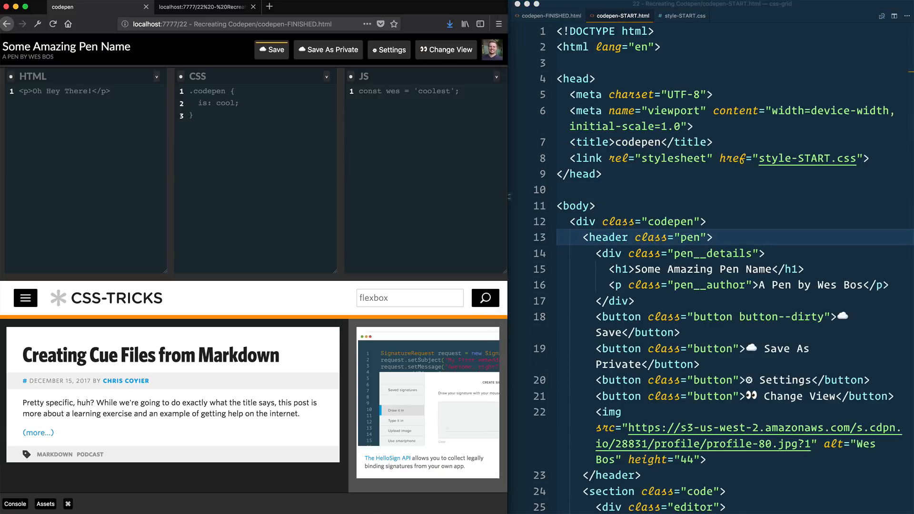
scroll("down", 3)
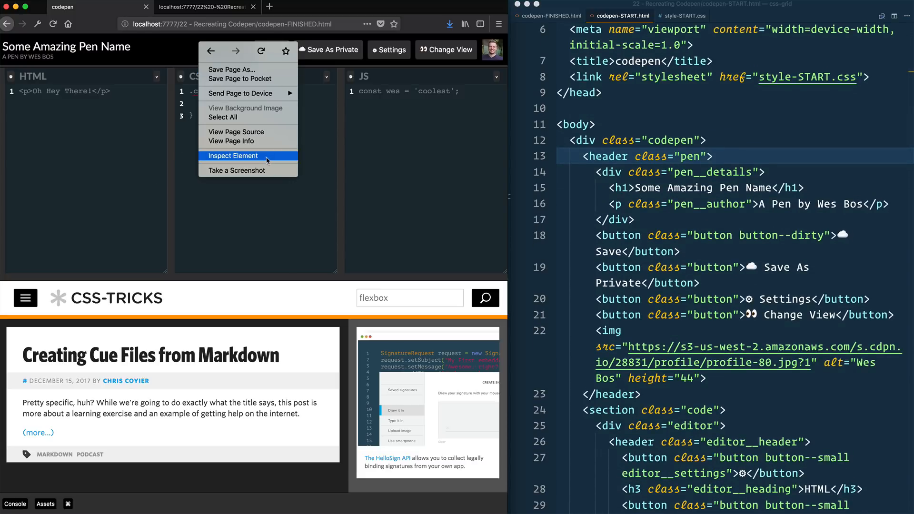
left_click(232, 155)
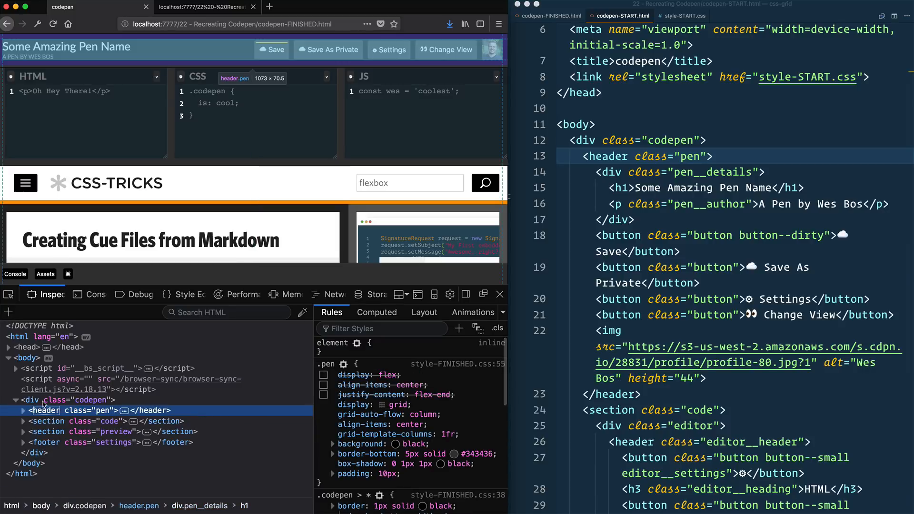
left_click(66, 400)
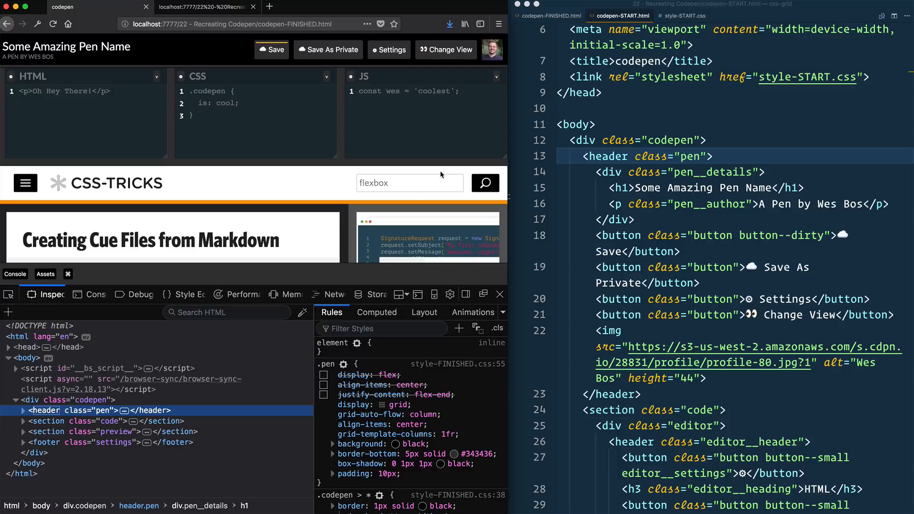
mouse_move(690, 334)
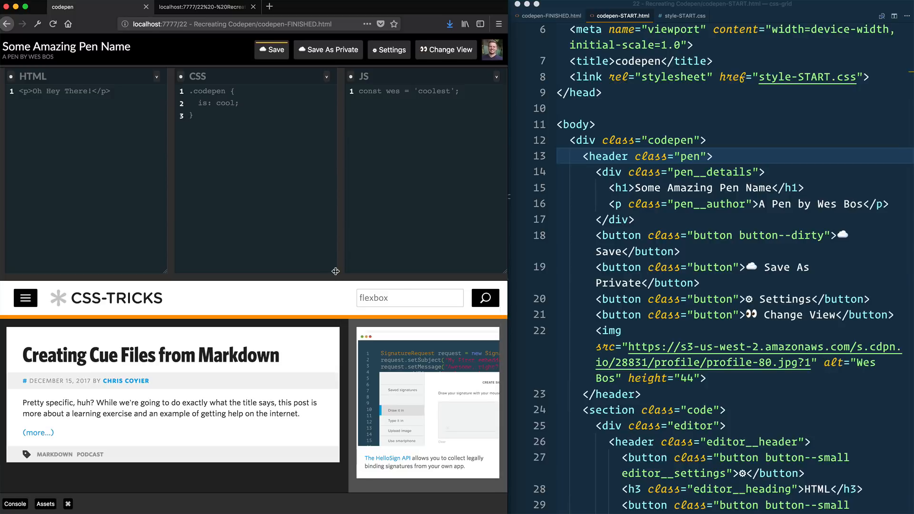
mouse_move(335, 271)
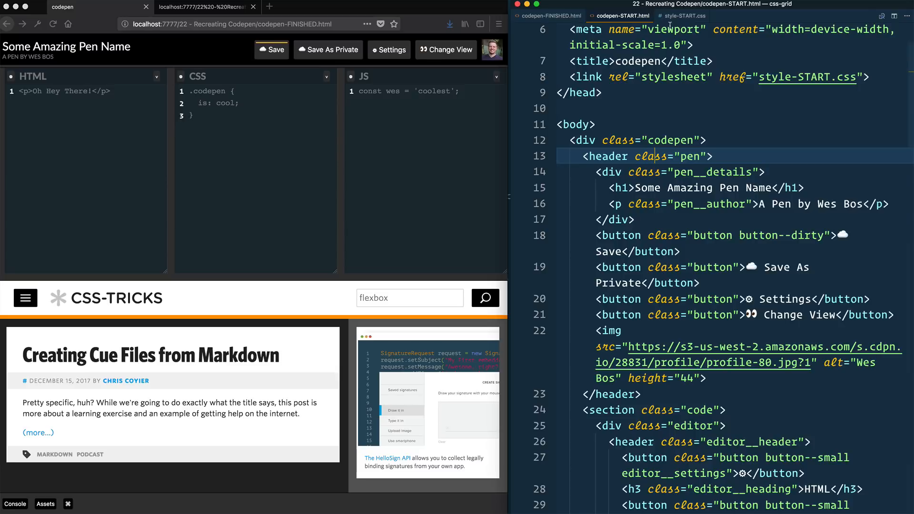
Switch to style-START.css and place the cursor on the empty line after the heading rules
left_click(686, 16)
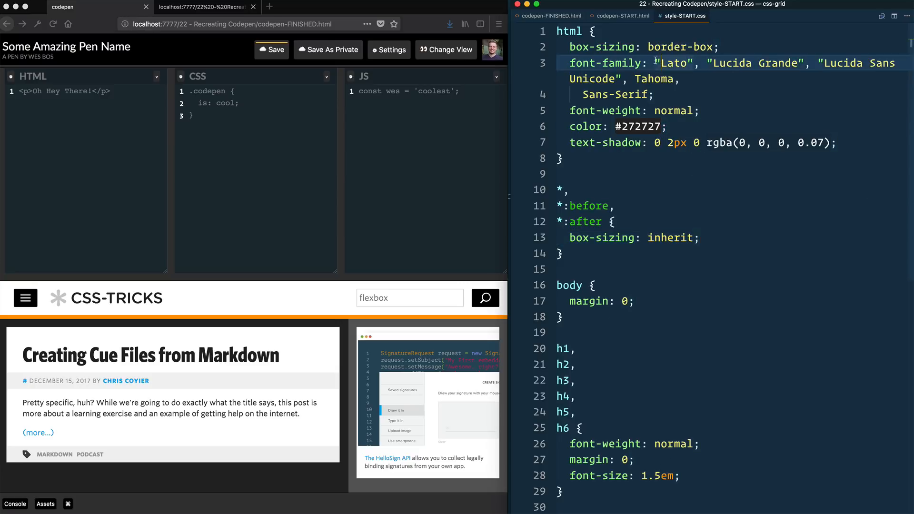
scroll("down", 3)
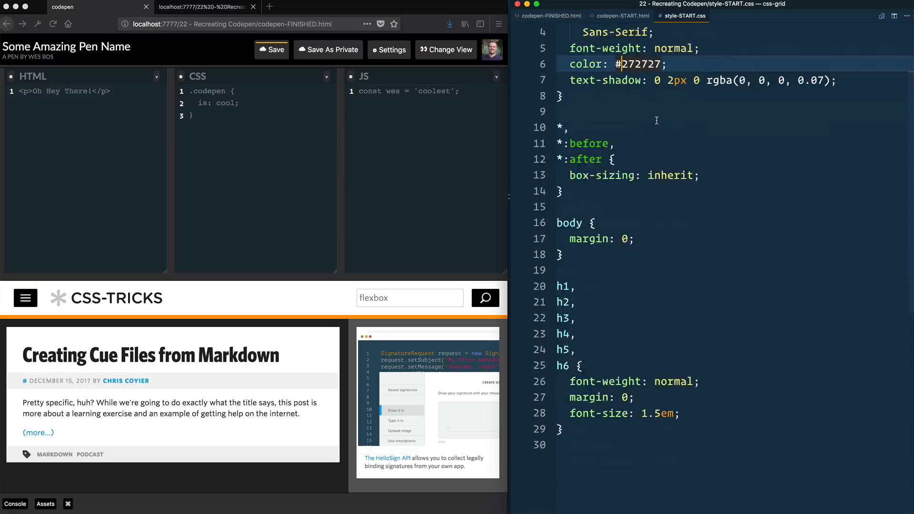
left_click(203, 7)
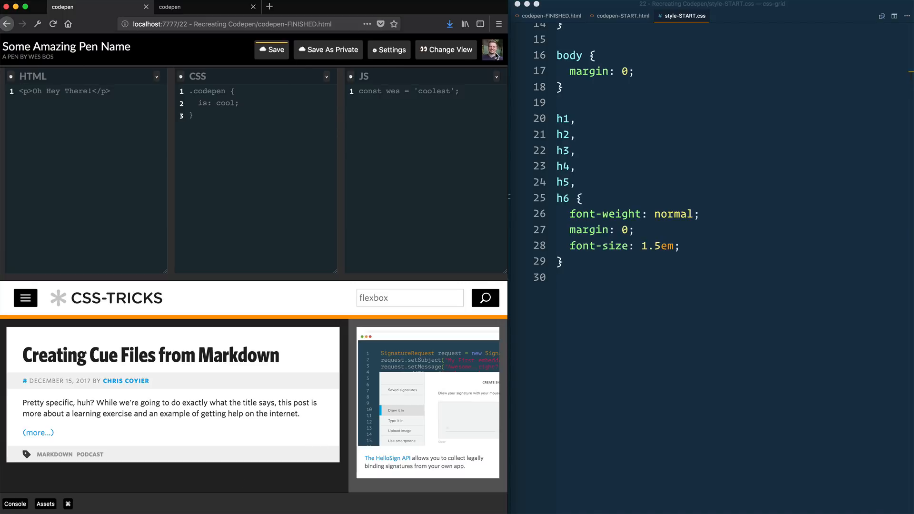
mouse_move(38, 512)
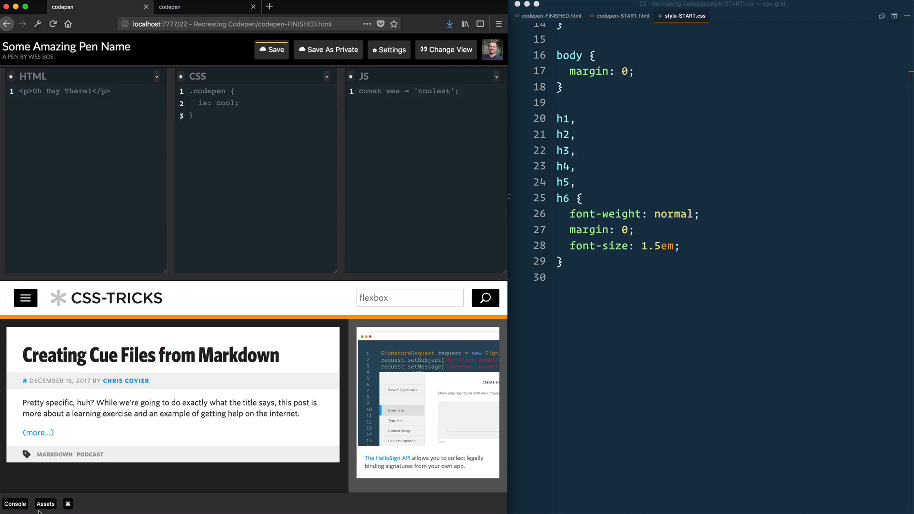
mouse_move(377, 502)
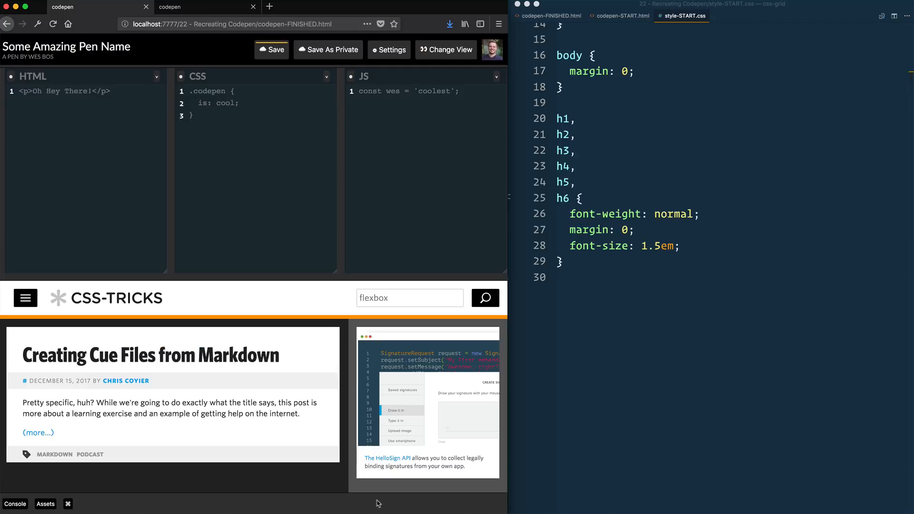
mouse_move(303, 321)
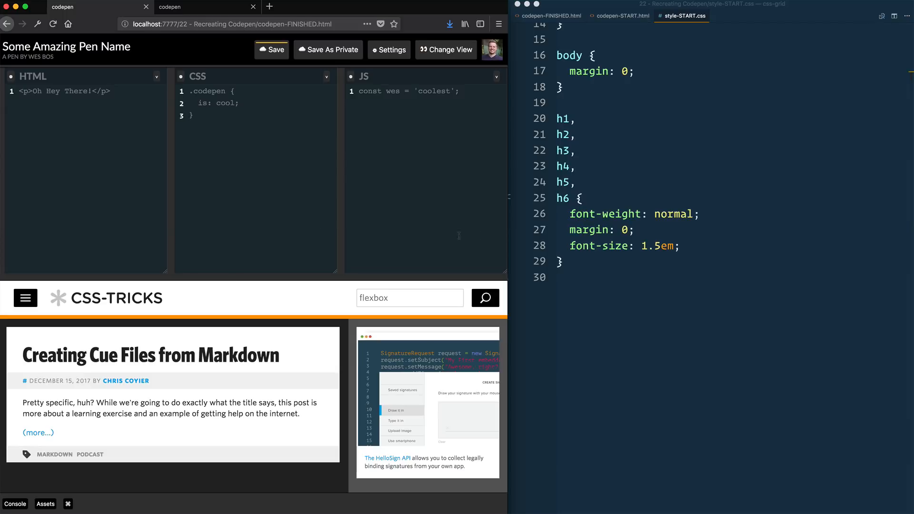
mouse_move(342, 275)
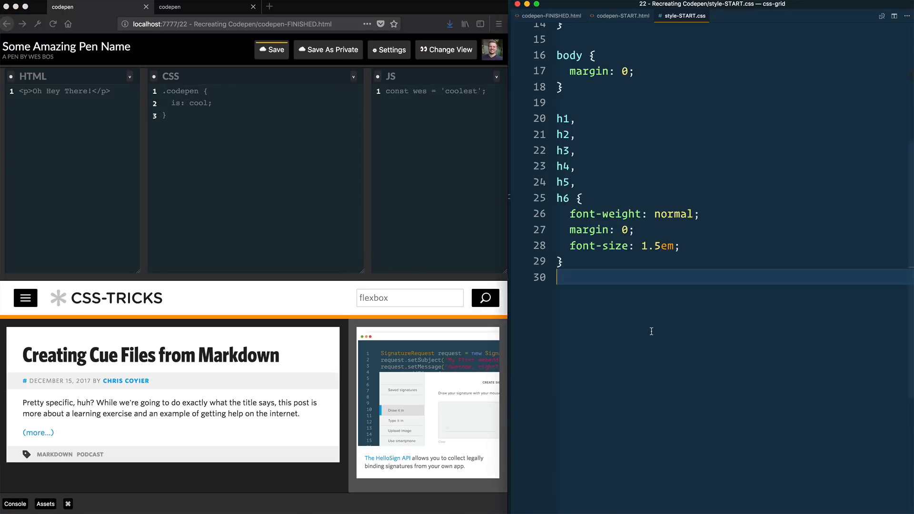
Write a .codepen rule with display: grid and grid-template-rows: auto 1fr 1fr auto
type(".codepen {")
type("display: grid;")
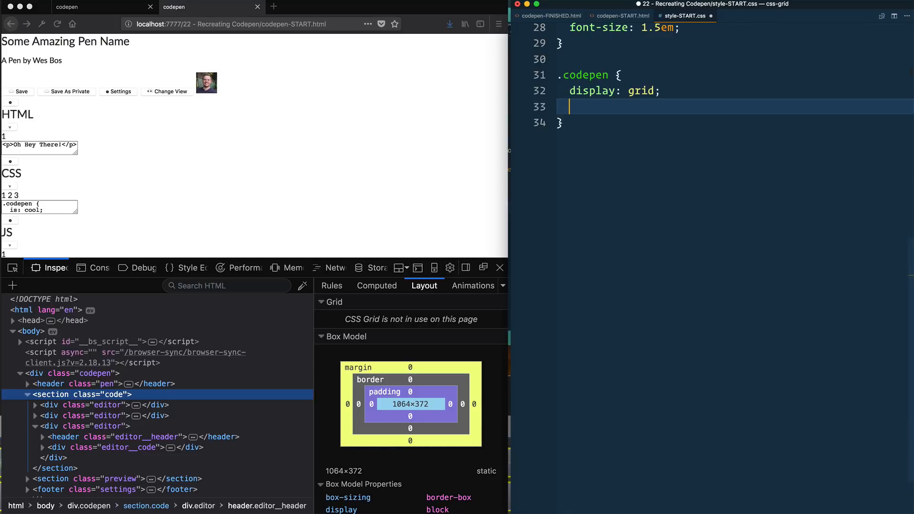
mouse_move(270, 114)
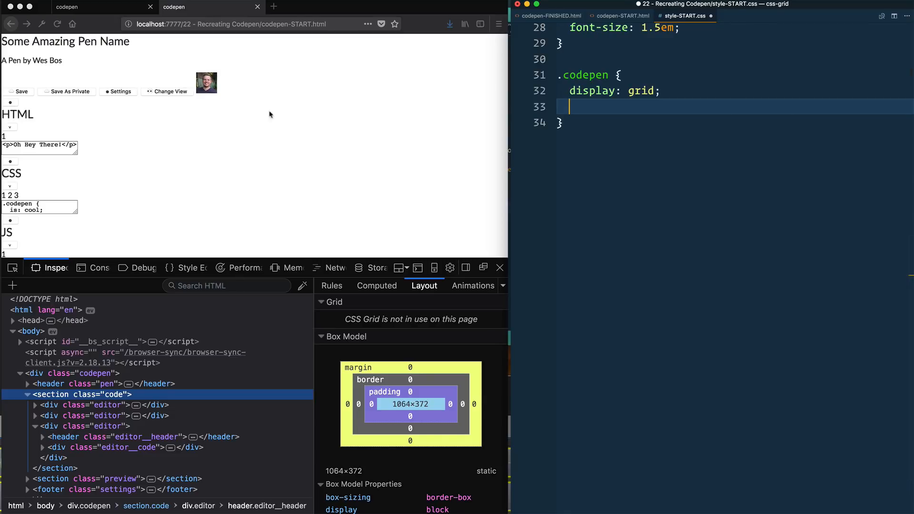
mouse_move(33, 73)
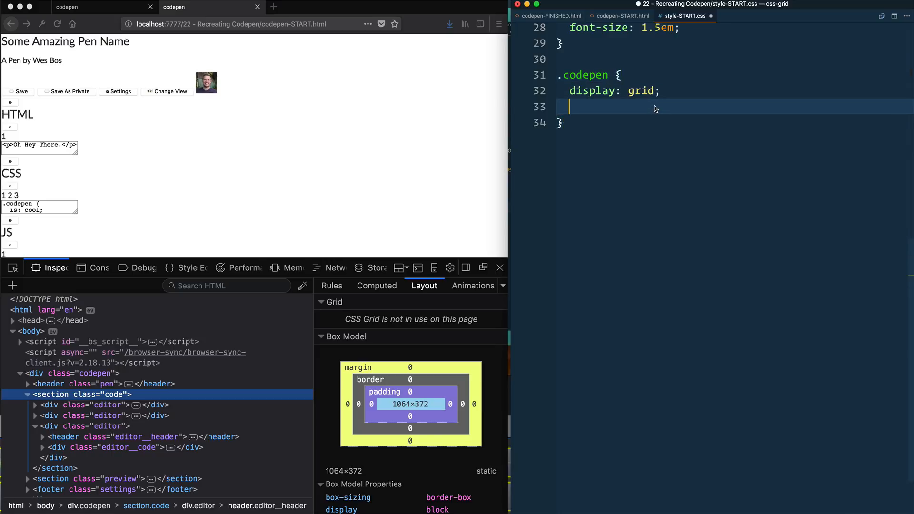
type("grid-template:")
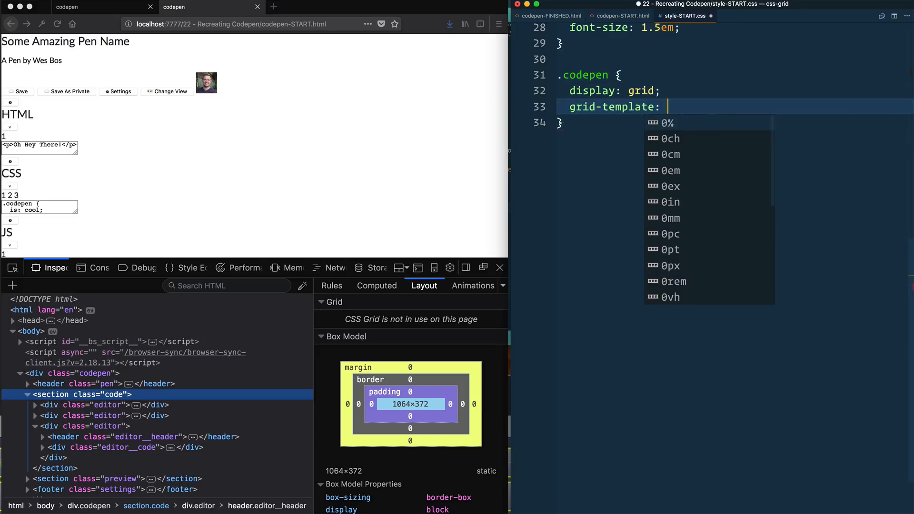
type("-rows")
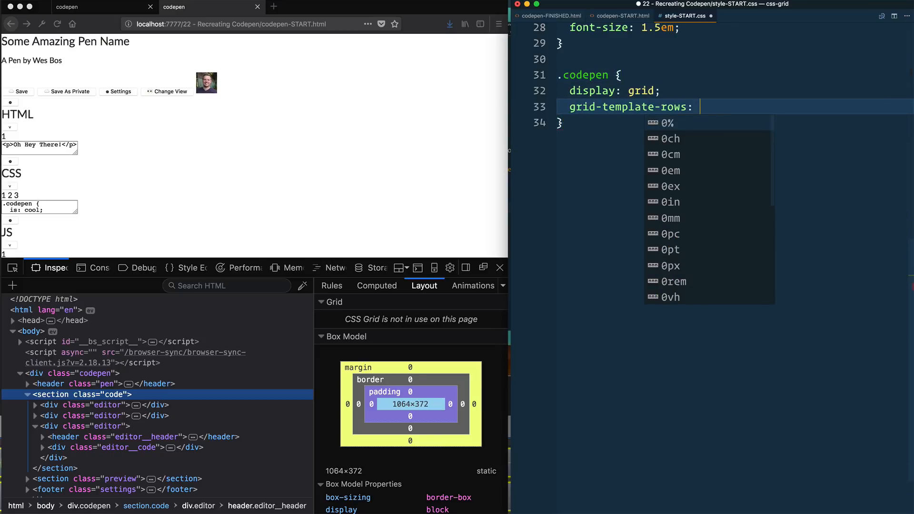
type("auto")
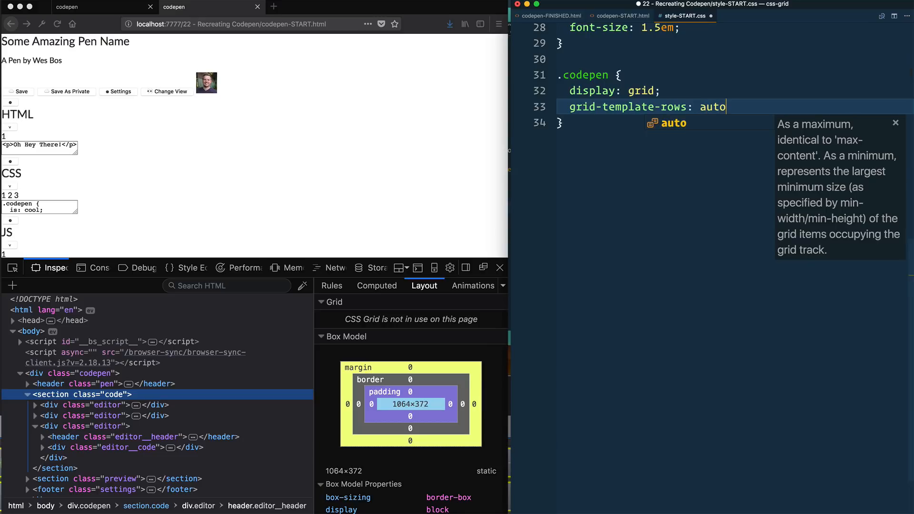
type("1fr 1fr")
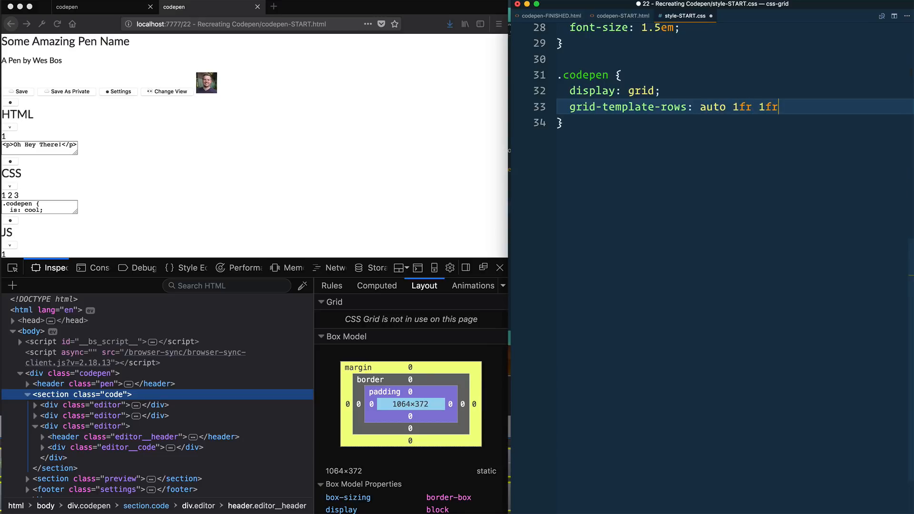
type("auto;")
type(".codepen")
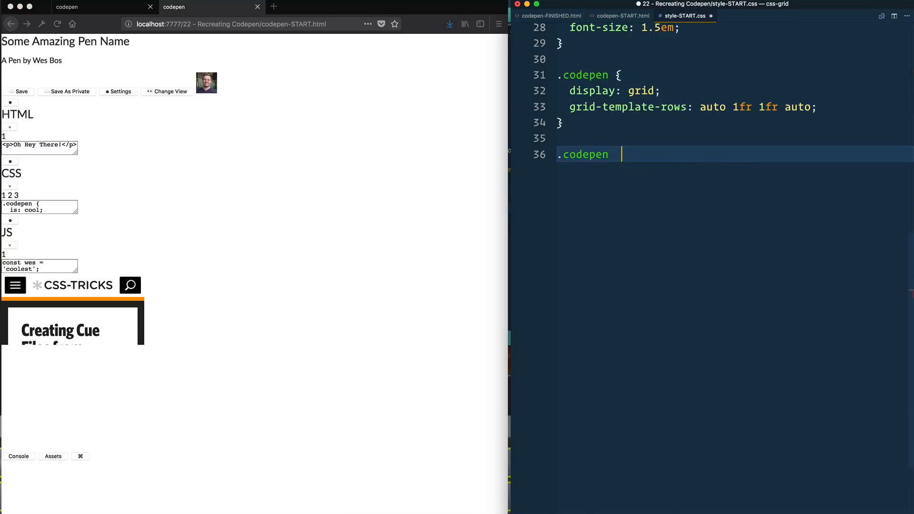
Give .codepen's direct children a 1px solid black border via a .codepen > * rule
type(">* {")
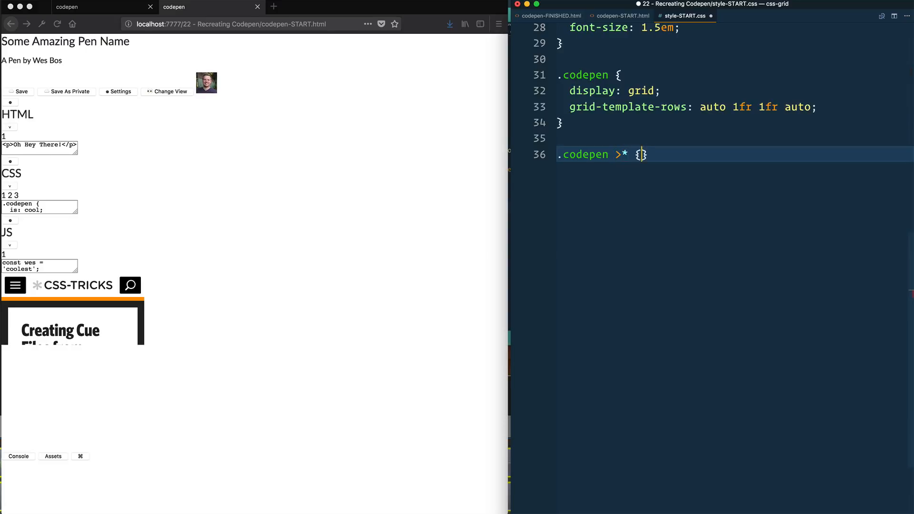
type("border:1 xo")
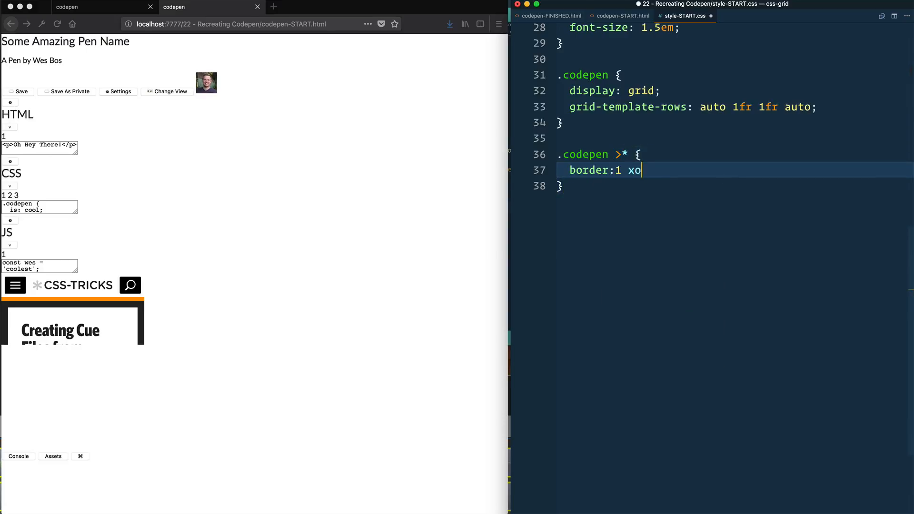
type("px solid black;")
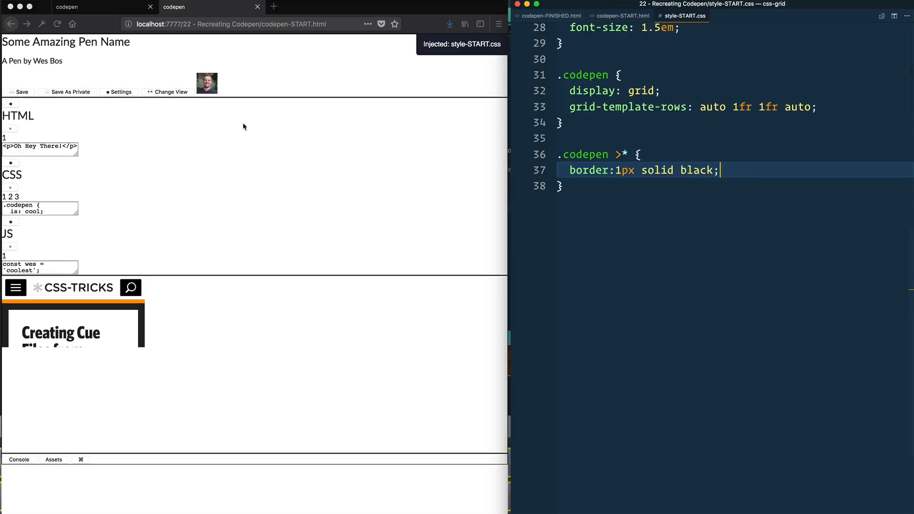
mouse_move(60, 471)
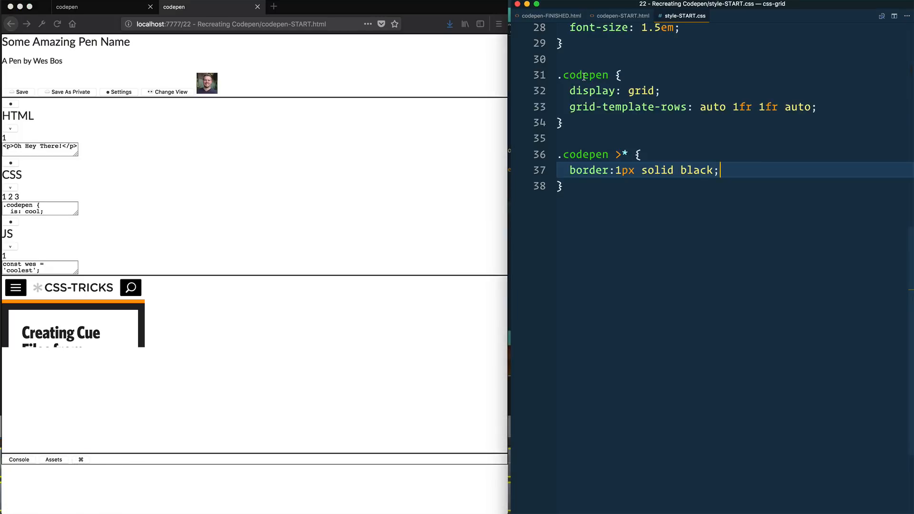
Add height: 100vh to the .codepen rule so the grid fills the viewport
double_click(584, 74)
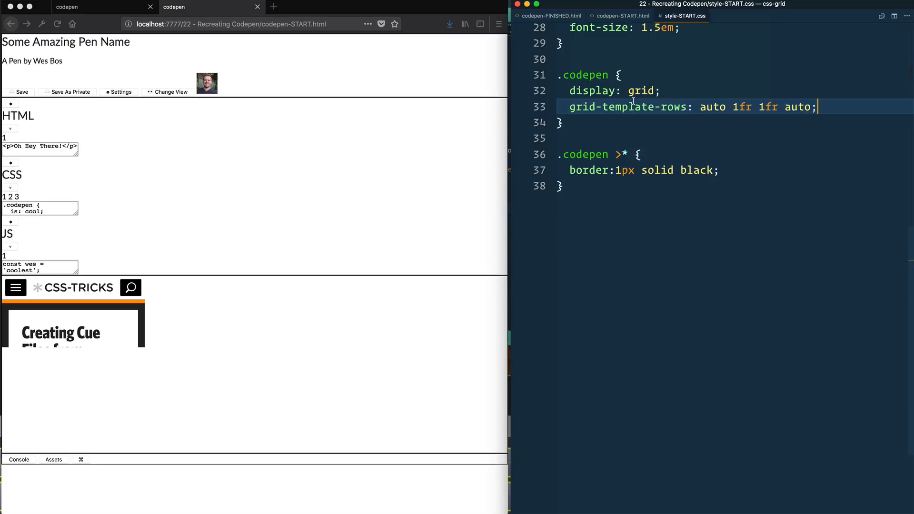
type("heigh")
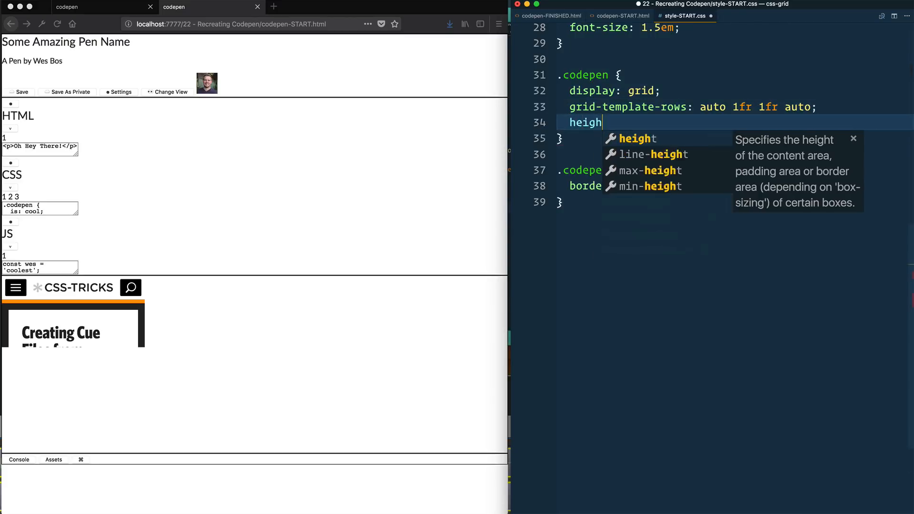
type("t: 100")
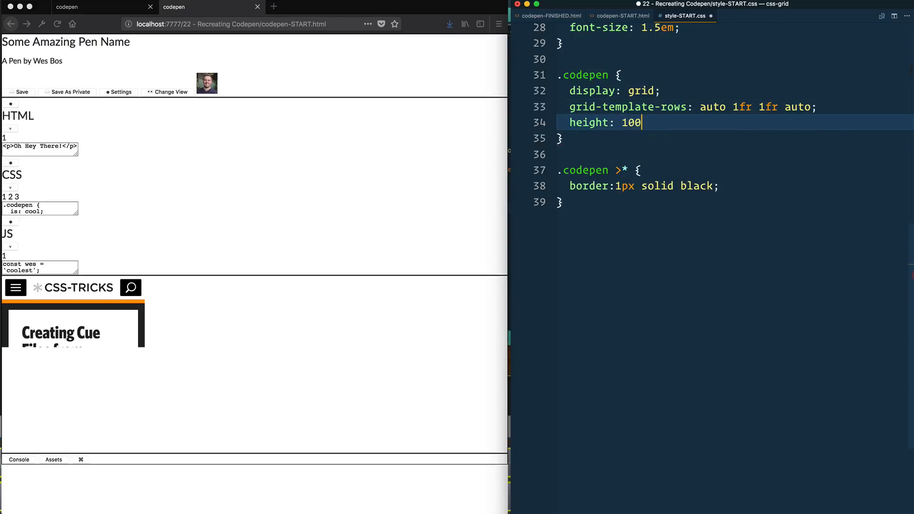
type("vh")
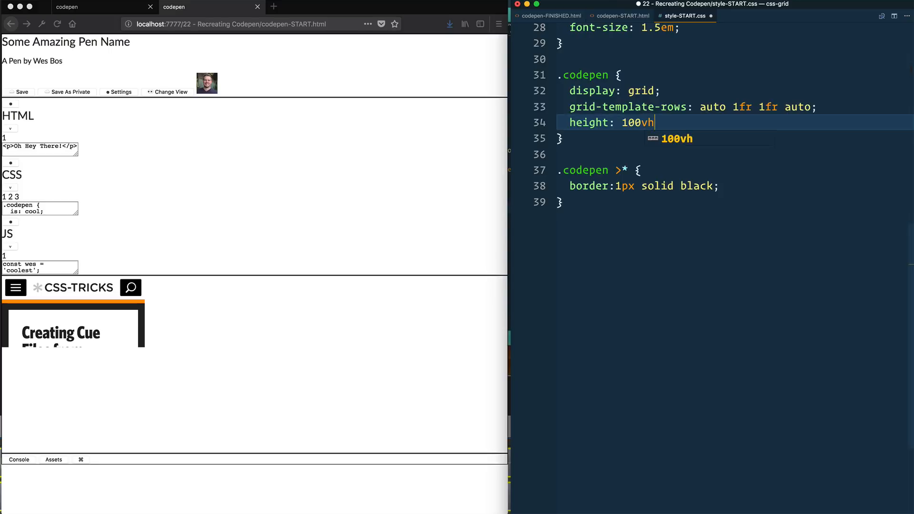
type(";")
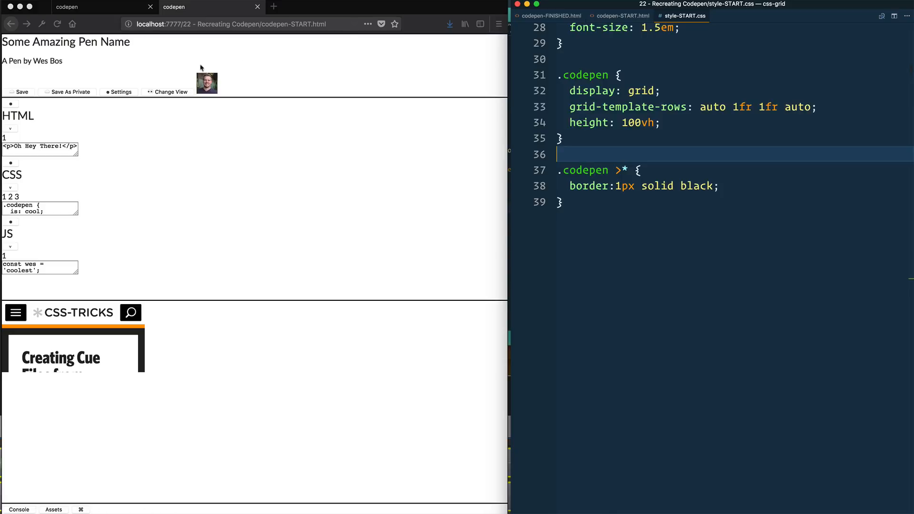
mouse_move(286, 222)
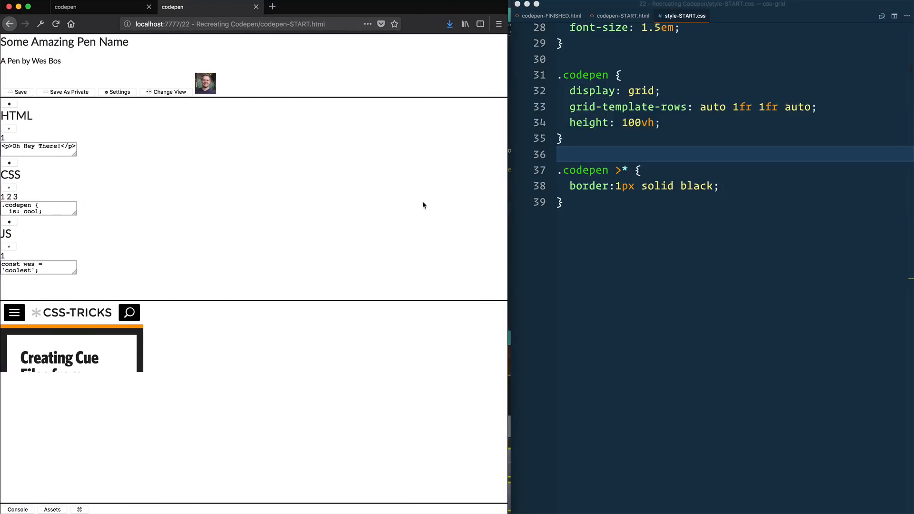
Write a .code rule with display: grid and grid-template-columns: repeat(3, 1fr), checking the markup in the Inspector
type(".co")
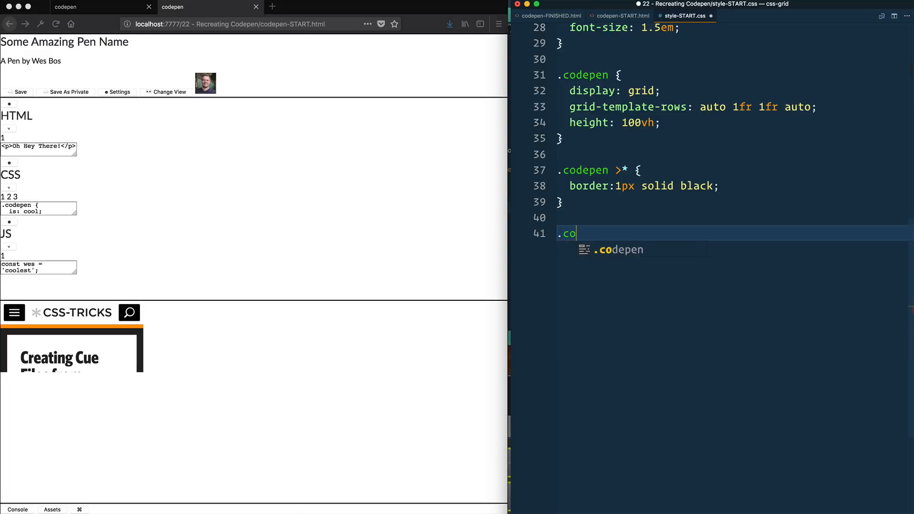
type("de {")
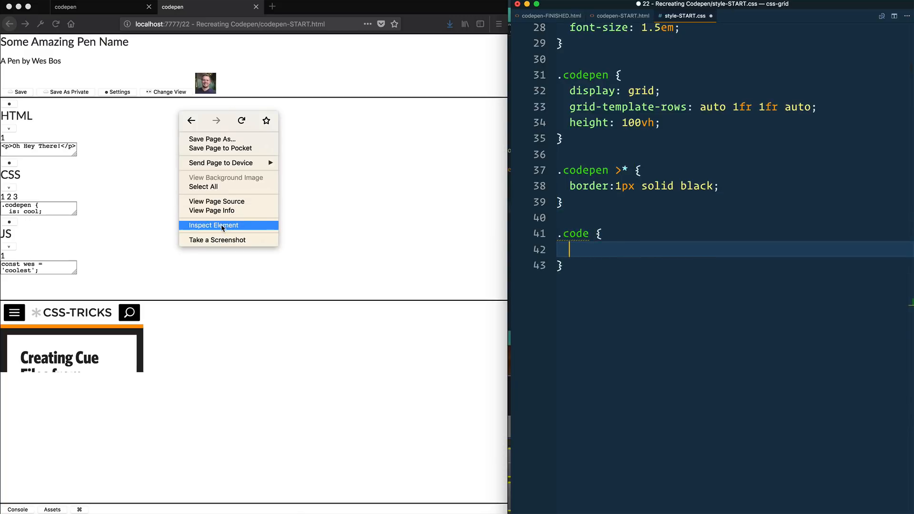
left_click(213, 225)
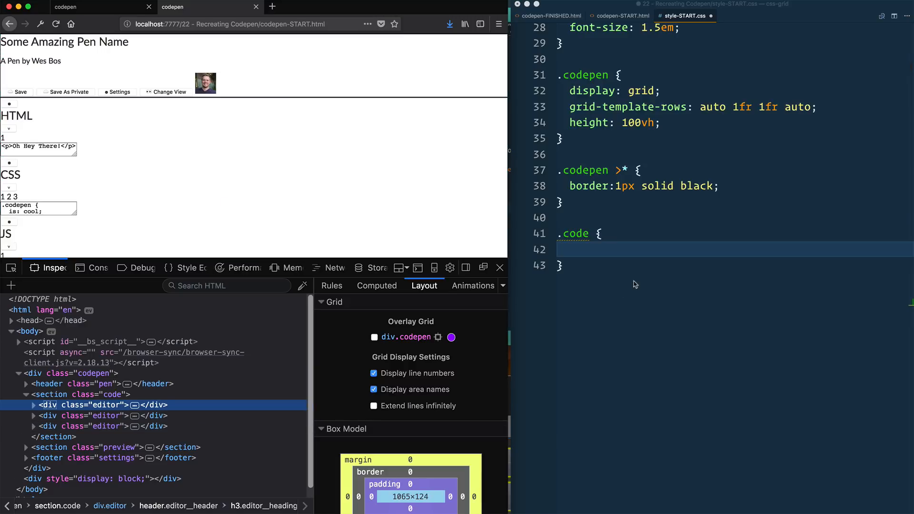
type("display:")
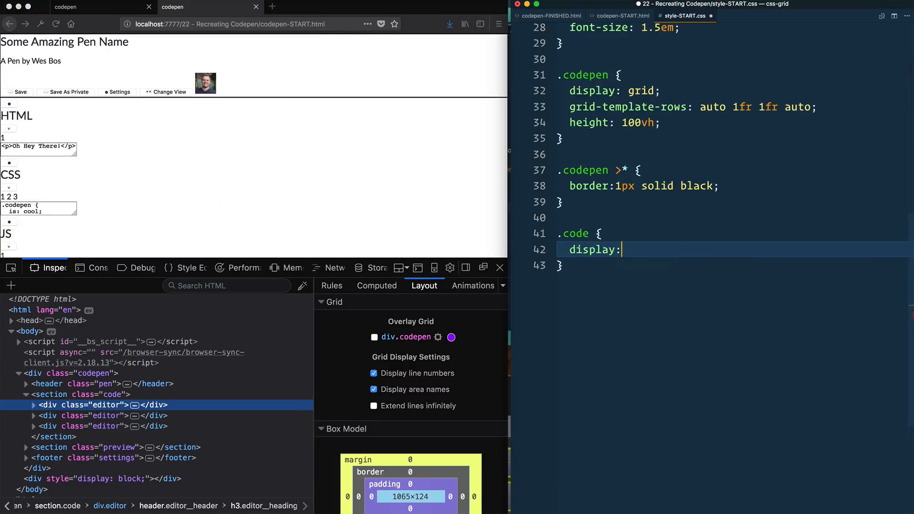
type("grid;")
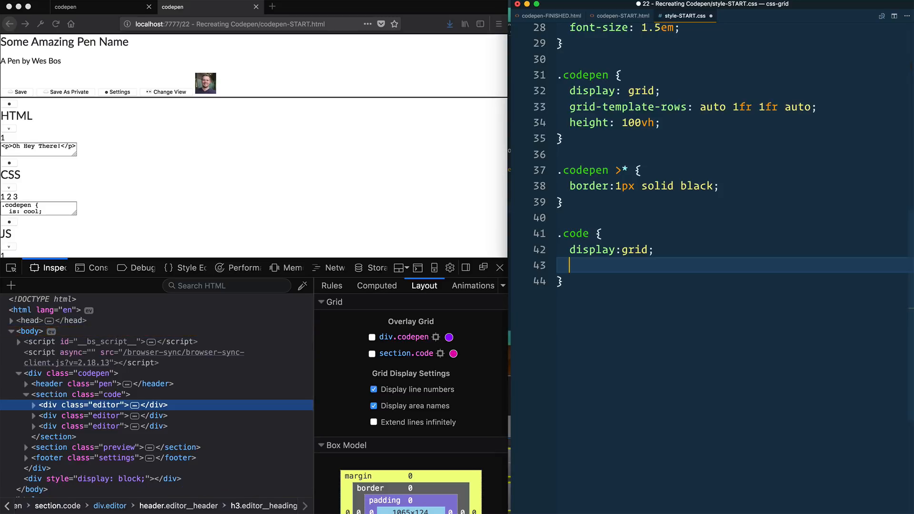
type("grid-template-columns: repeat(3,")
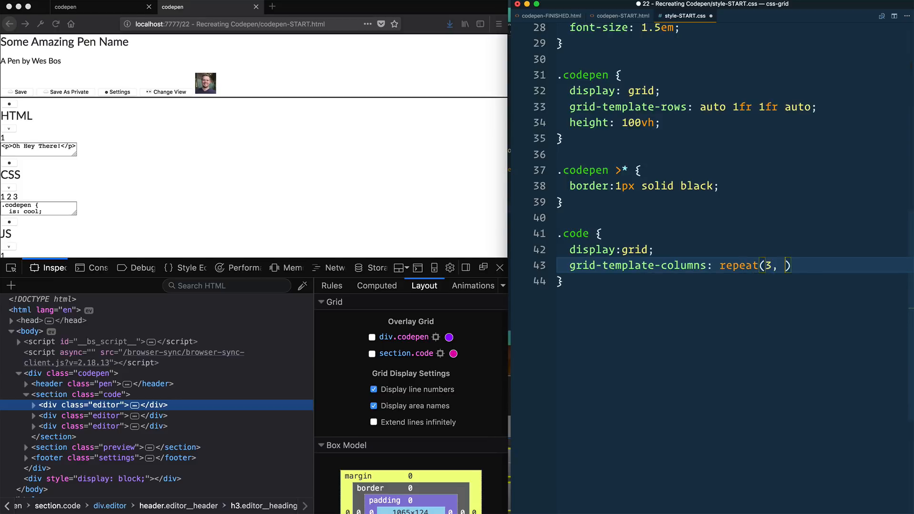
type("1fr);")
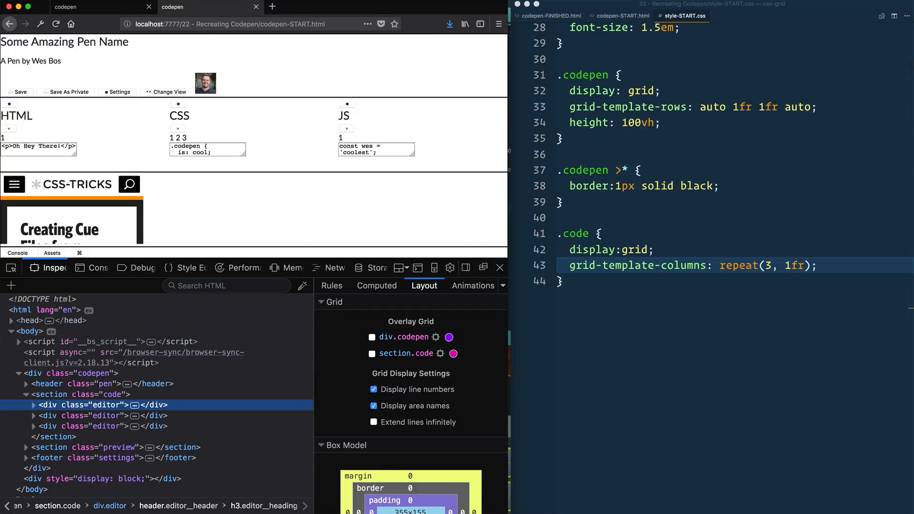
mouse_move(81, 384)
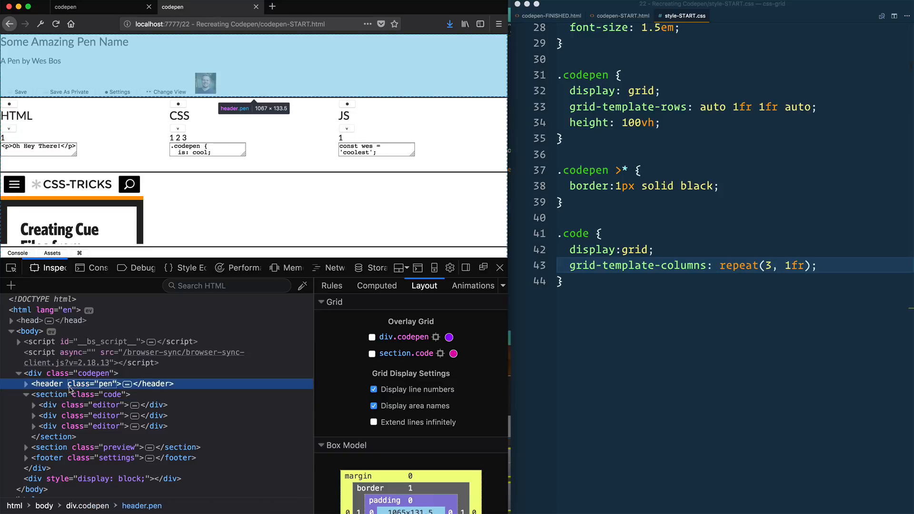
Start an empty .pen rule and expand the header element in the Firefox Inspector to see its children
key("enter")
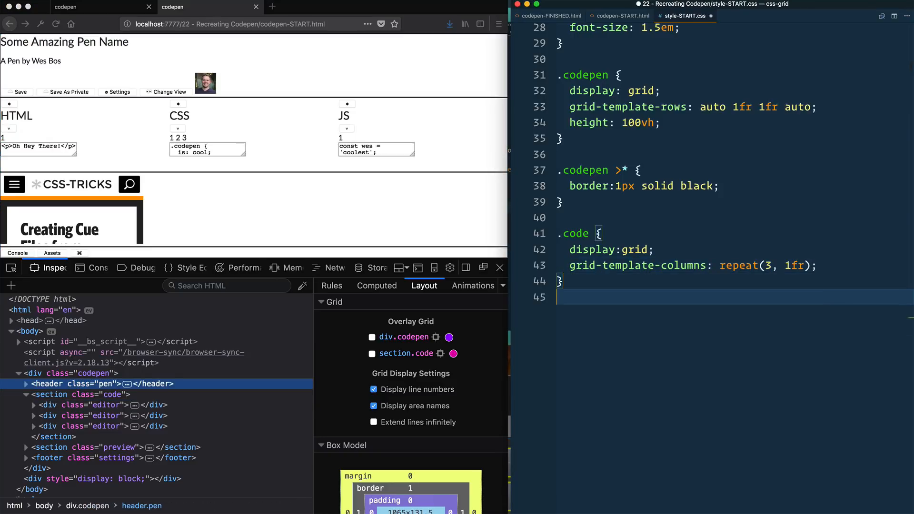
type(".pen {")
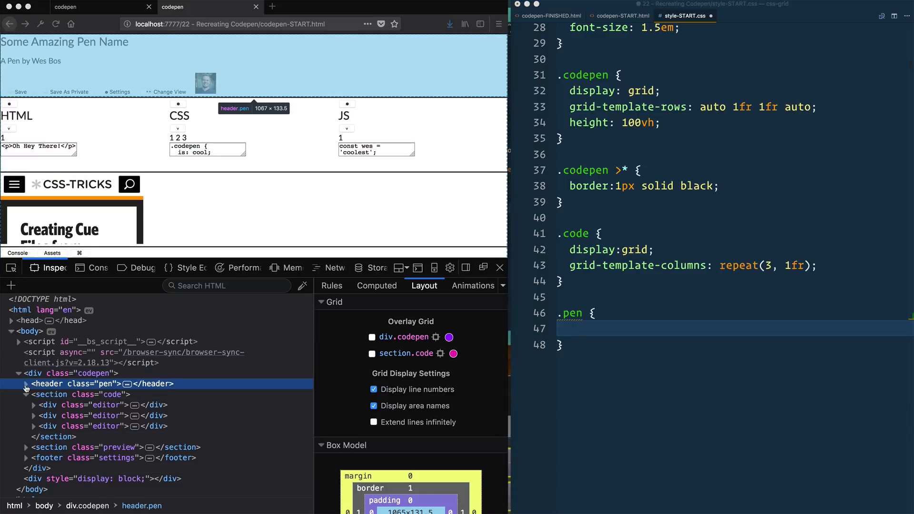
left_click(19, 384)
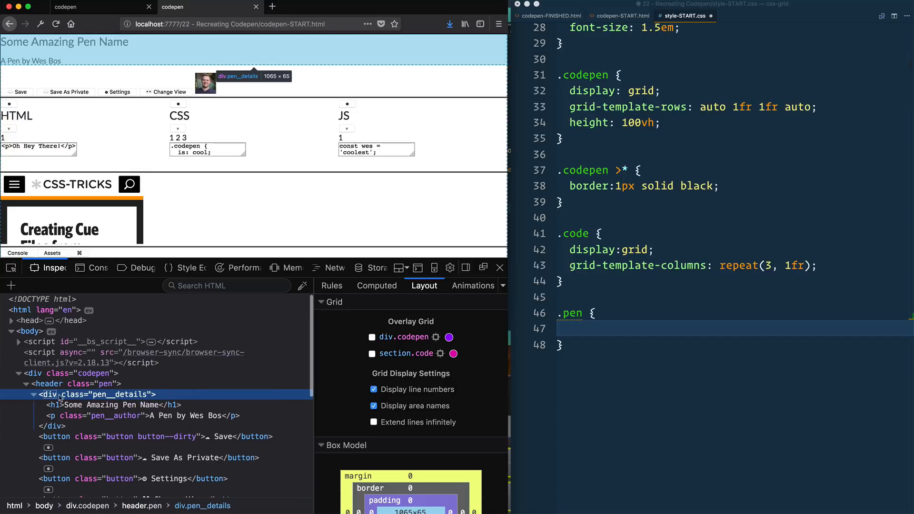
left_click(34, 395)
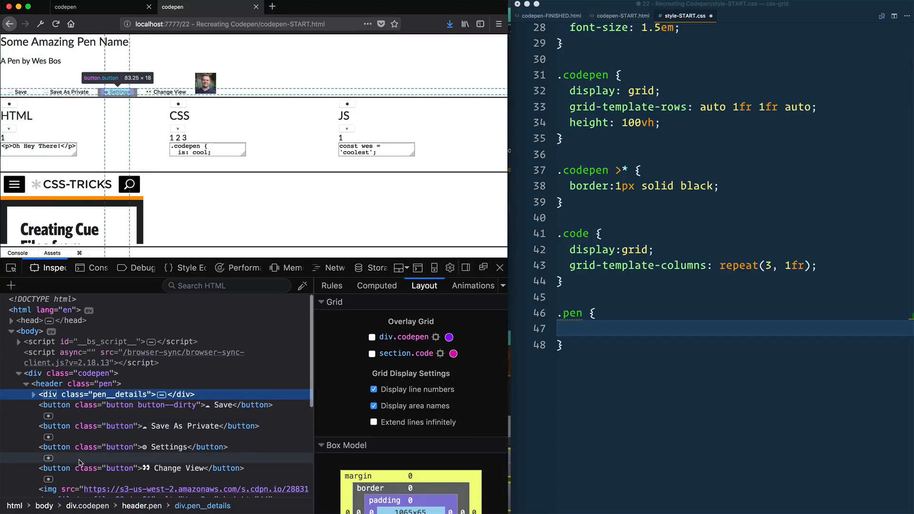
mouse_move(205, 84)
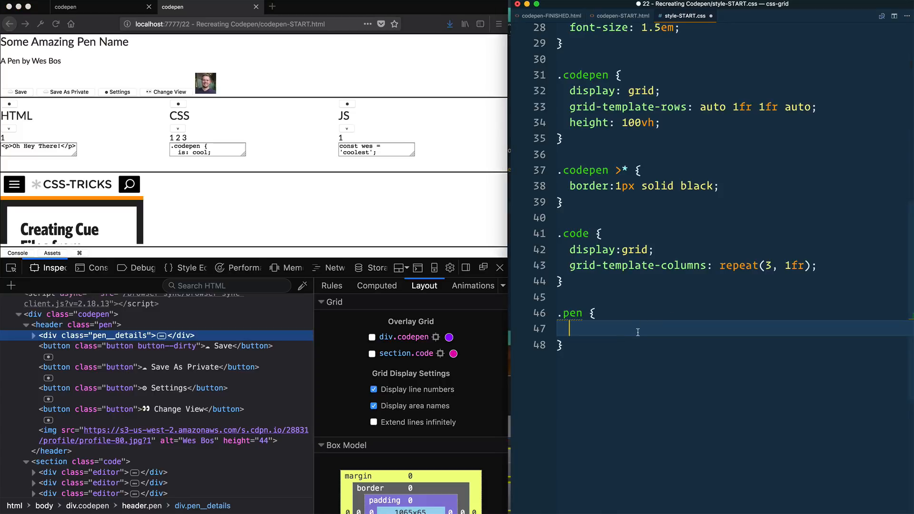
Give .pen display: grid, grid-template-columns: 1fr and grid-auto-flow: column
type("display: grid;")
type("grid-template")
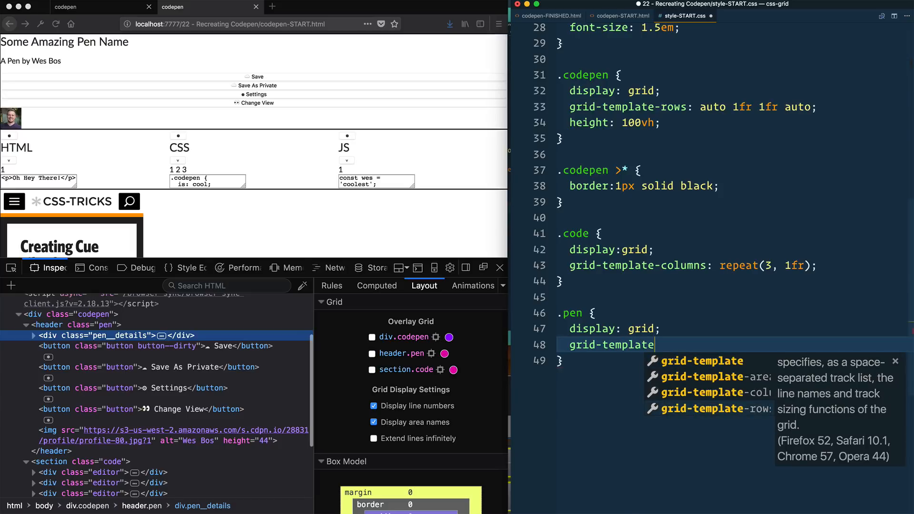
type("-columns: 1")
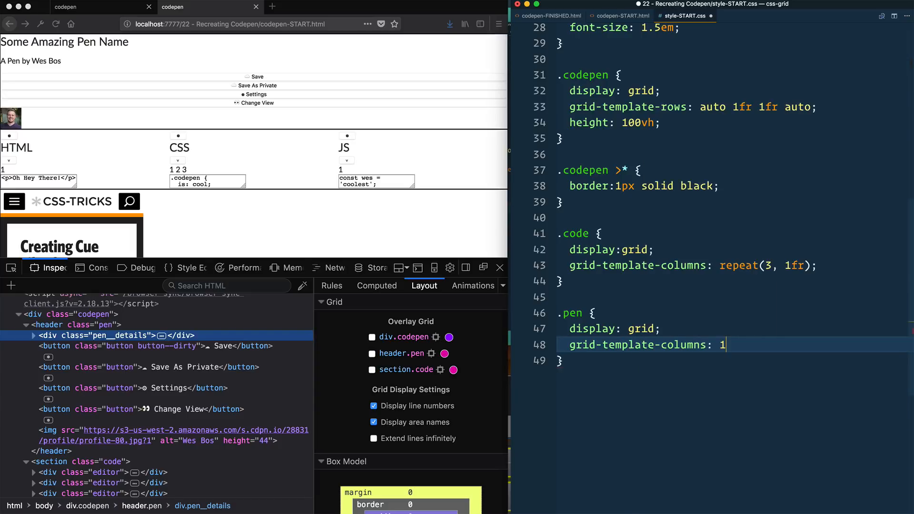
type("fr;")
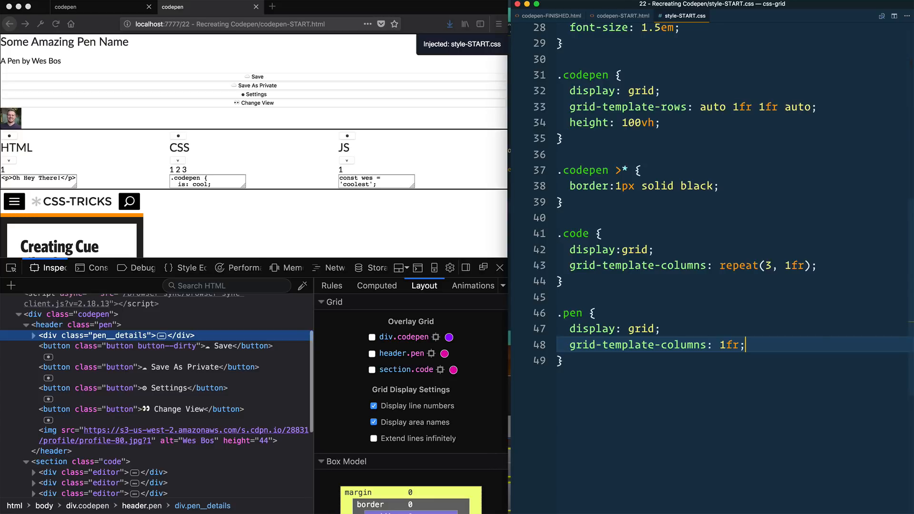
type("grid-auto")
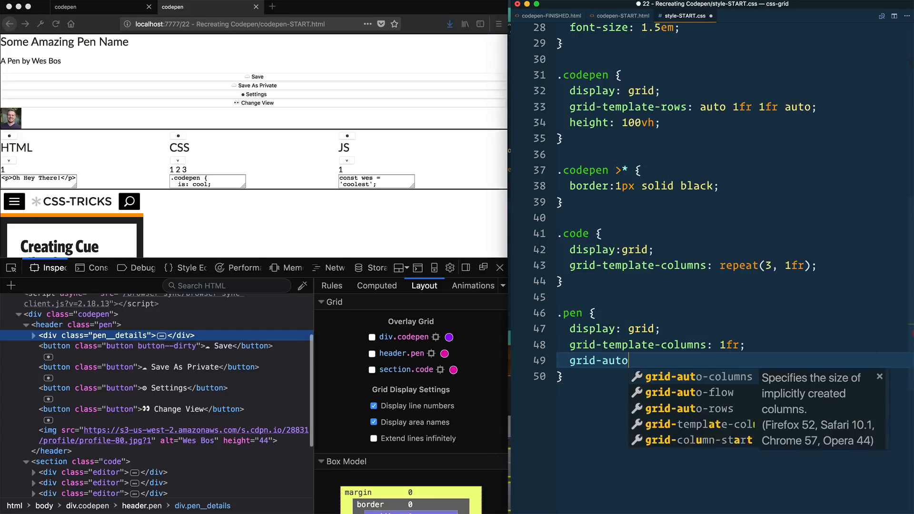
type("-flow: column;")
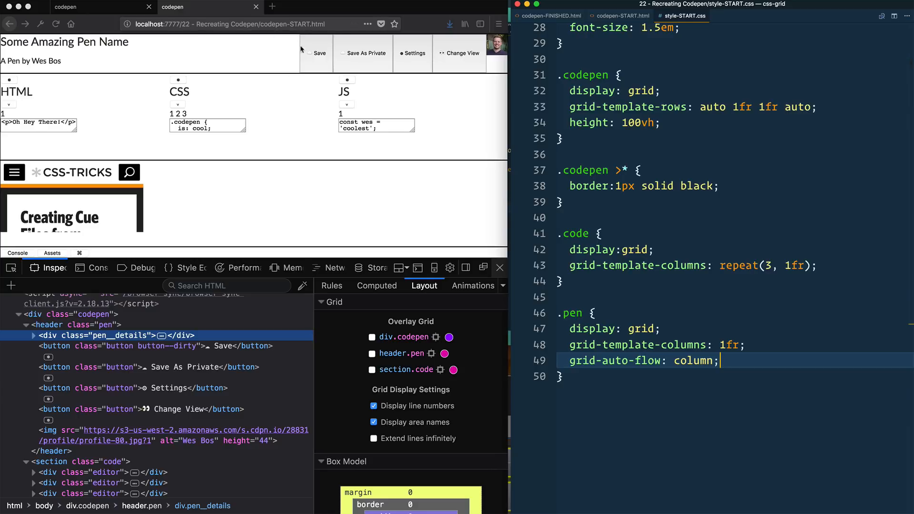
mouse_move(315, 67)
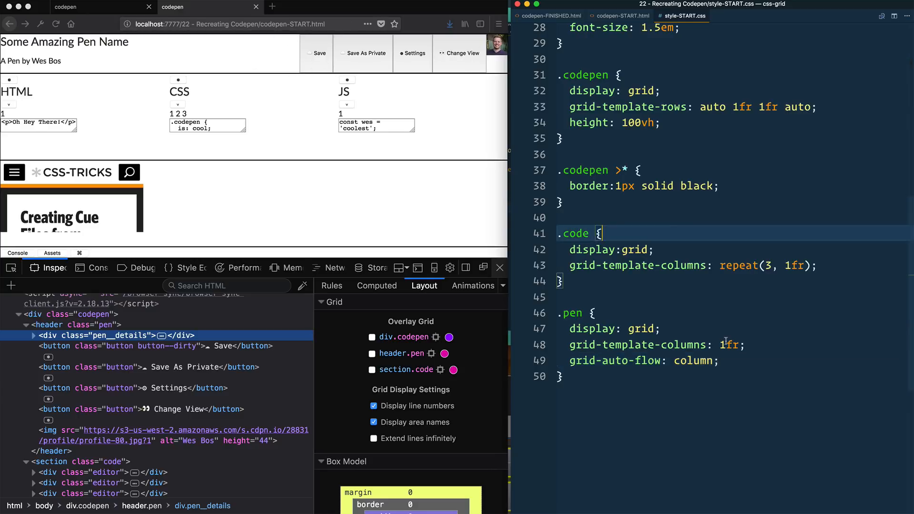
Add align-items: center and grid-gap: 10px to the .pen rule
type("align-items: center;")
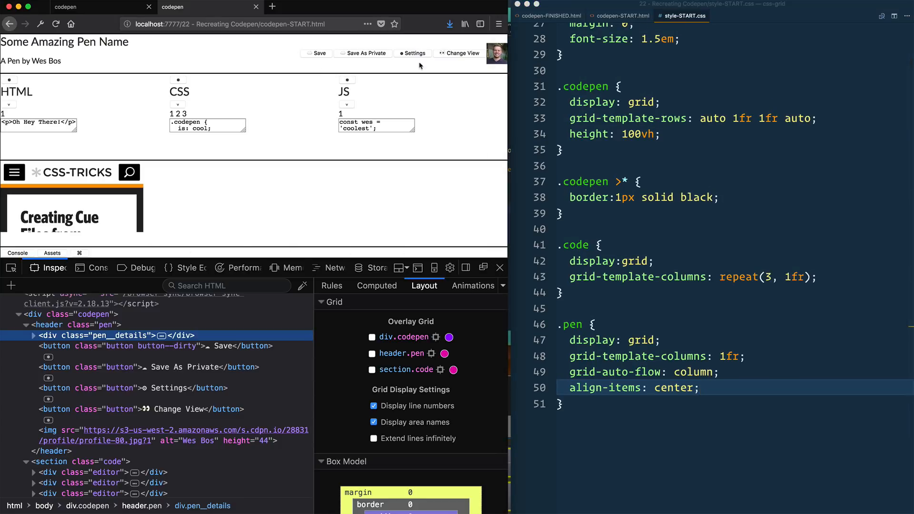
left_click(700, 387)
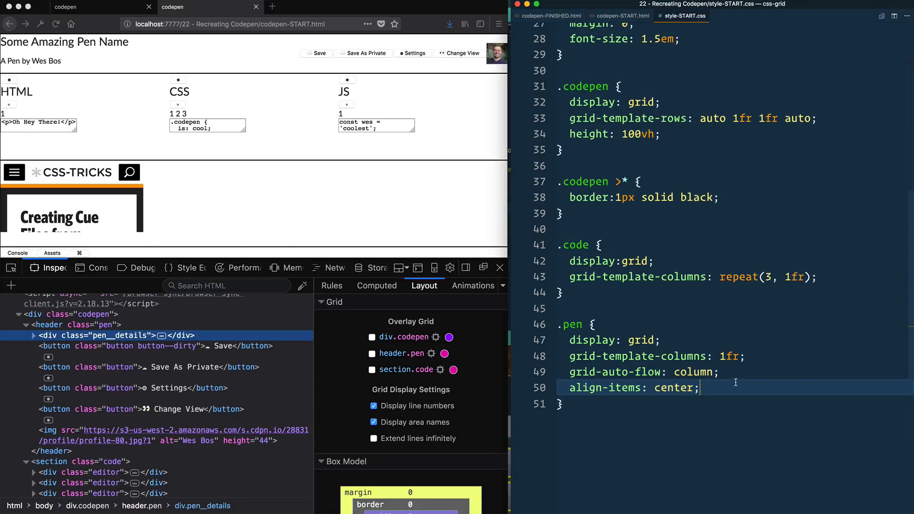
type("grid-gap:")
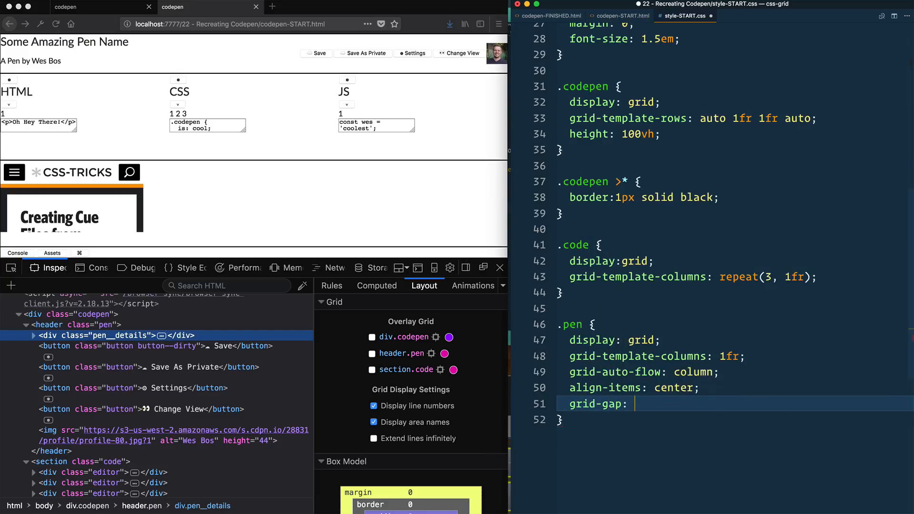
type("10px;")
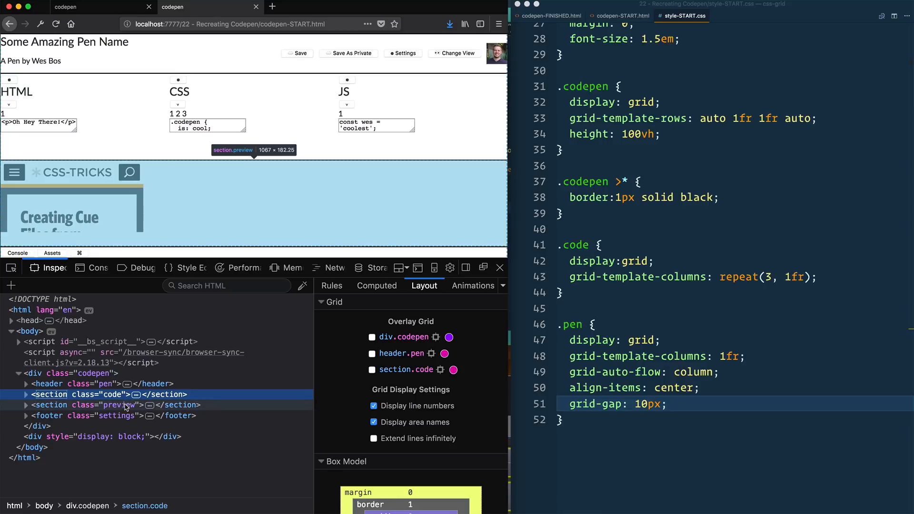
Add a .preview rule with display: grid below the .pen rule
left_click(120, 405)
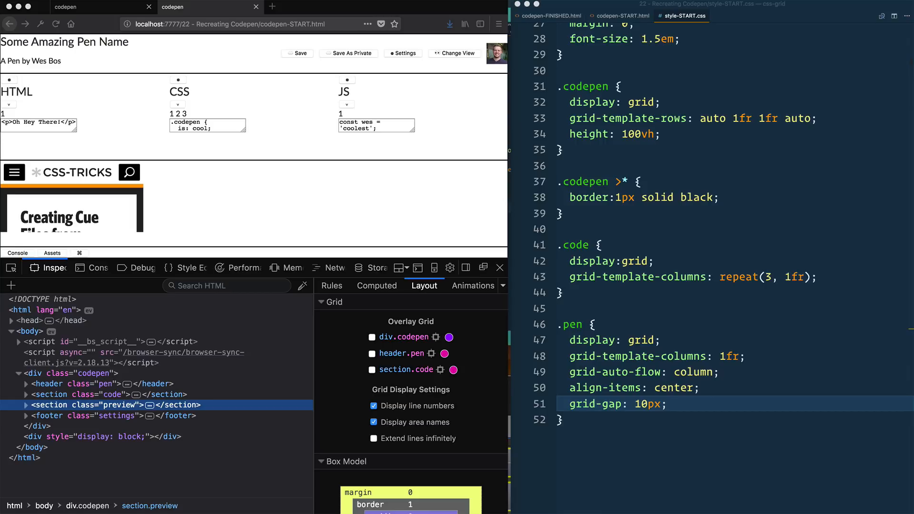
type(".prei")
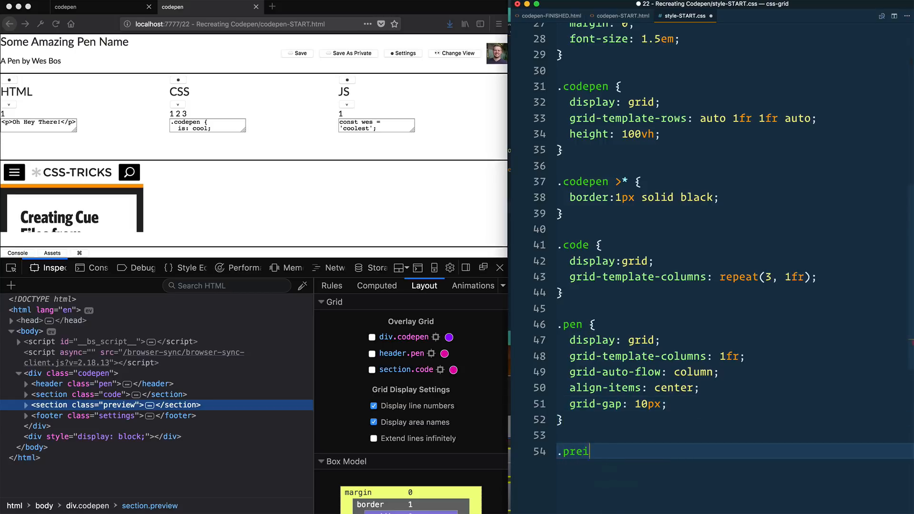
type("view {")
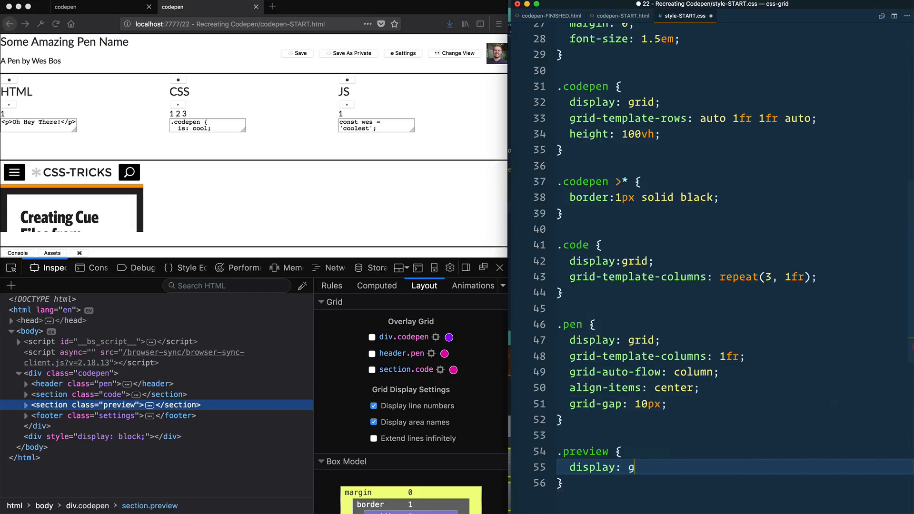
type("rid;")
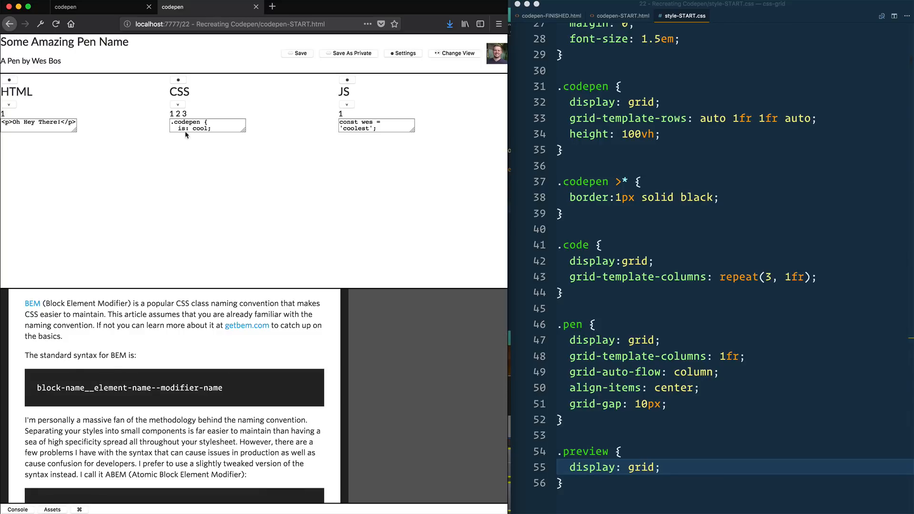
mouse_move(291, 182)
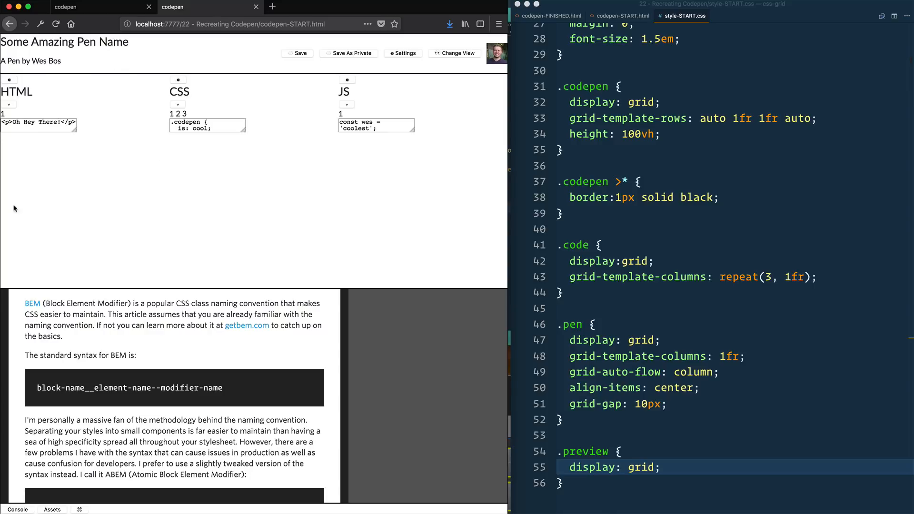
mouse_move(62, 154)
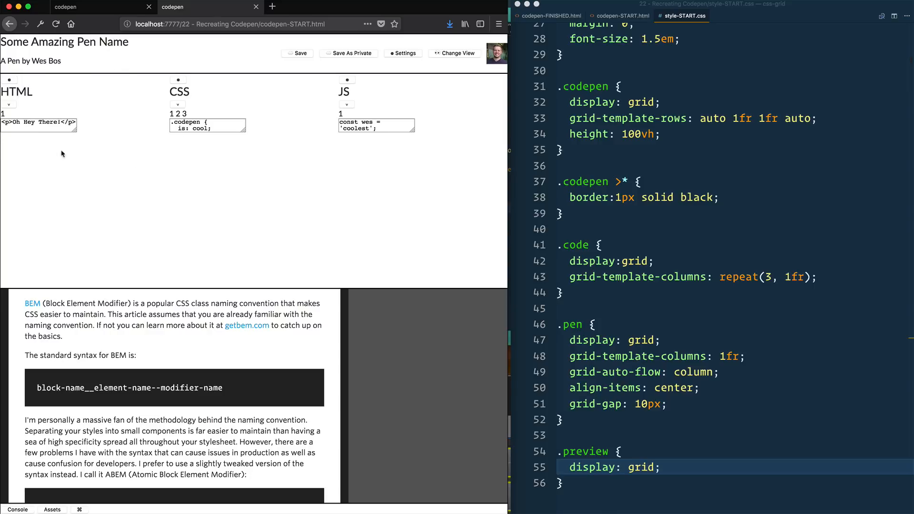
mouse_move(162, 63)
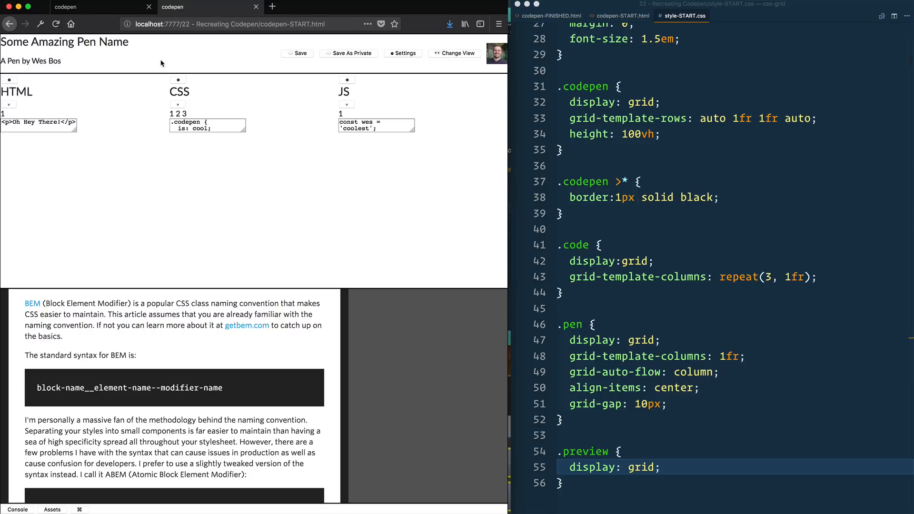
mouse_move(162, 63)
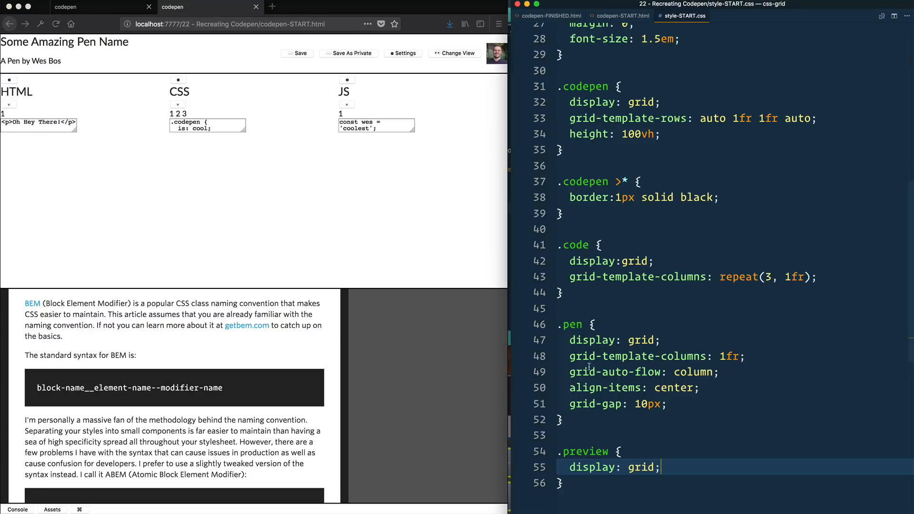
Give .pen background: black and a 5px solid border-bottom via Emmet
type("back")
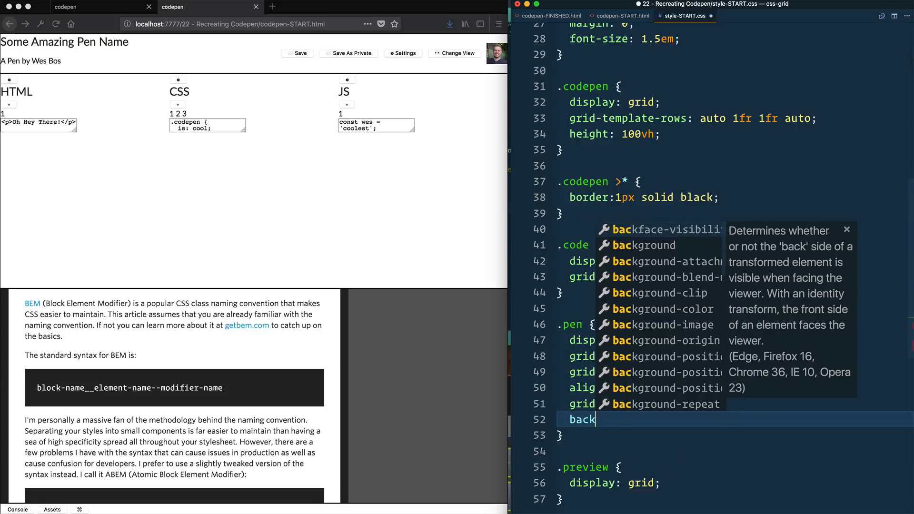
type("ground: black")
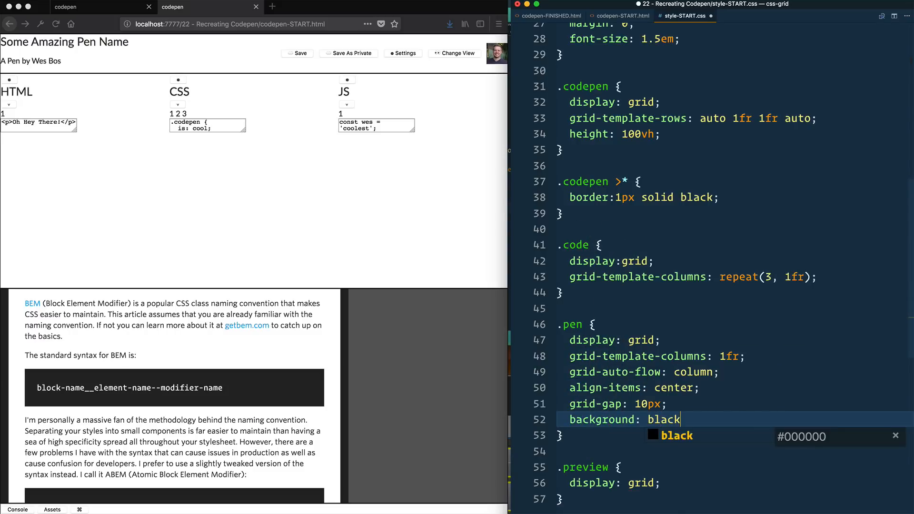
type("border-bottom: 1px solid #000;")
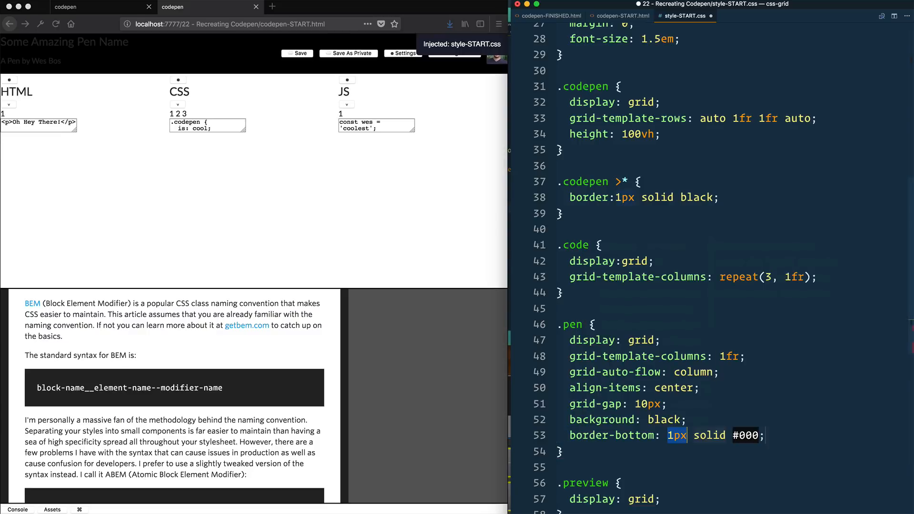
type("5px")
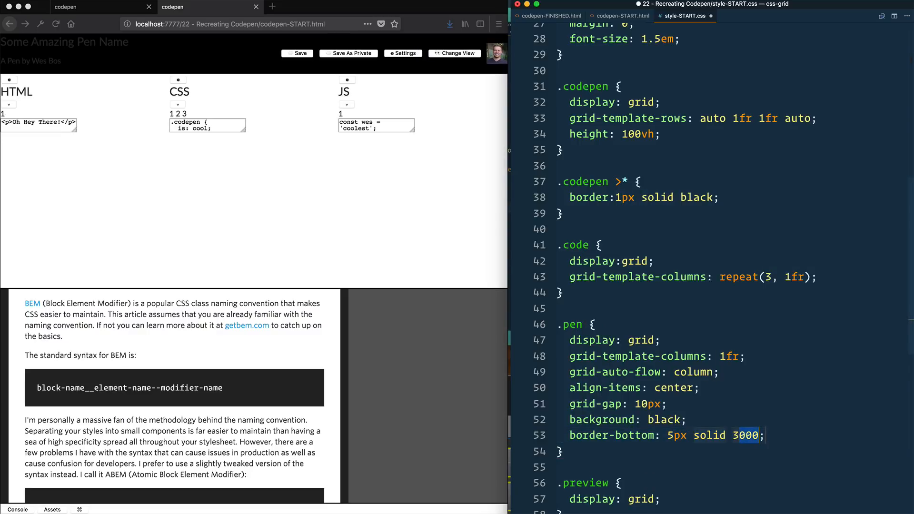
Set the border colour to #343436, then begin replacing it with var(--grey)
type("#")
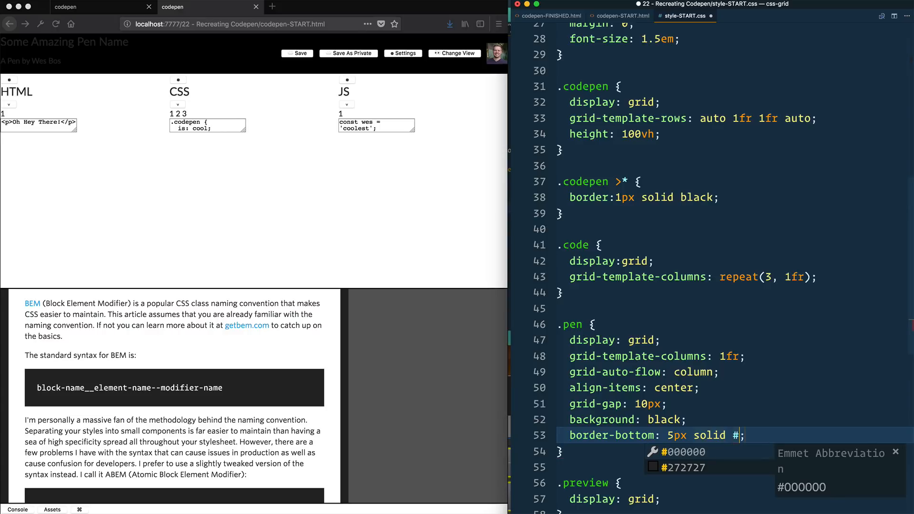
type("3434")
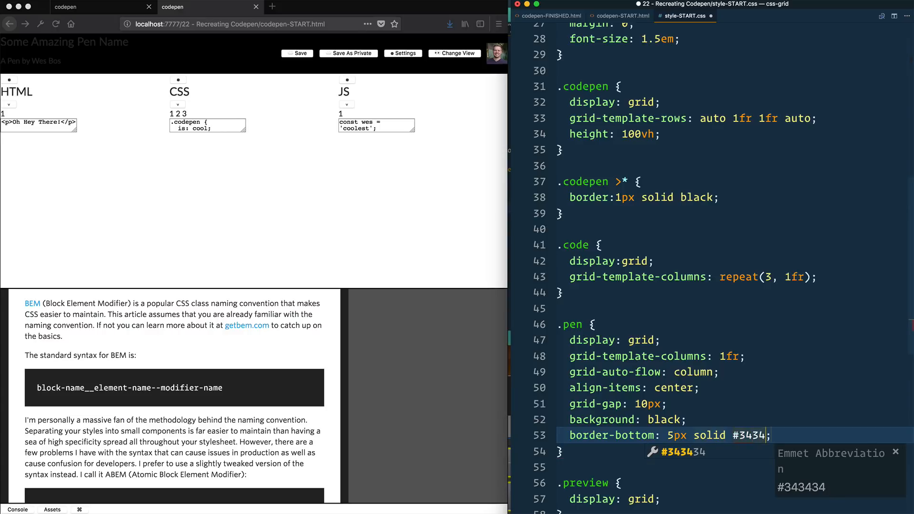
type("6")
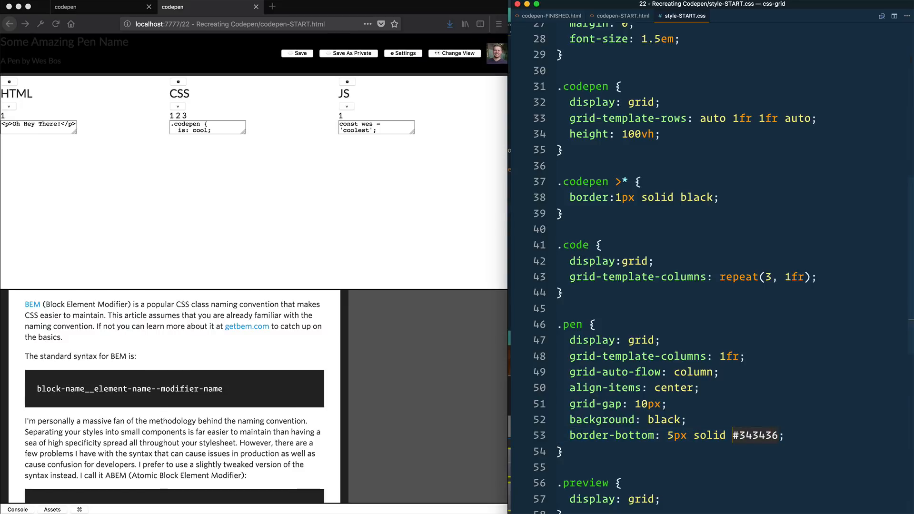
type("var(--g")
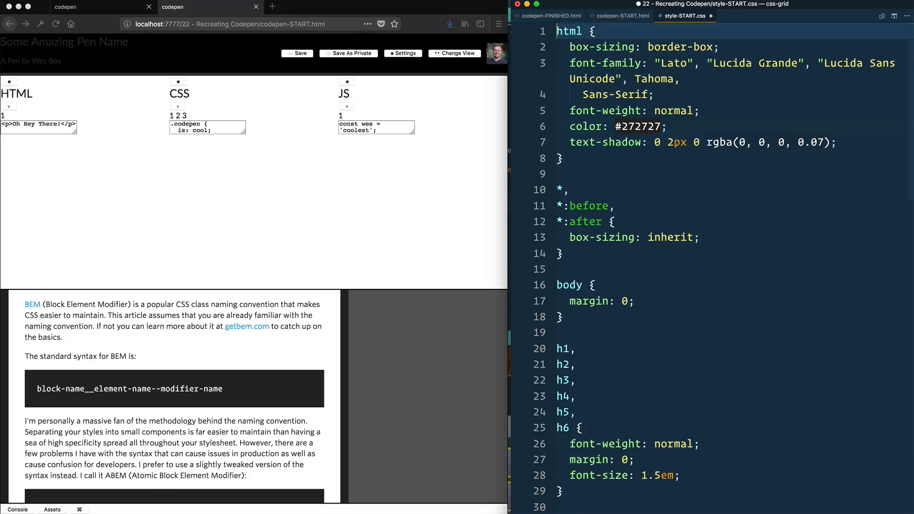
Define :root { --grey: #343436 } and add color: white and padding: 10px to .pen
type(":root")
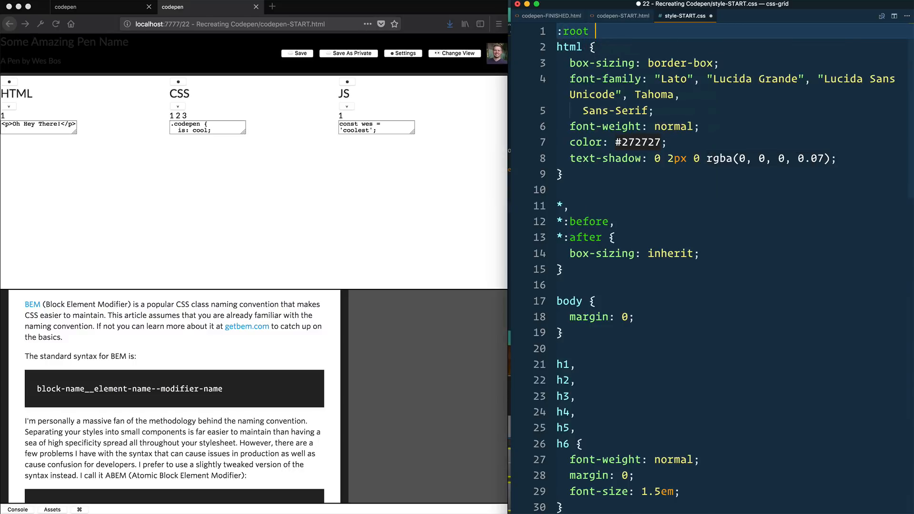
type("--")
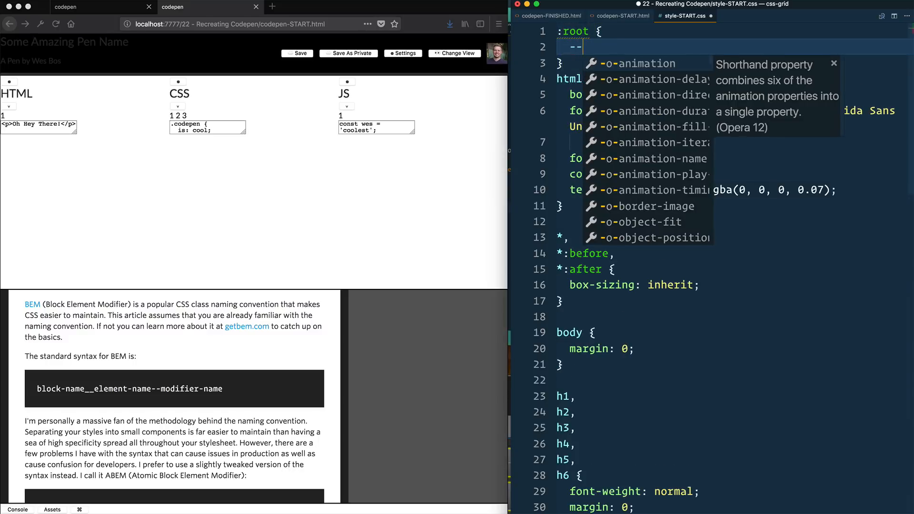
type("grey: #343436;")
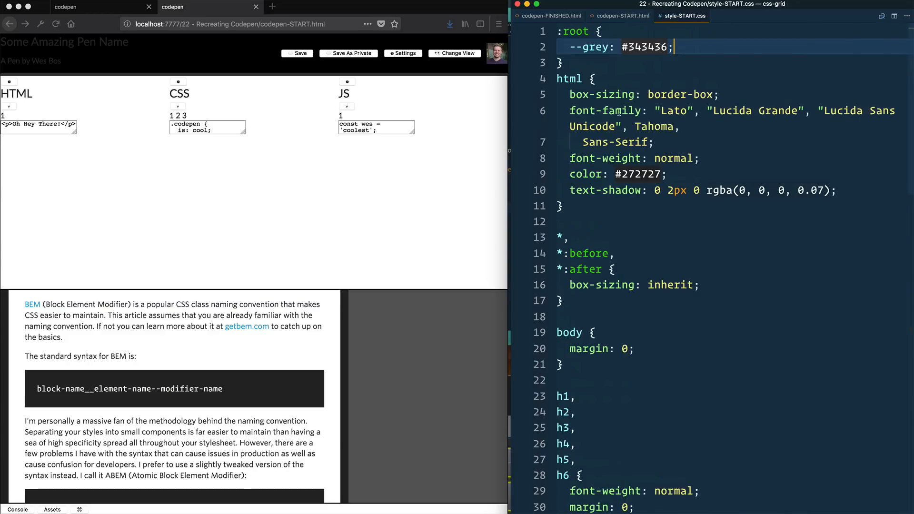
scroll("down", 3)
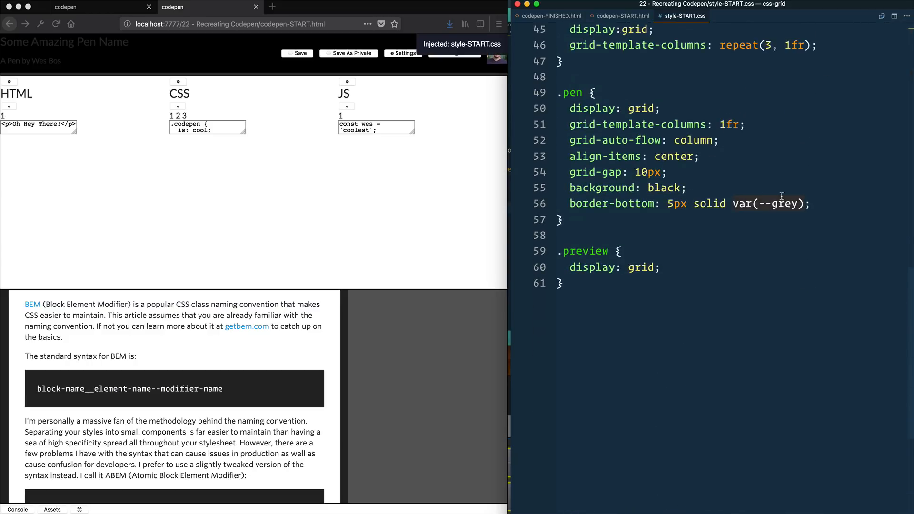
type("padding: 10px;")
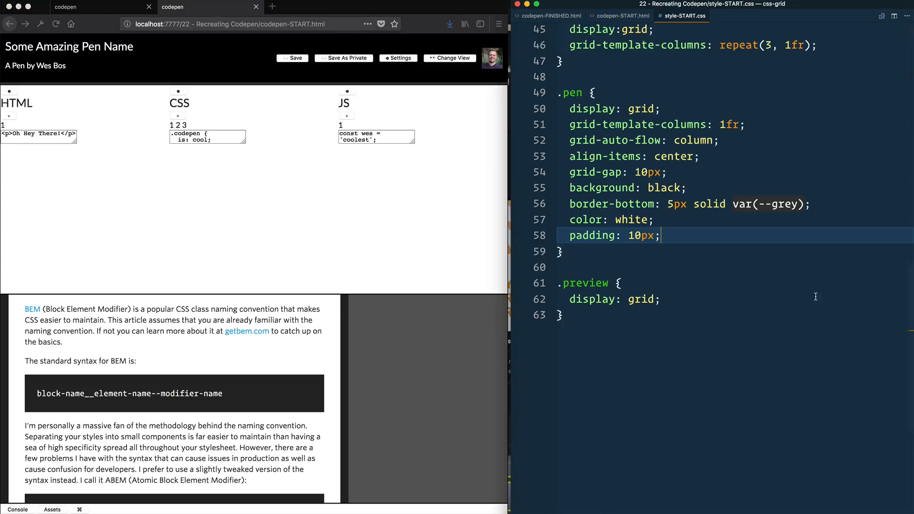
Under a Buttons comment, give .button a grey var background, no border and white text
type("/* */")
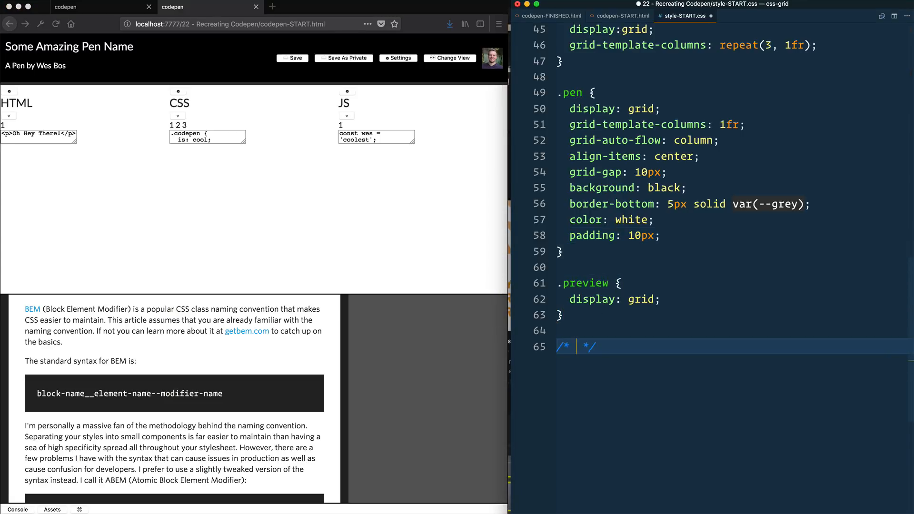
type("Buttons")
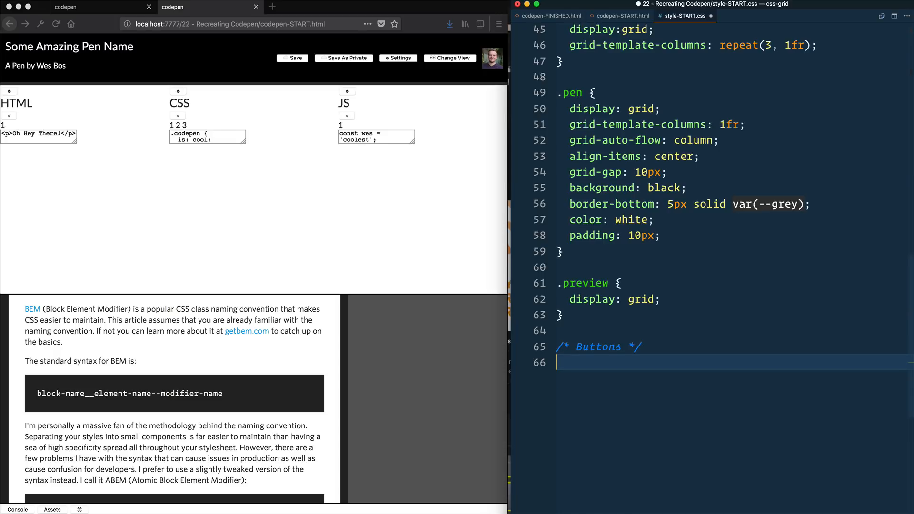
type("background:")
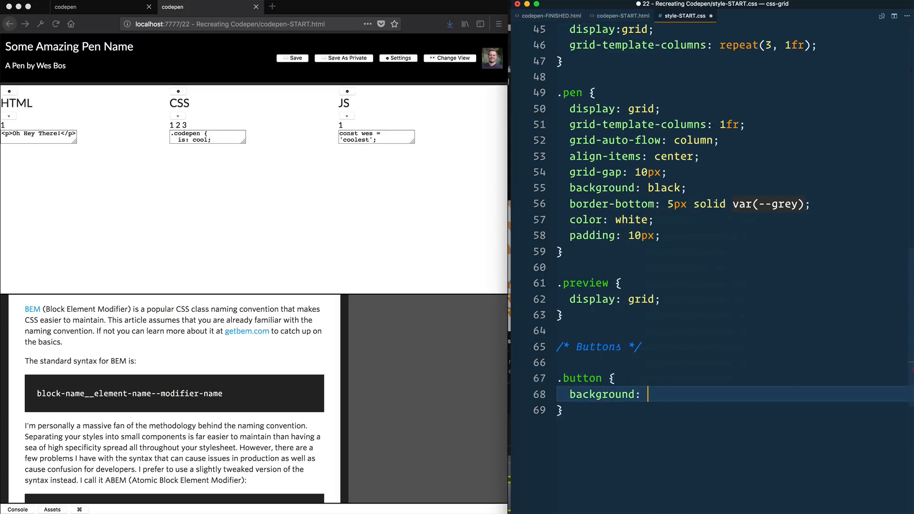
type("var(--grey);")
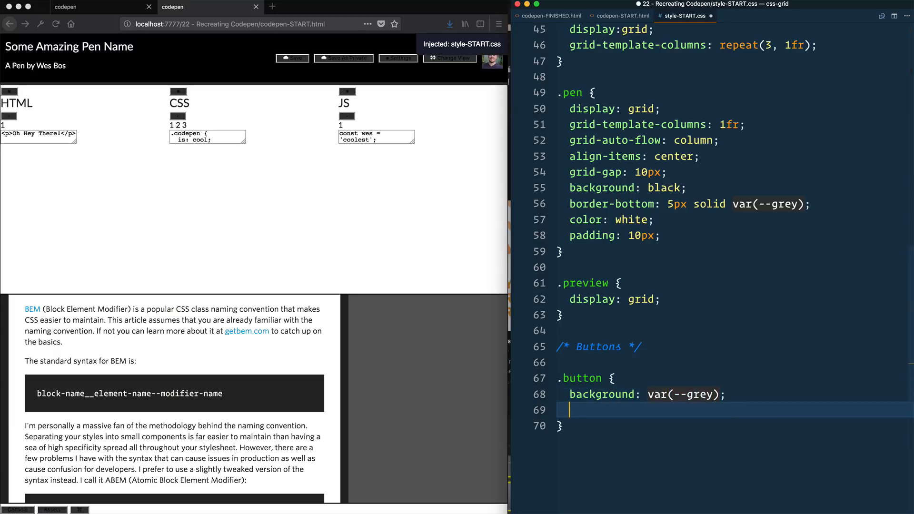
type("border: 0;")
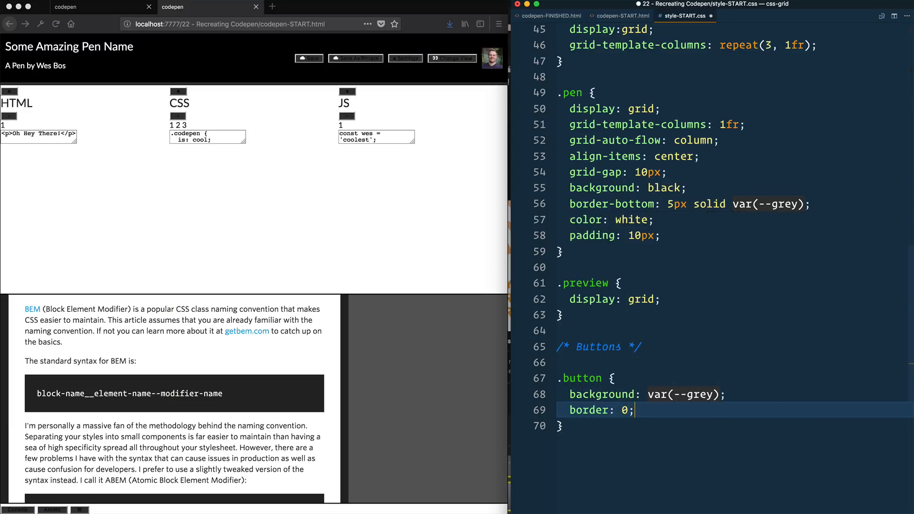
type("color: white;")
type("padding: 10px;")
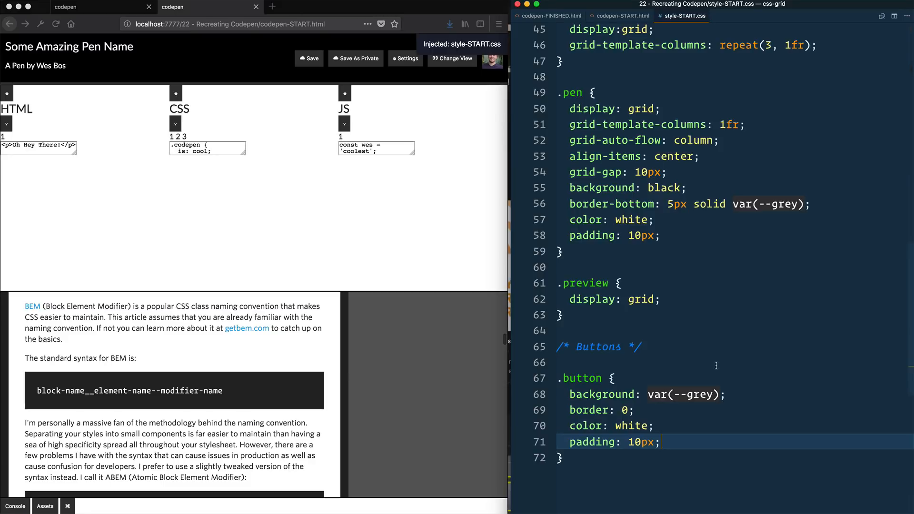
Add border-radius 5px and font-size 15px to the .button rule
scroll("down", 3)
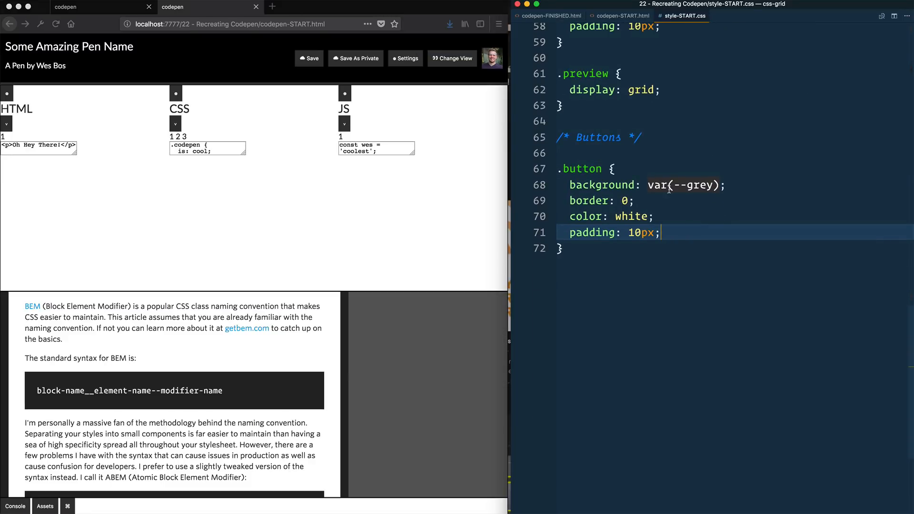
type("border-radi")
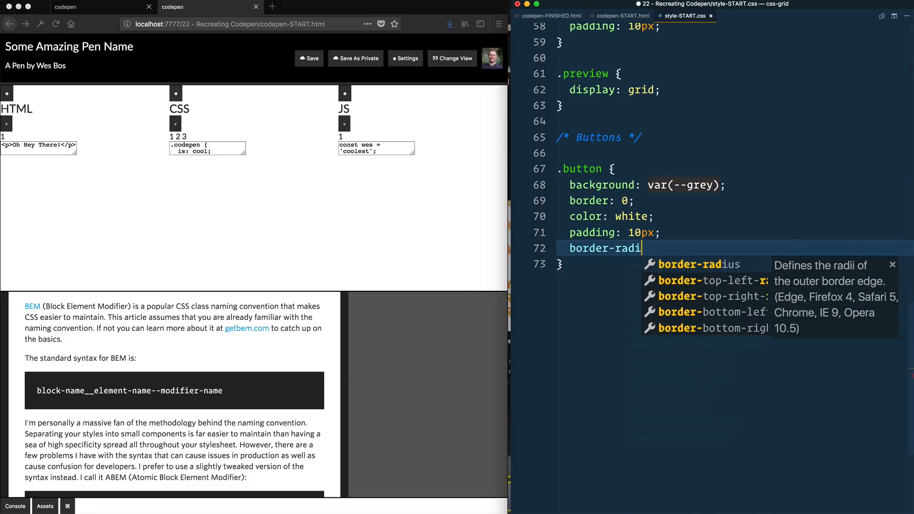
type("us: 10p")
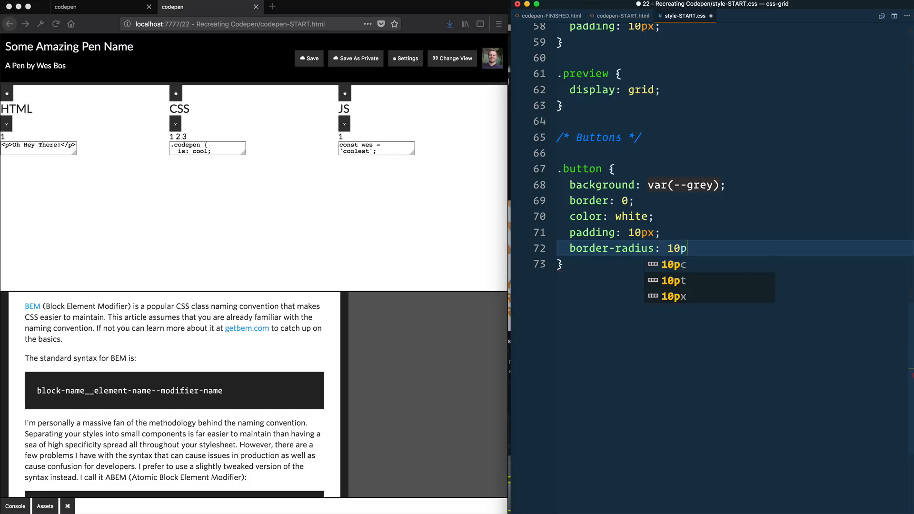
type("x;")
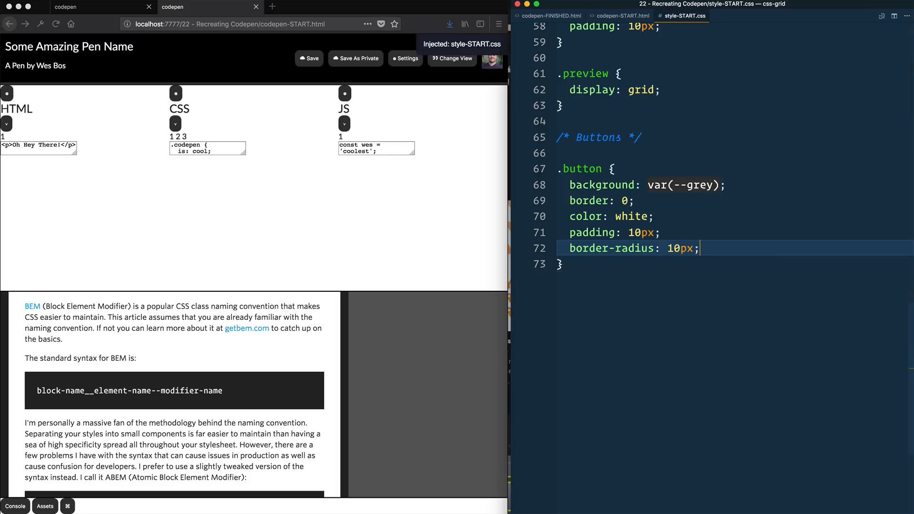
type("5")
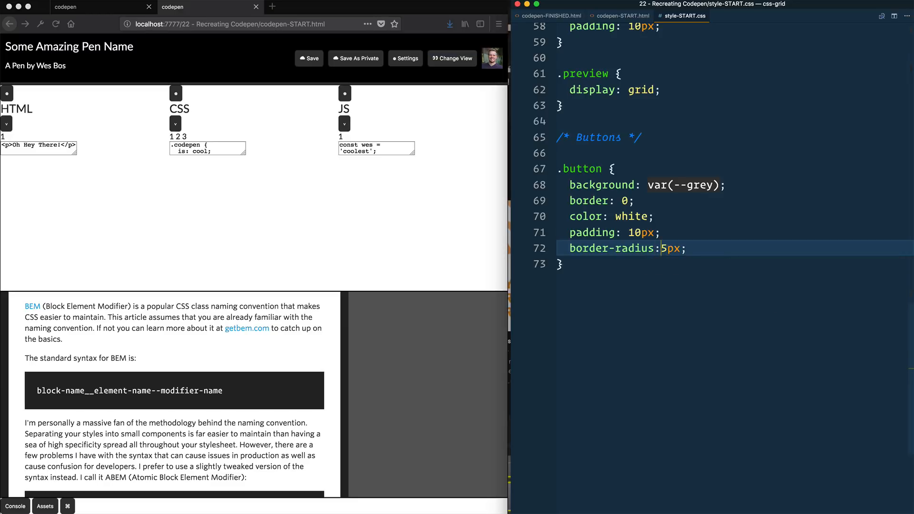
type("fz")
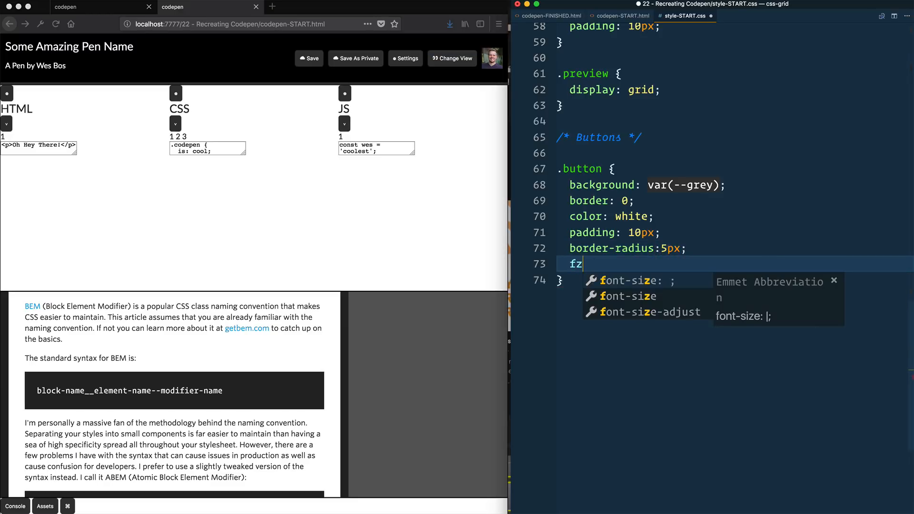
type("font-size: 15px;")
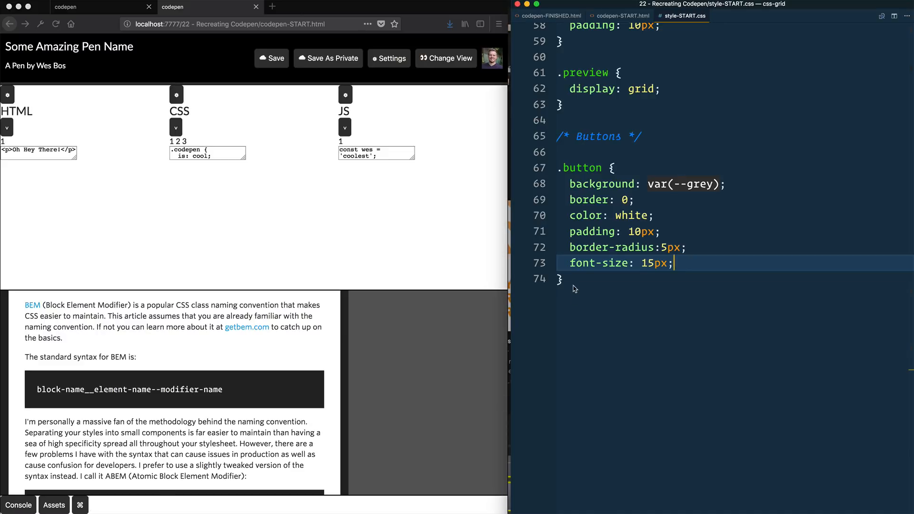
Start a .button--small modifier rule for 12px font size and 4px padding
type(".button")
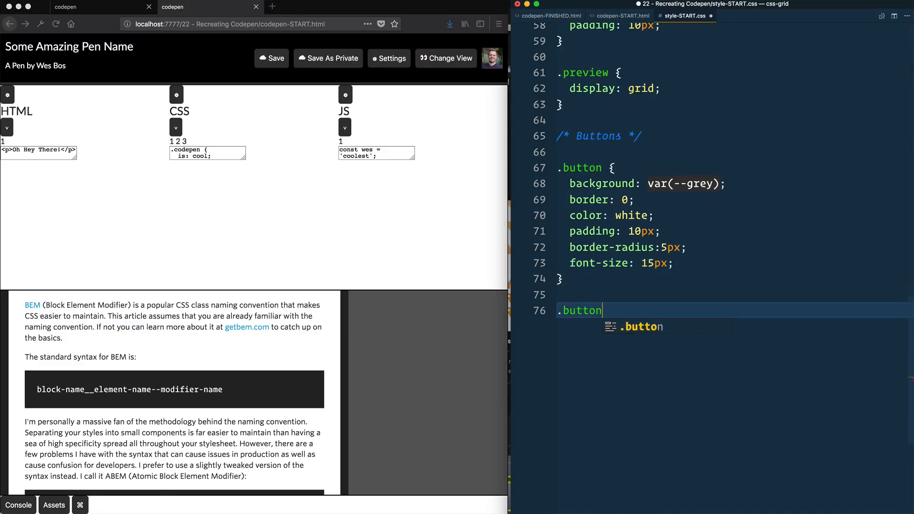
type("--small")
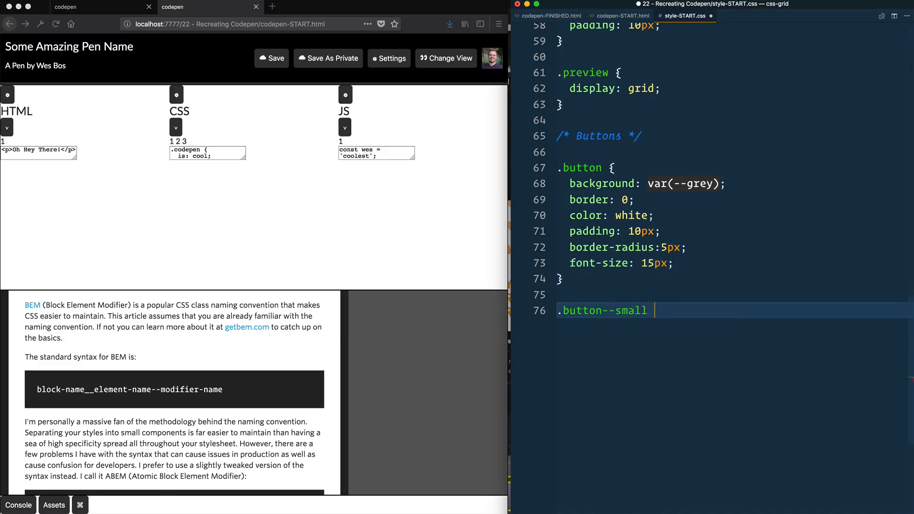
type("{")
type("padding: 4px;")
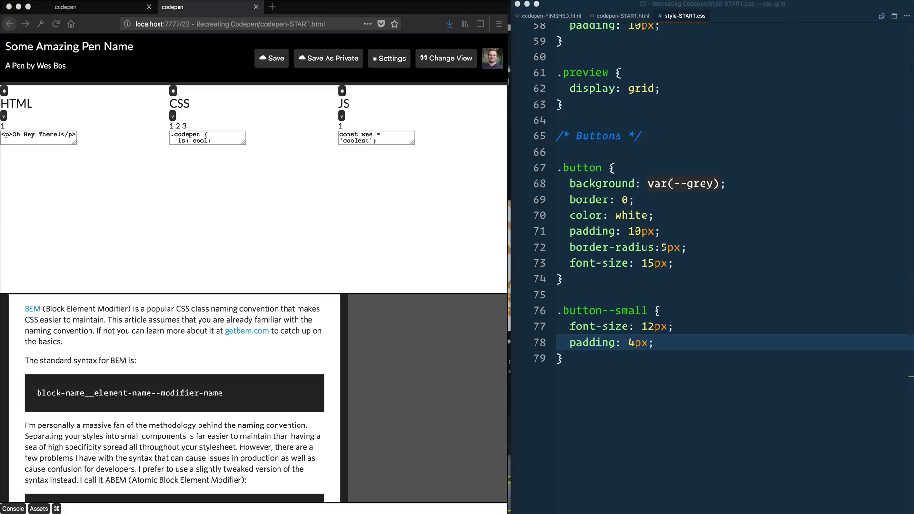
mouse_move(300, 111)
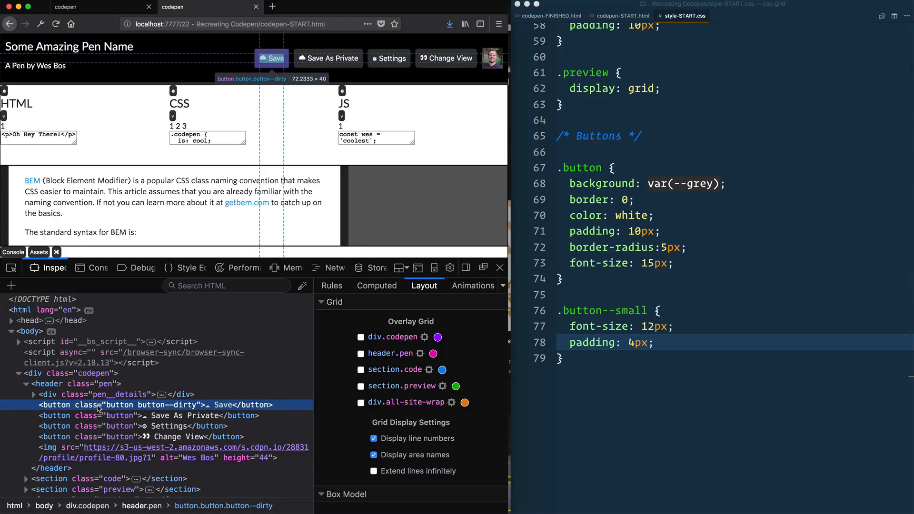
Write a .button--dirty:before rule with a #ffc600 yellow background
left_click(640, 358)
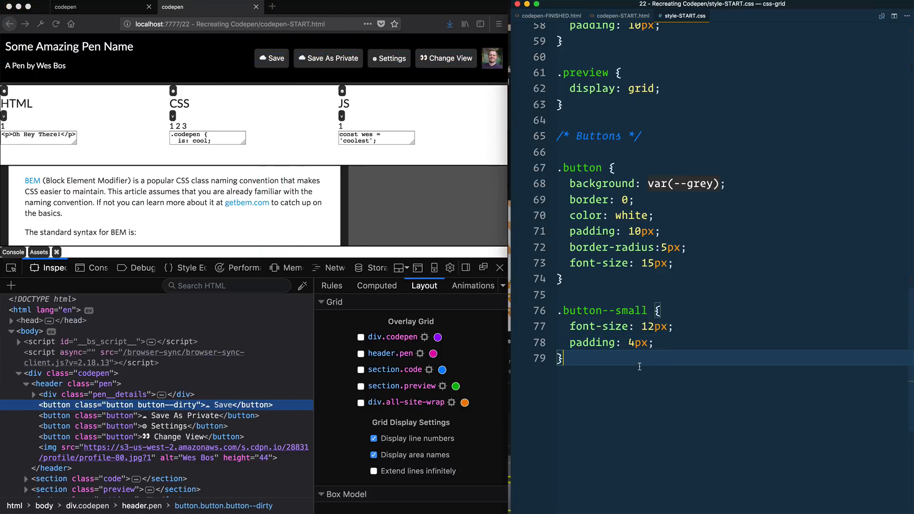
type(".button--dity {")
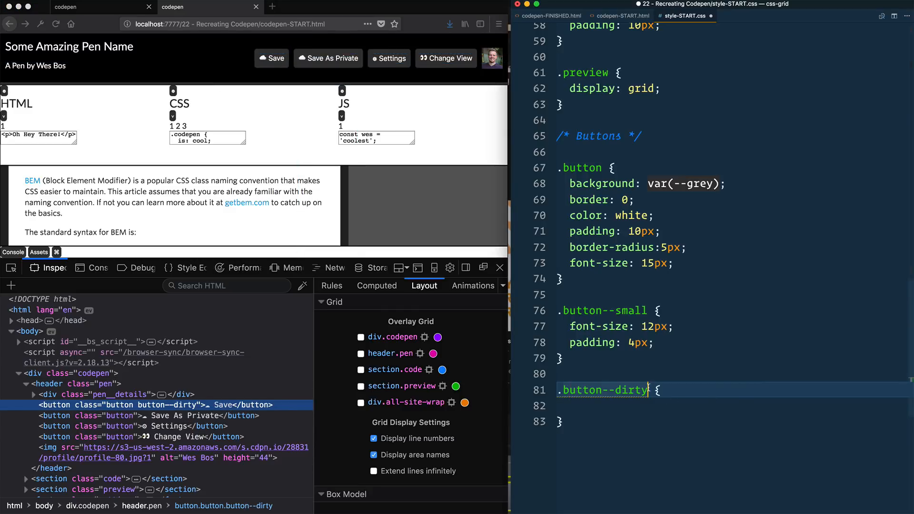
type(":before")
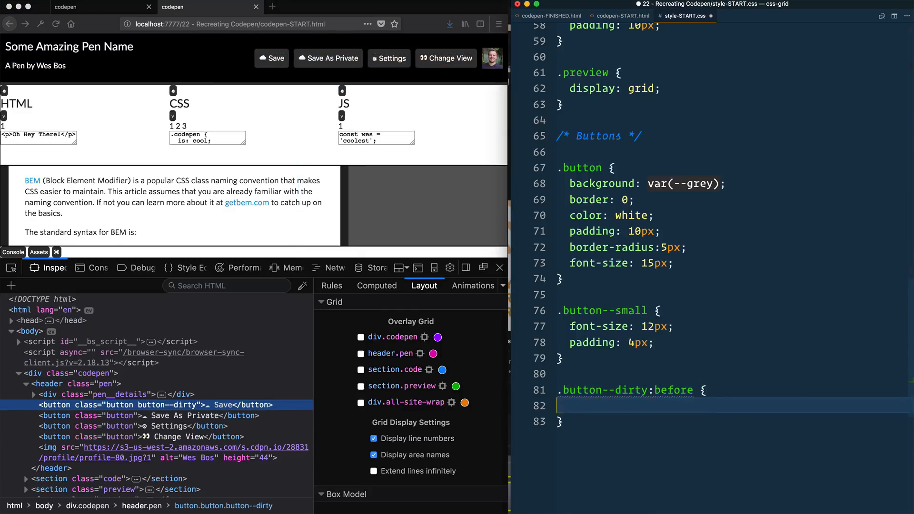
type("background:")
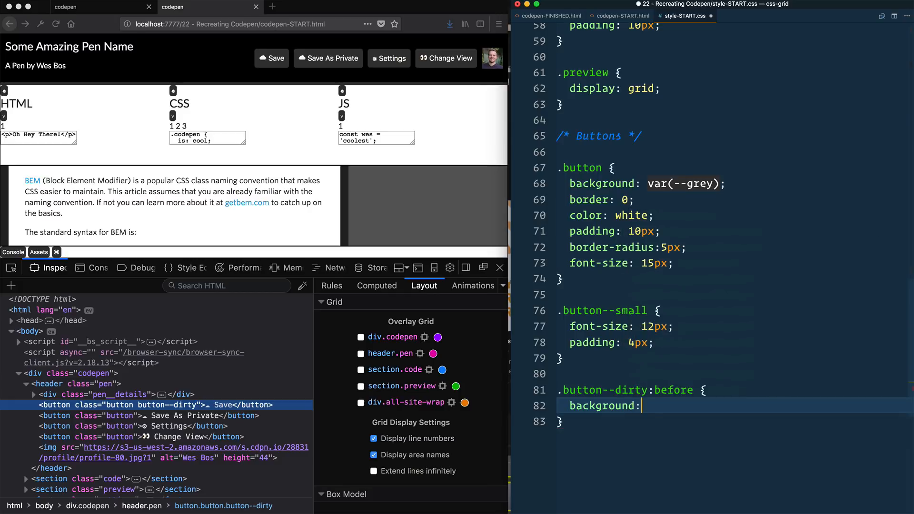
type("yellow")
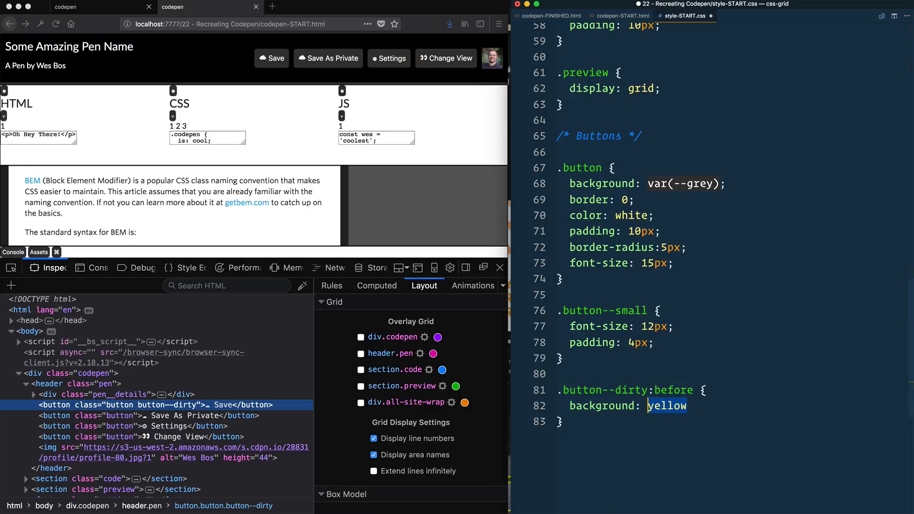
type("#ffc600;")
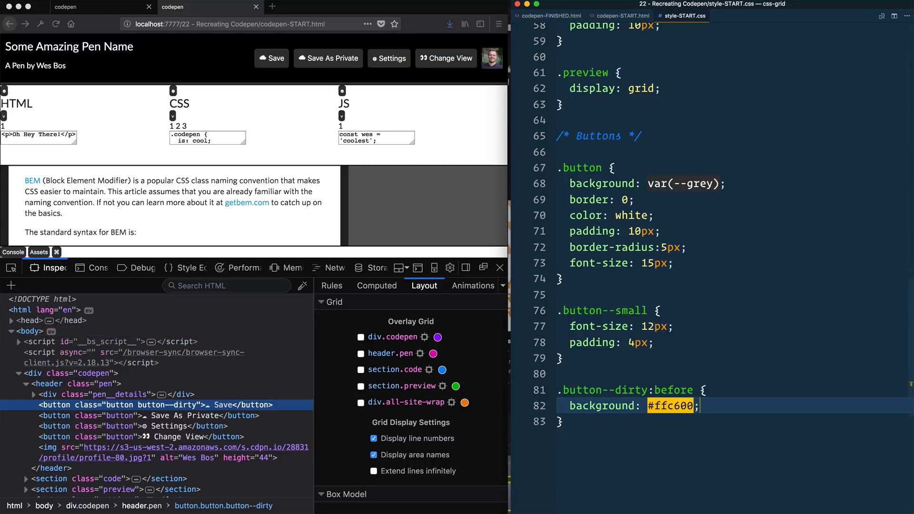
Make the bar a 2px-high, 100%-wide absolute block 3px from left; set .button position relative
scroll("down", 3)
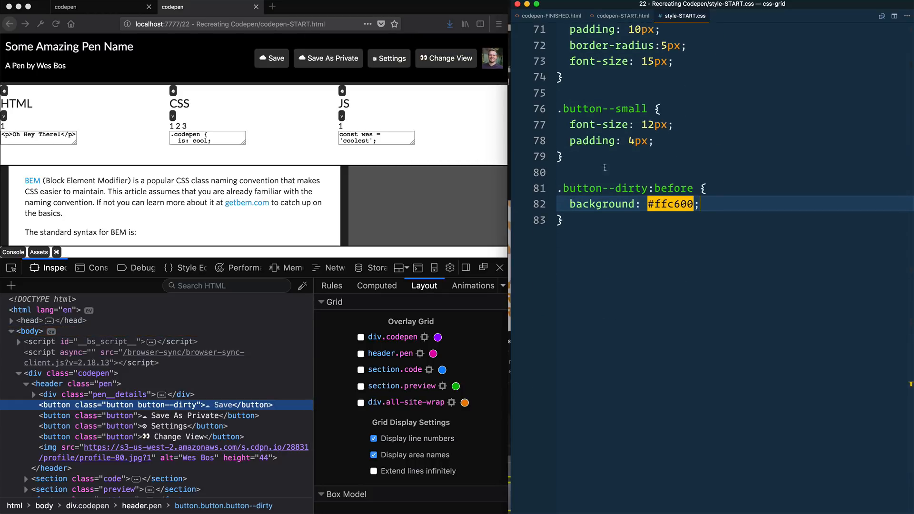
type("display: block;")
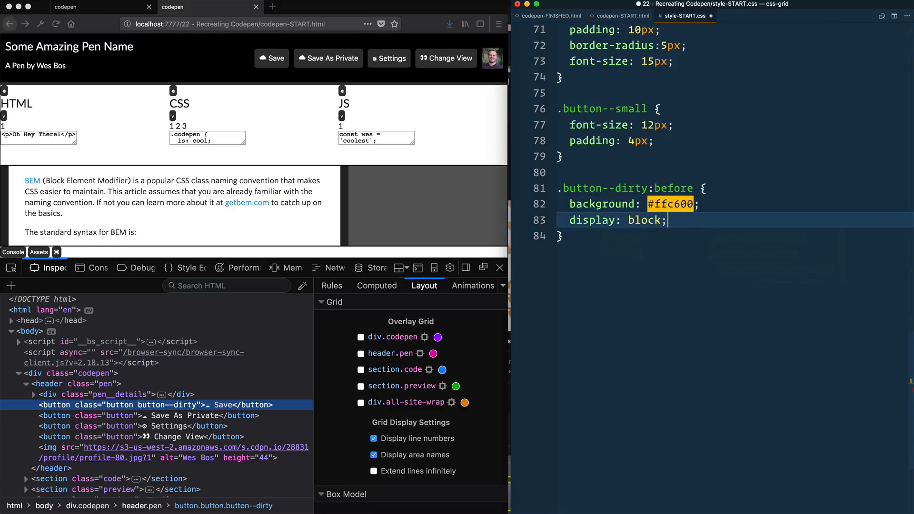
type("content: '';")
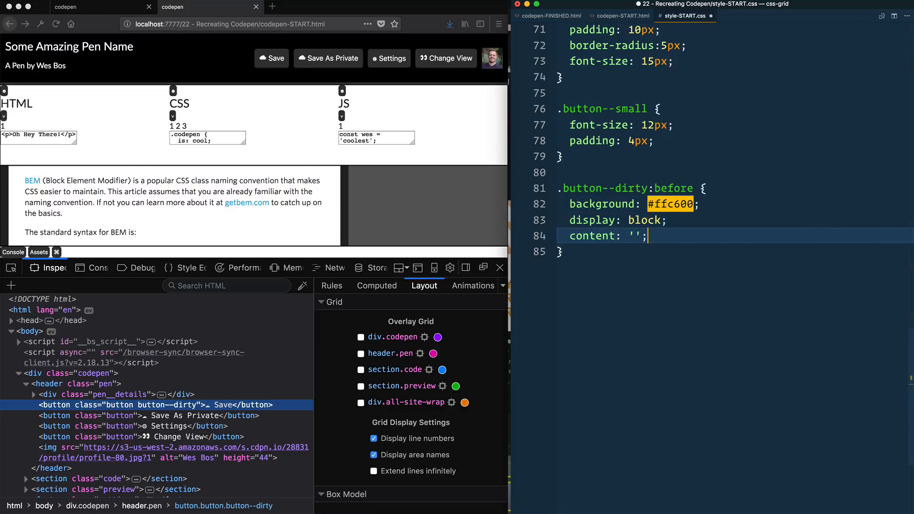
type("height: 2px;")
type("width: 1")
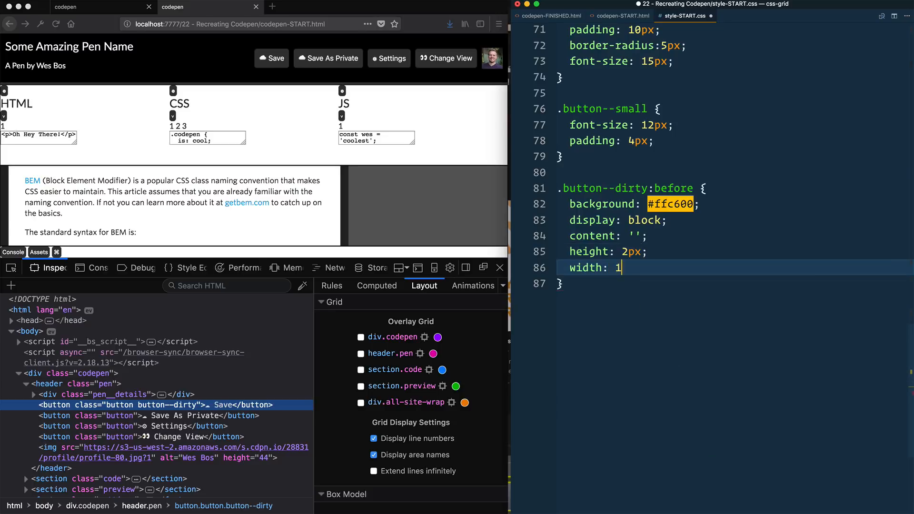
type("00%;")
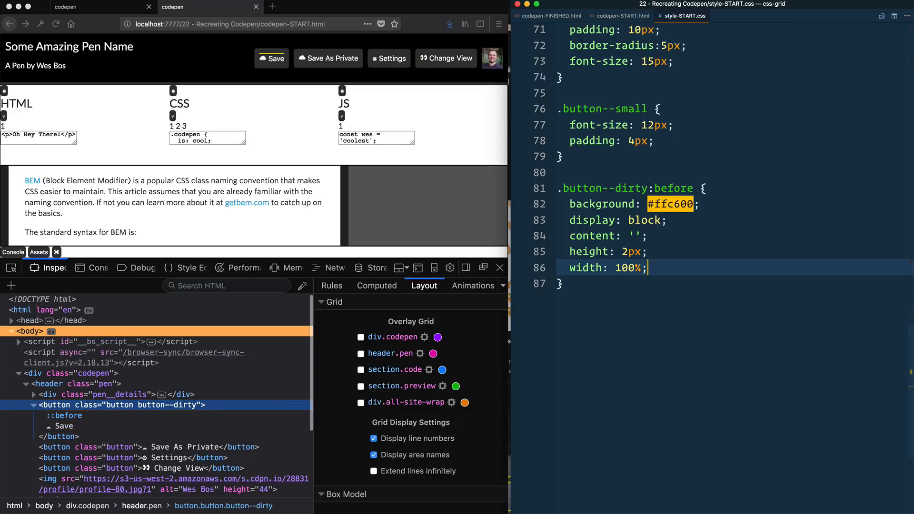
type("posa")
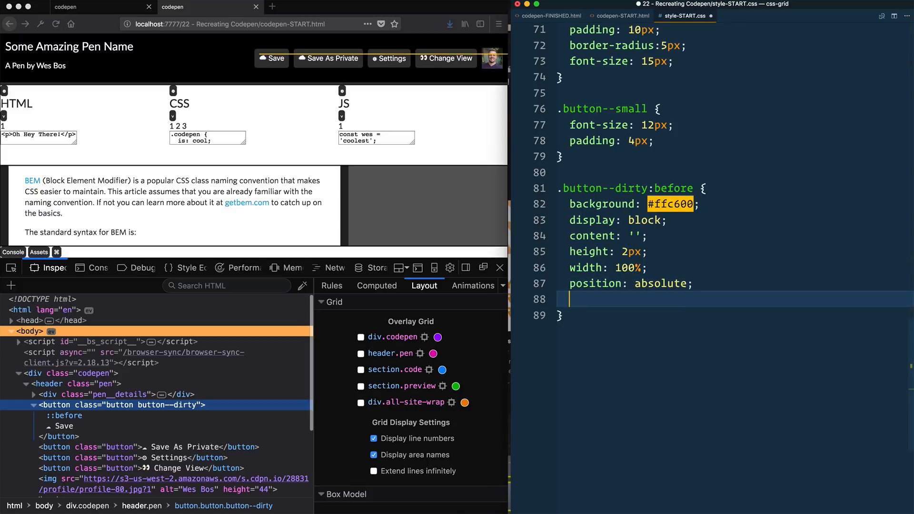
type("left: 3px;")
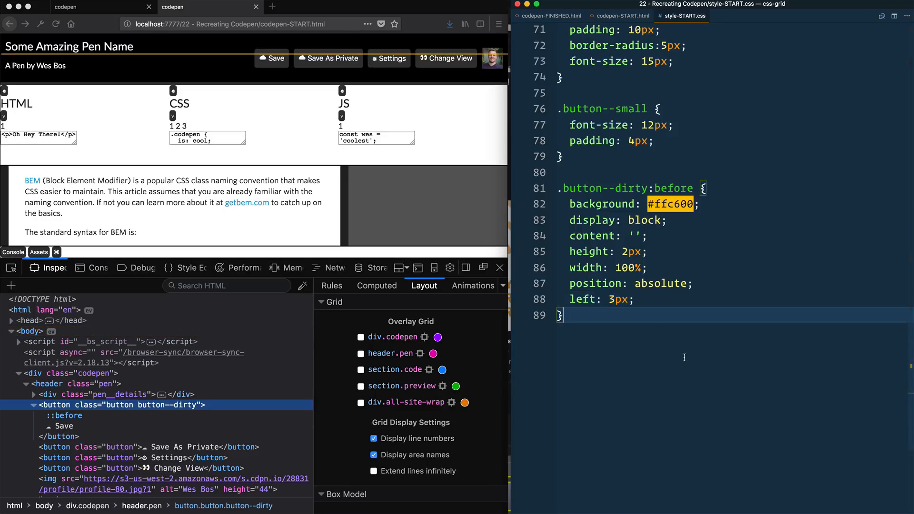
type("position: relative;")
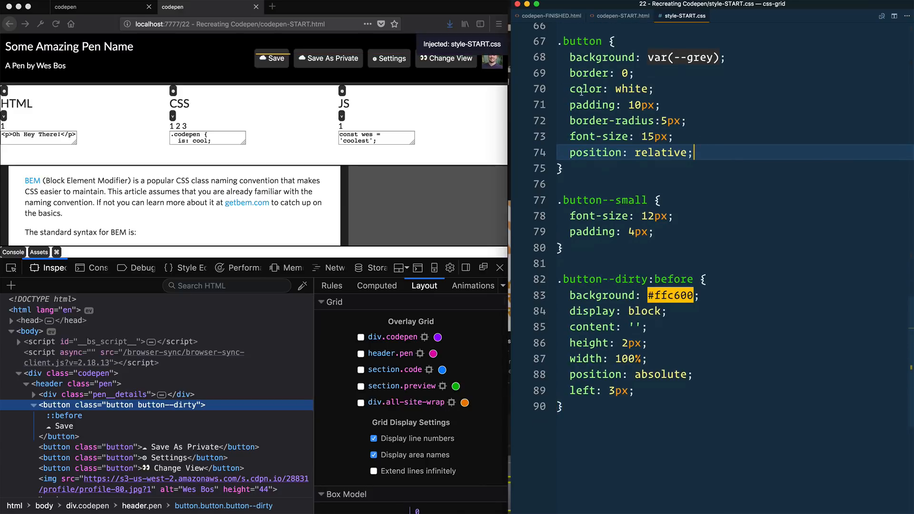
Set the bar width to calc(100% - 6px) and add top: 3px, saving the file
scroll("down", 3)
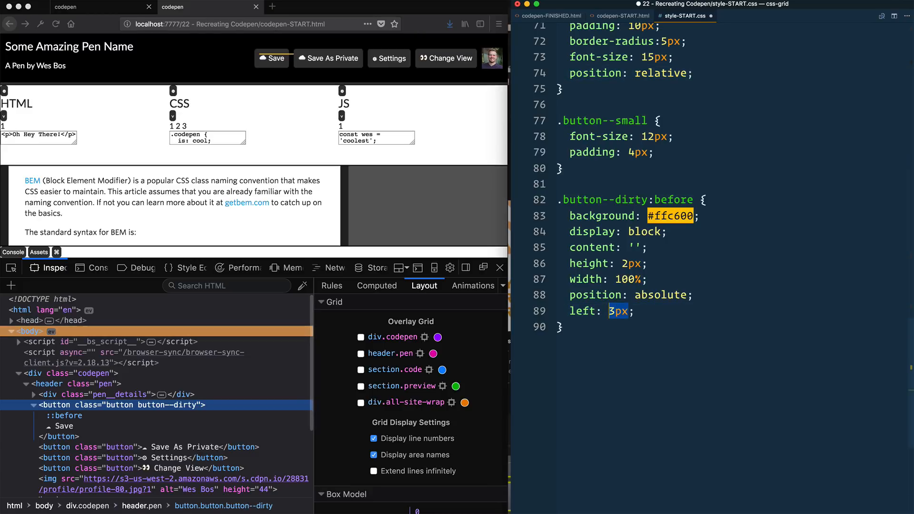
type("0")
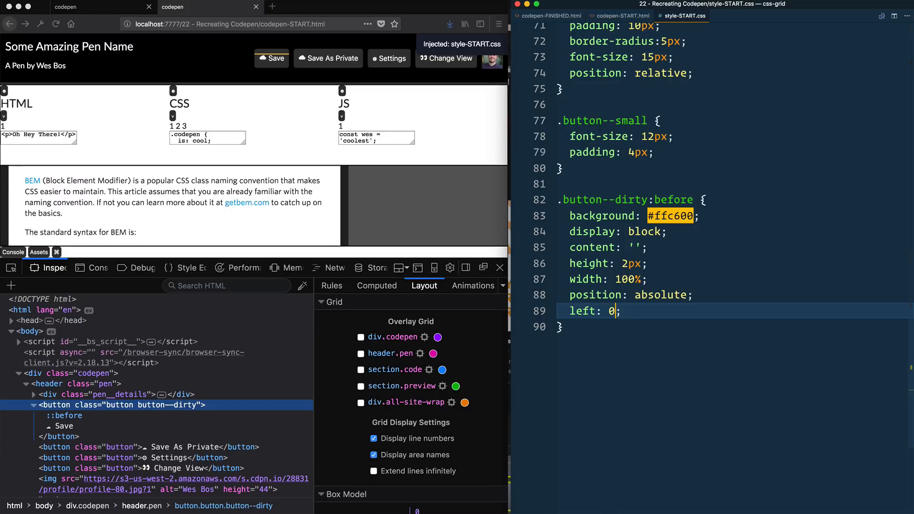
type("3")
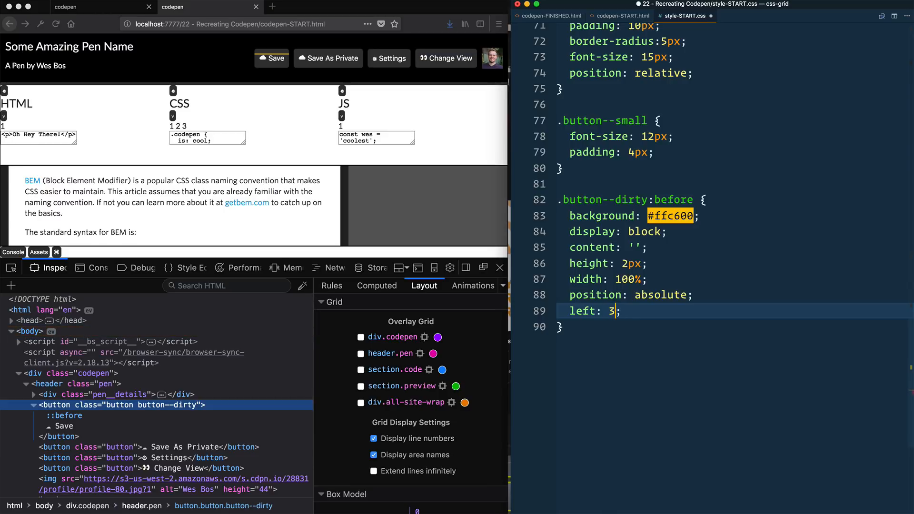
key("cmd+s")
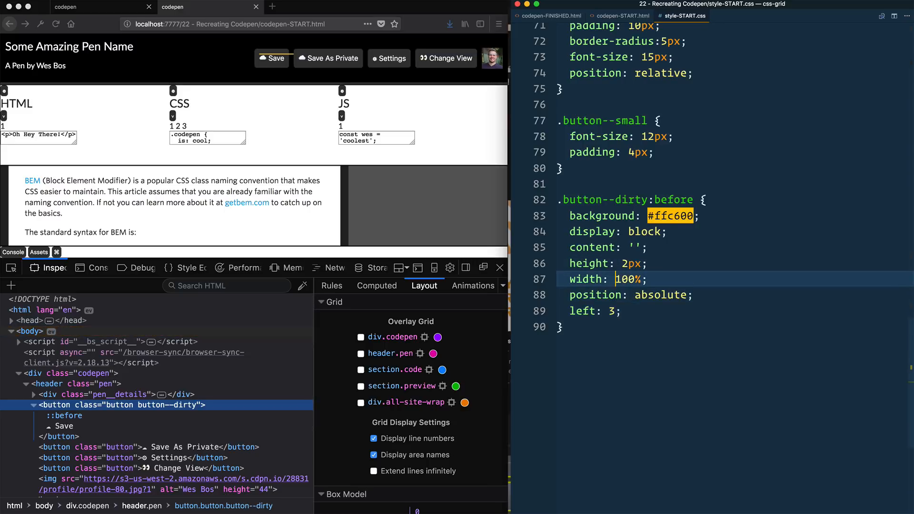
double_click(623, 279)
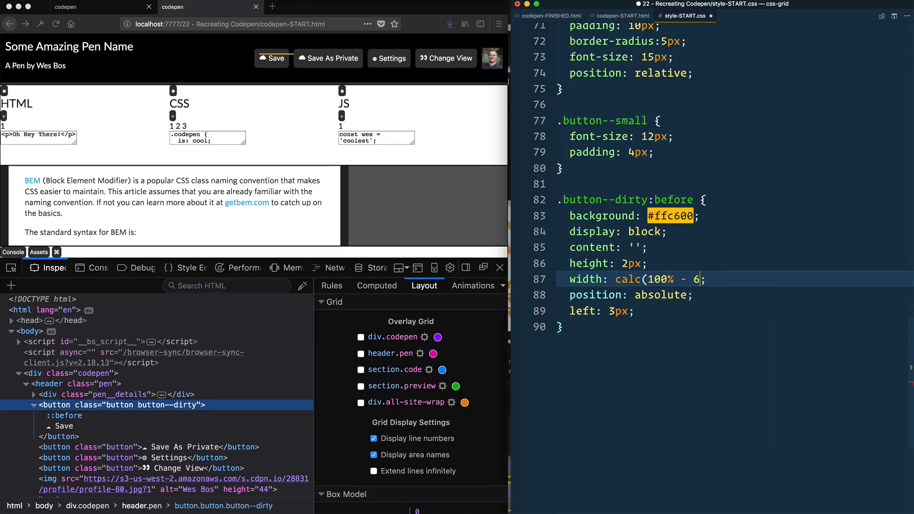
type("px)")
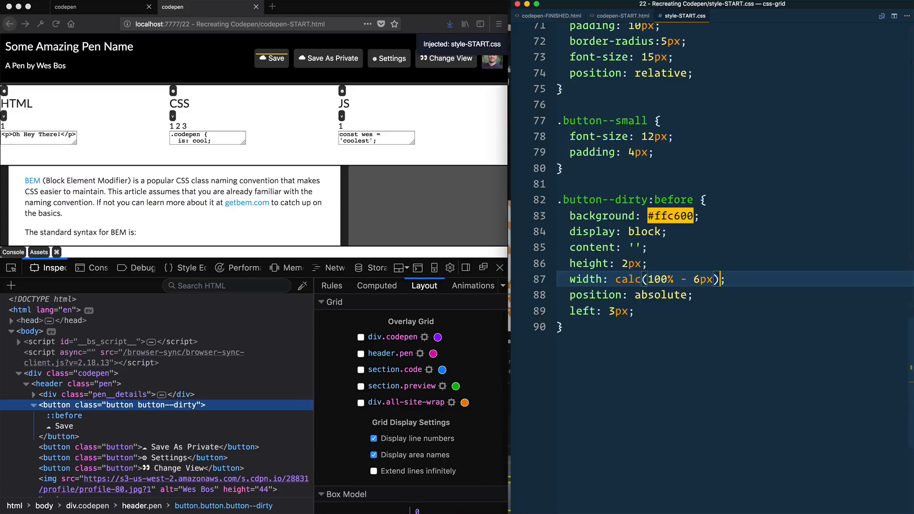
type("top: 3px;")
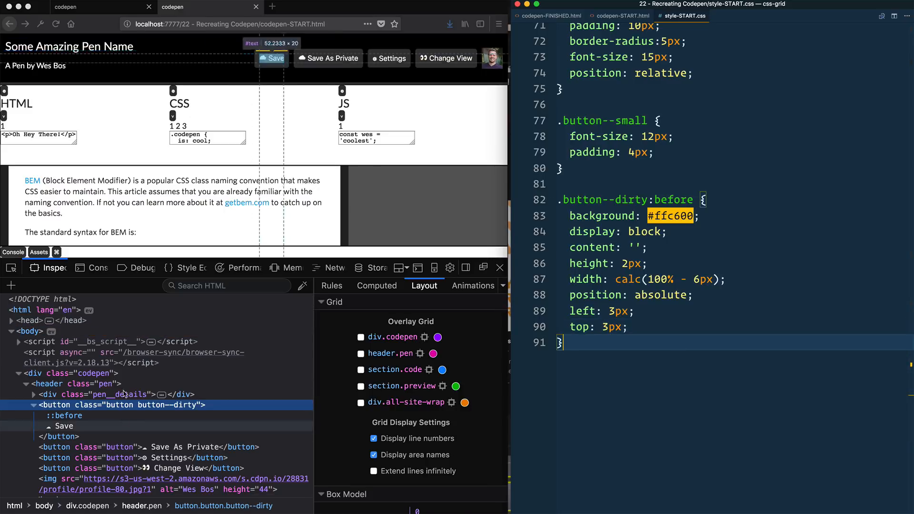
Collapse the pen header and expand the code section's first editor element in the Inspector
left_click(27, 384)
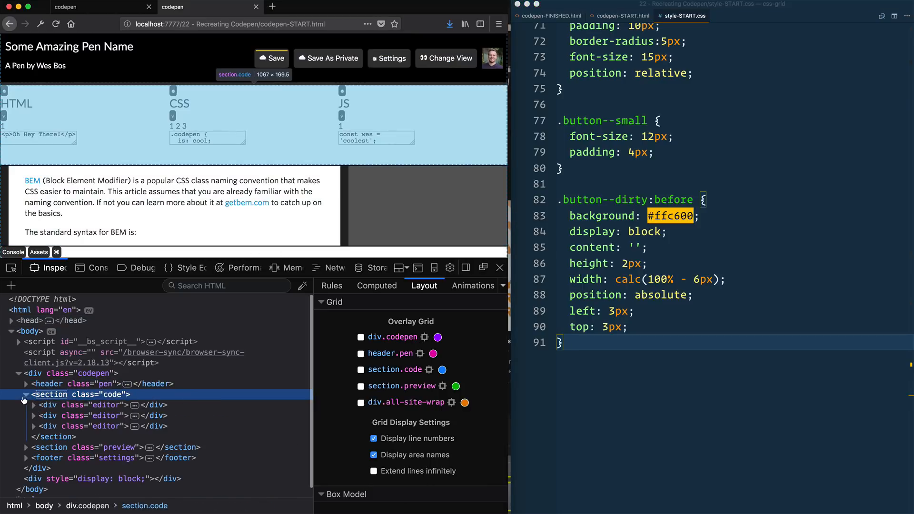
left_click(26, 404)
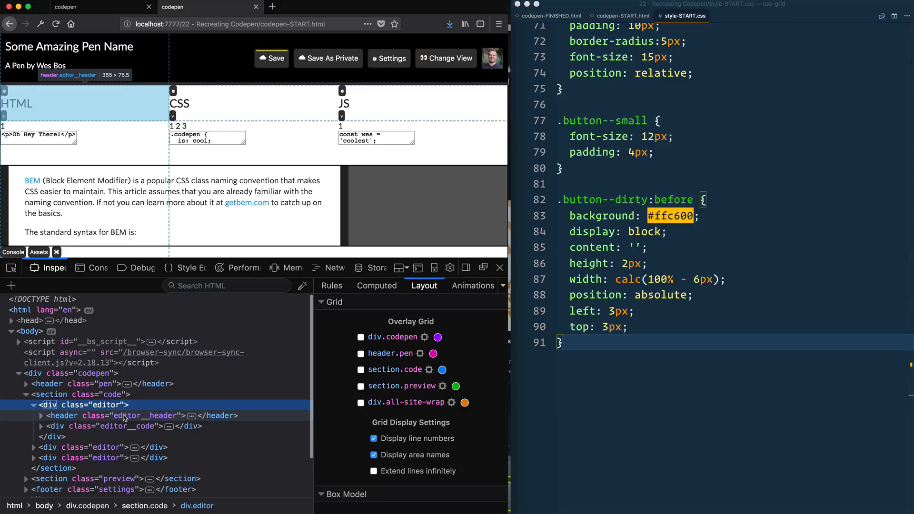
left_click(146, 415)
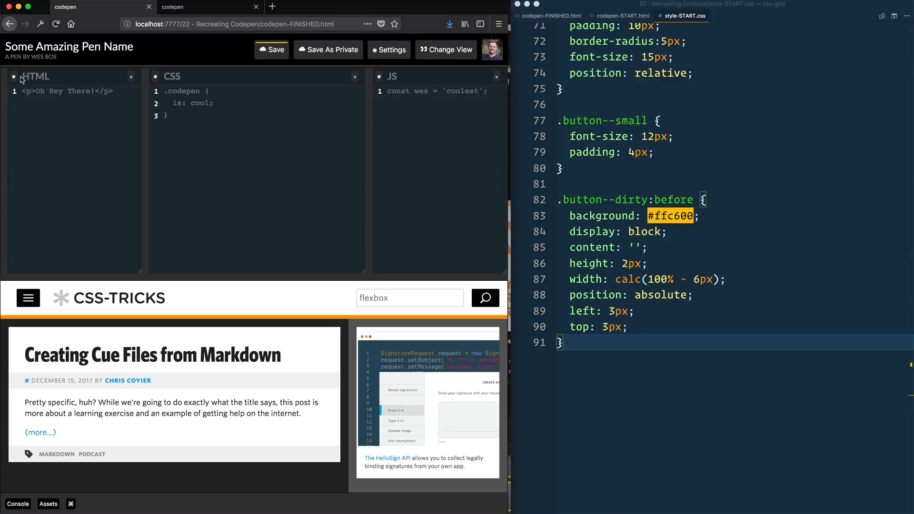
mouse_move(199, 8)
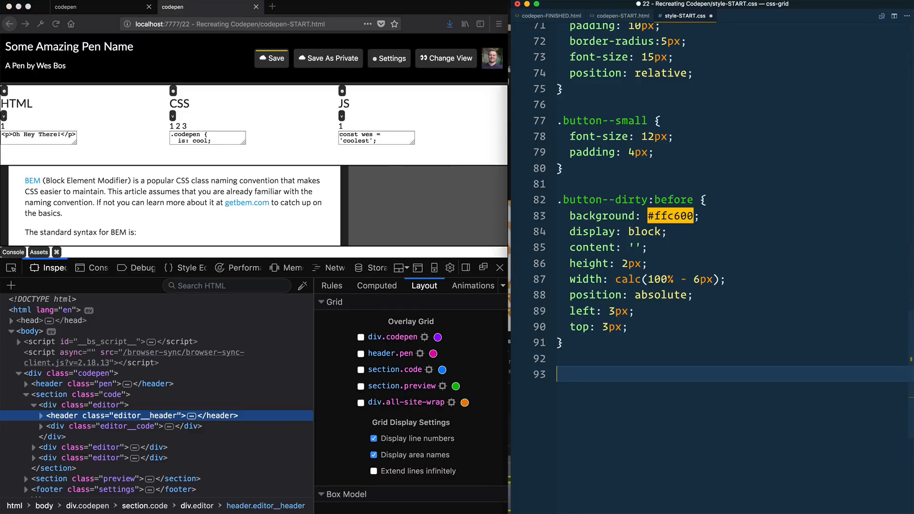
Create .editor__header as a grid with auto 1fr auto columns and centered items
type(".editor__header {")
type("display: grid;")
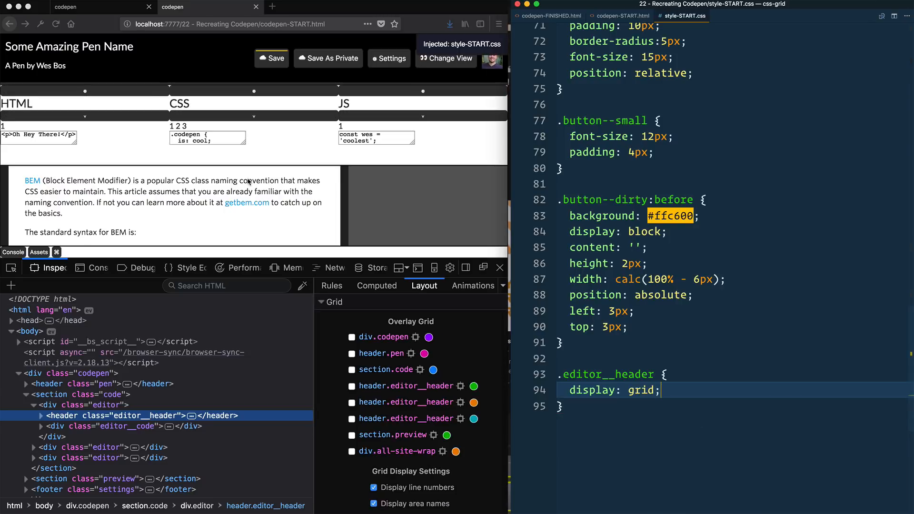
type("gtc")
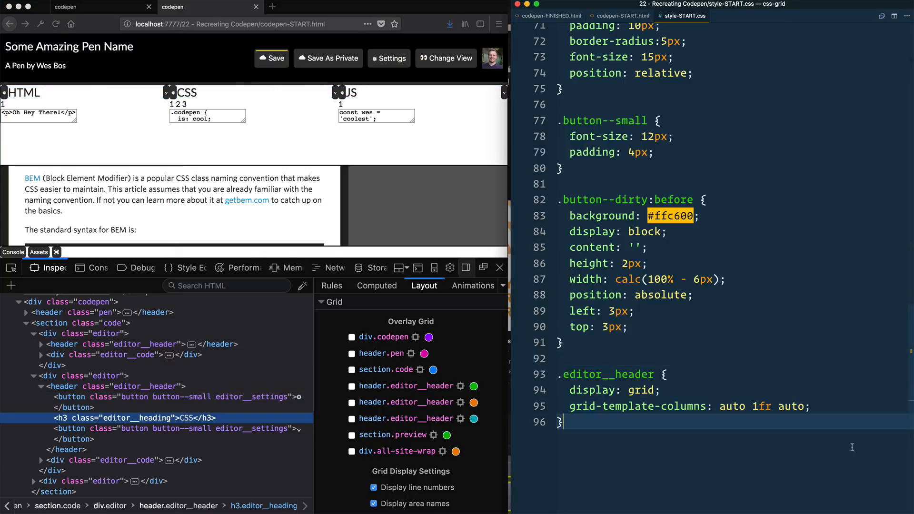
type("just")
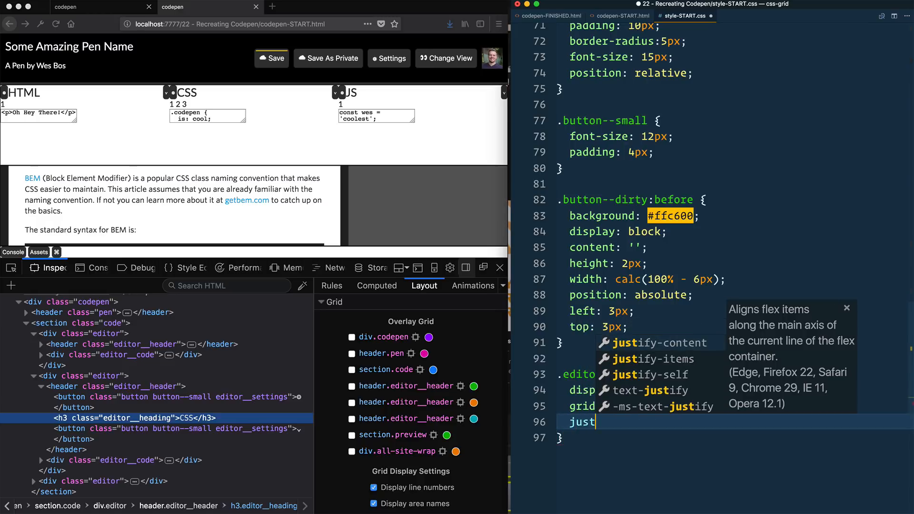
type("justify-items: center;")
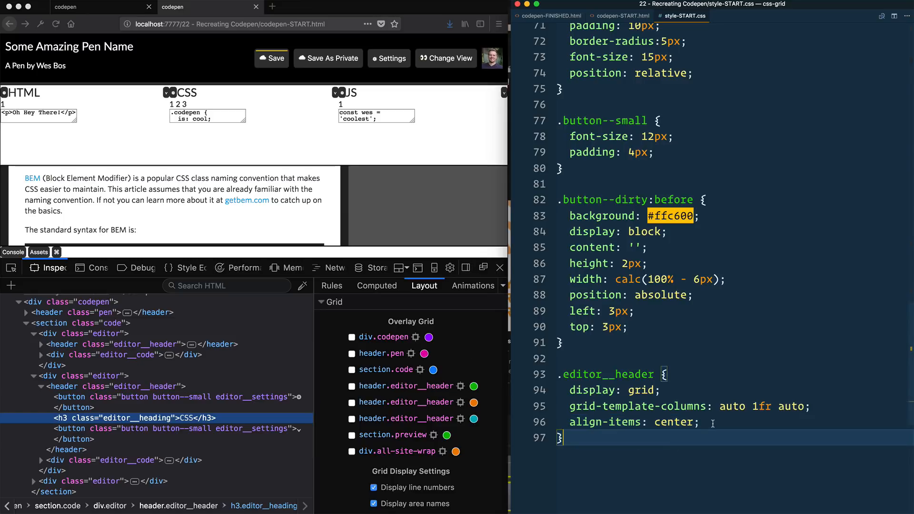
Give .editor__header 5px padding, 5px grid-gap and a faint background
type("padding: 5p")
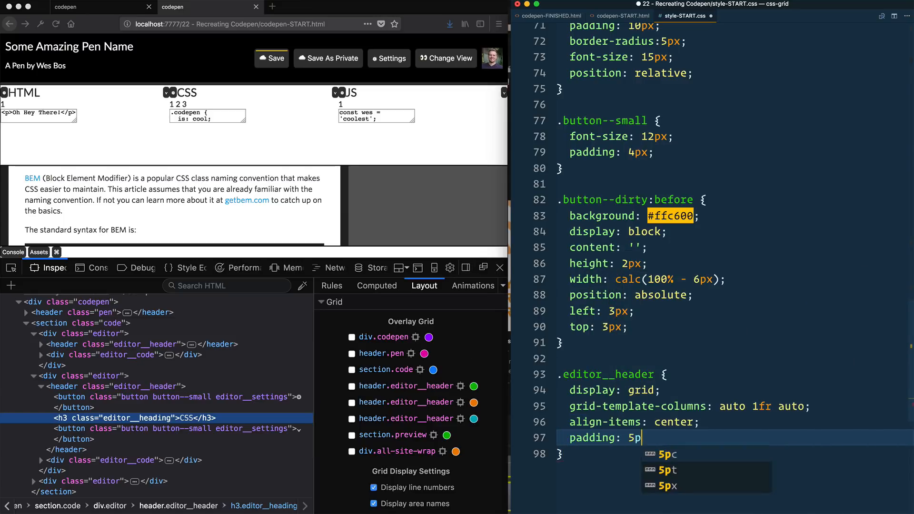
type("x;")
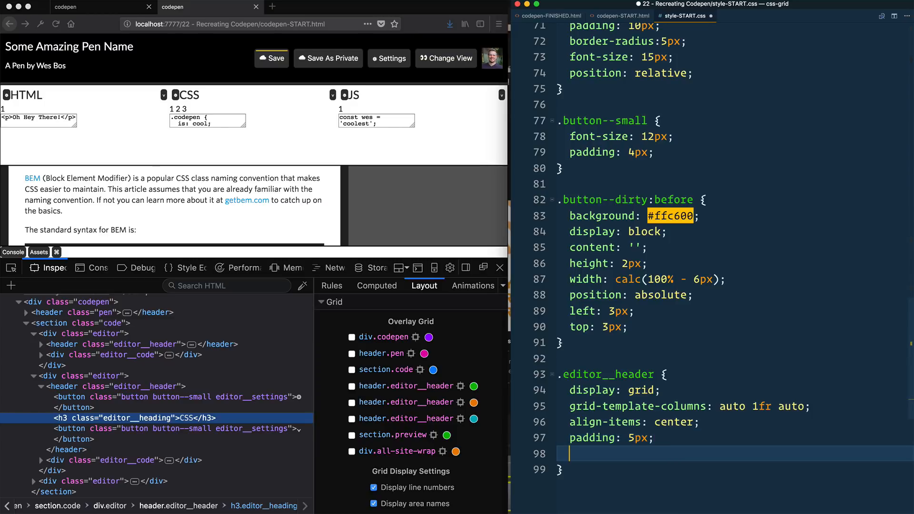
type("grid-gap:")
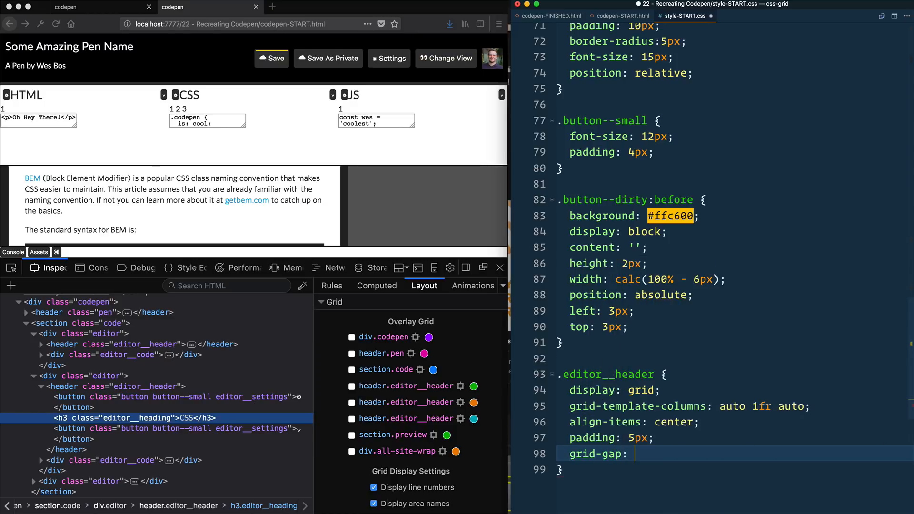
type("5px;")
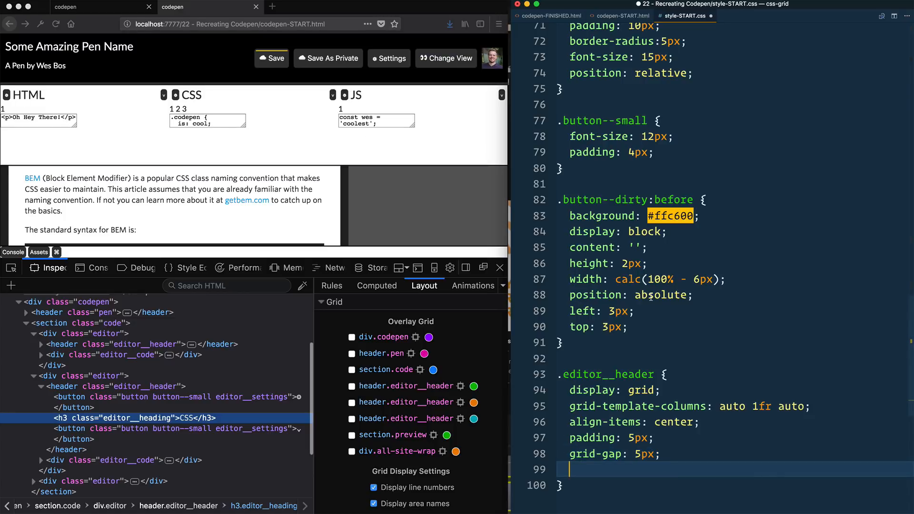
type("back")
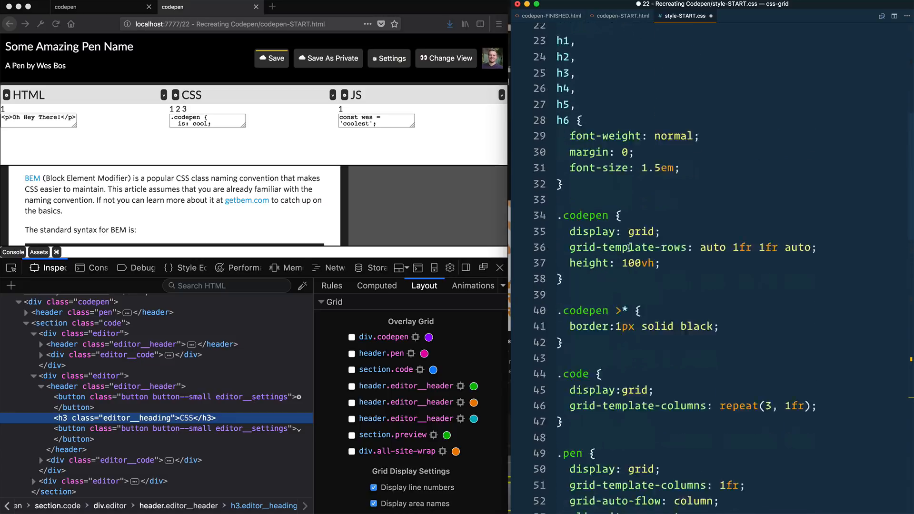
Add a Pen Header comment, a #1b2b34 background on .code and white text on .codepen
scroll("down", 3)
type("/* Editor! *")
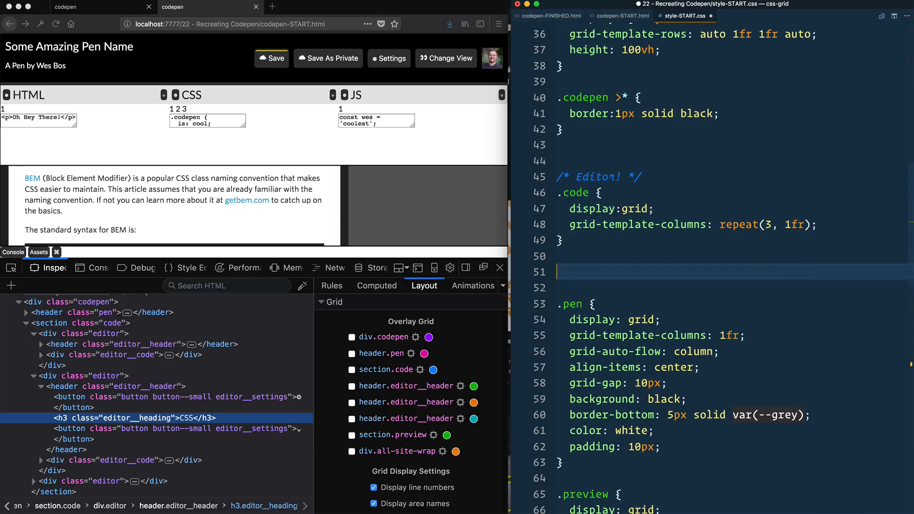
type("/* Pen H */")
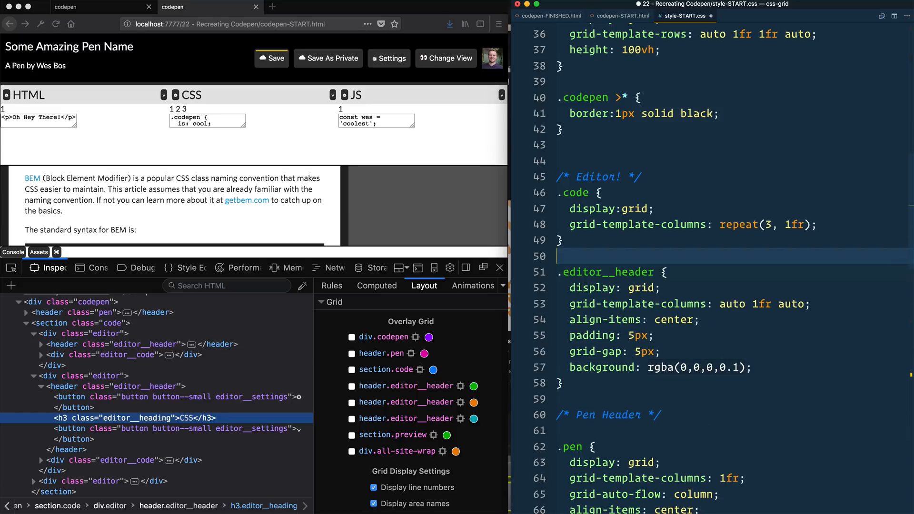
type("background:")
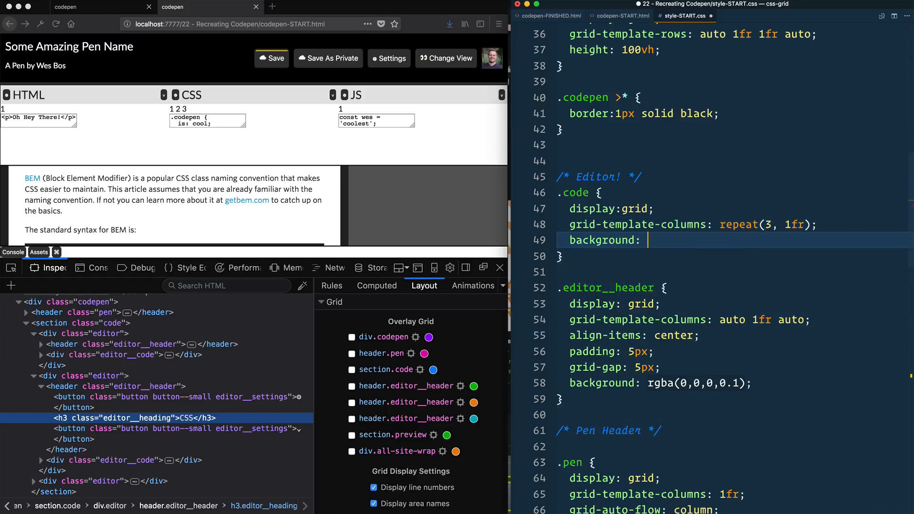
type("#")
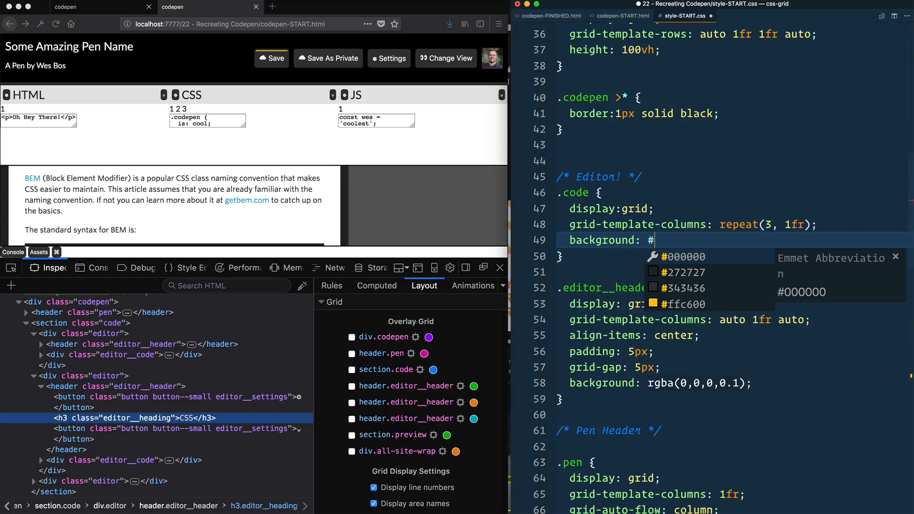
type("1b")
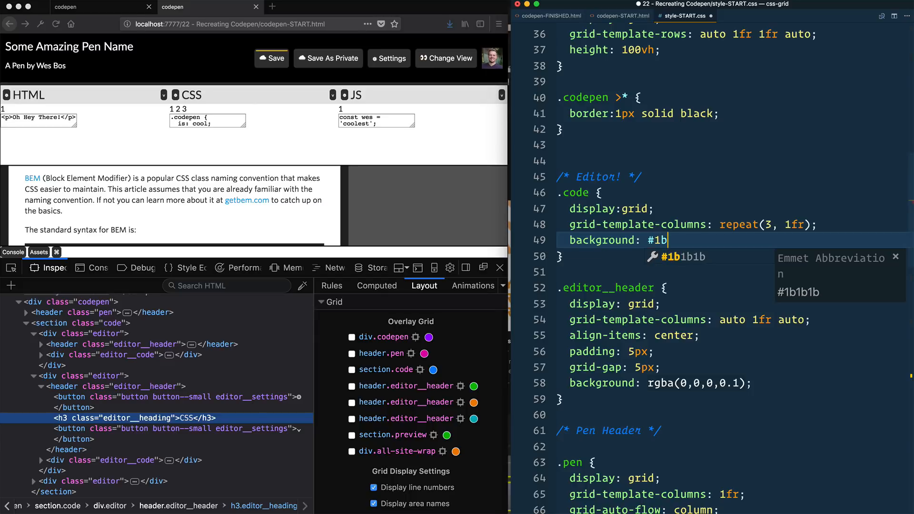
type("2b4")
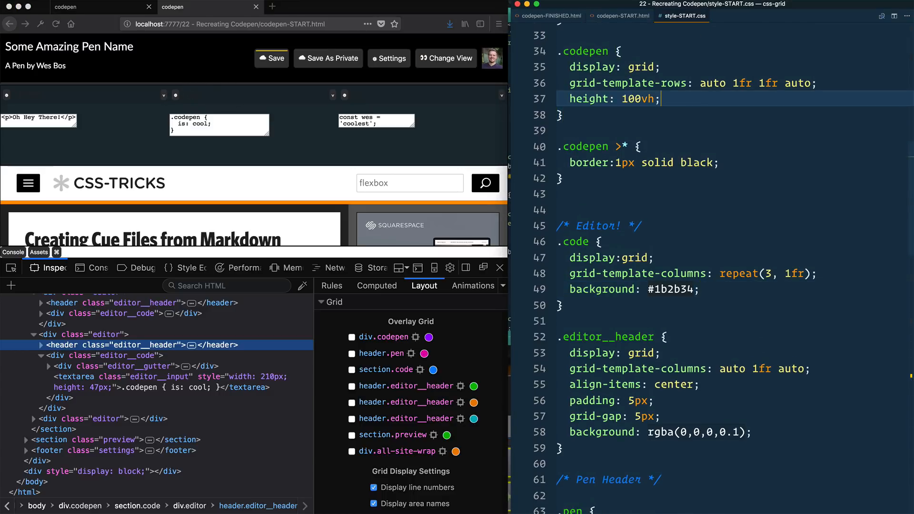
type("color: white;")
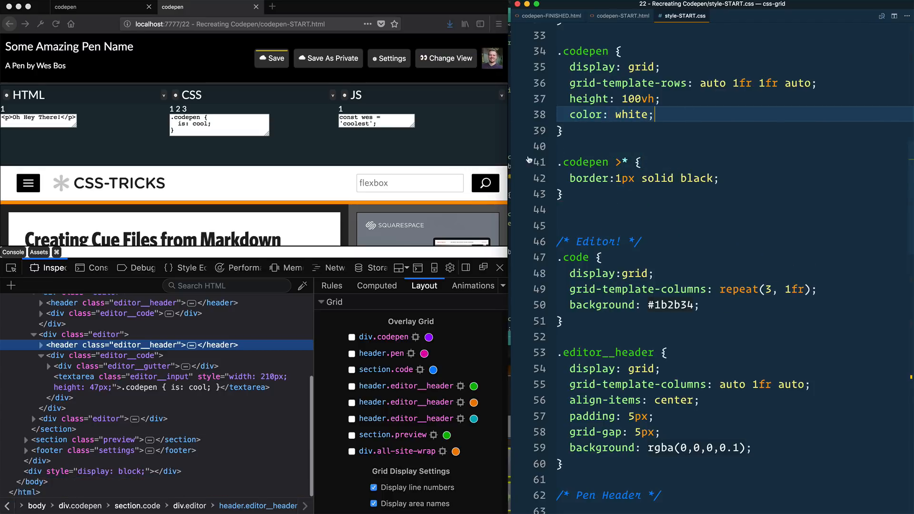
scroll("down", 3)
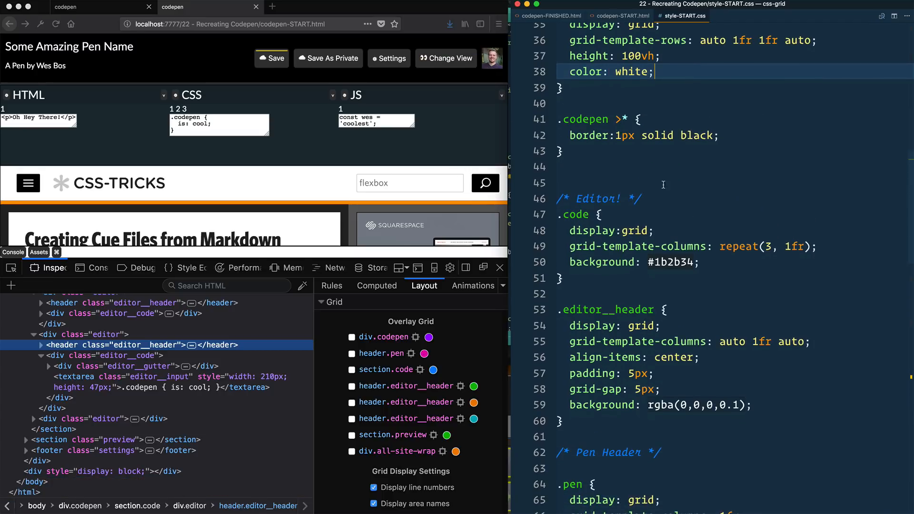
mouse_move(719, 223)
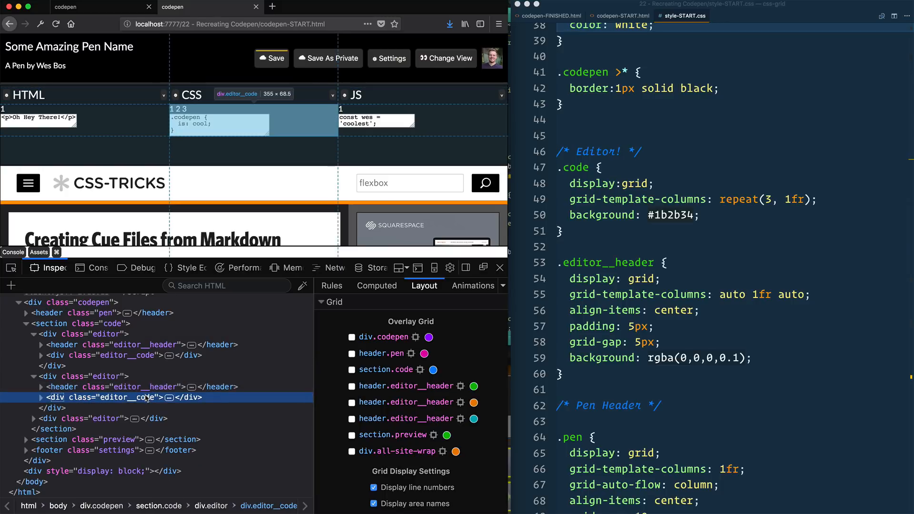
mouse_move(146, 402)
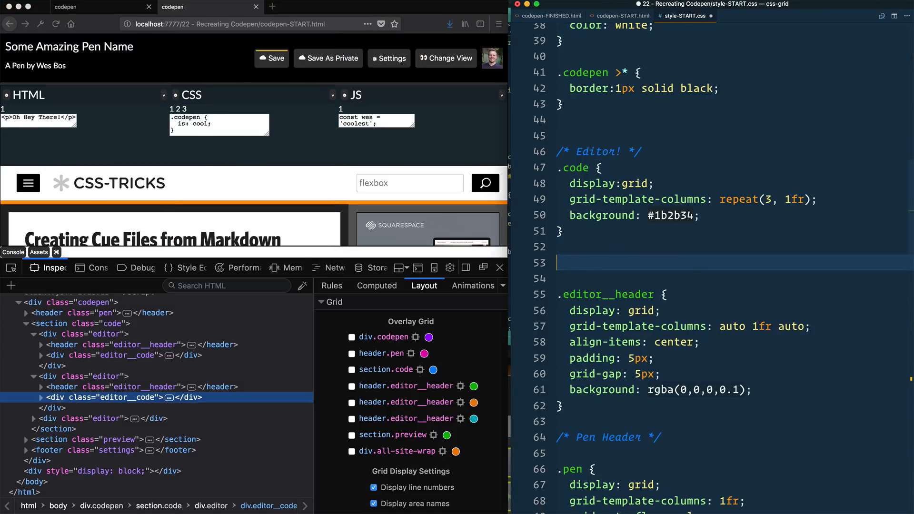
Write .editor { display: grid; grid-template-rows: auto 1fr; } and expand div.editor__code in the Inspector
type("grid;")
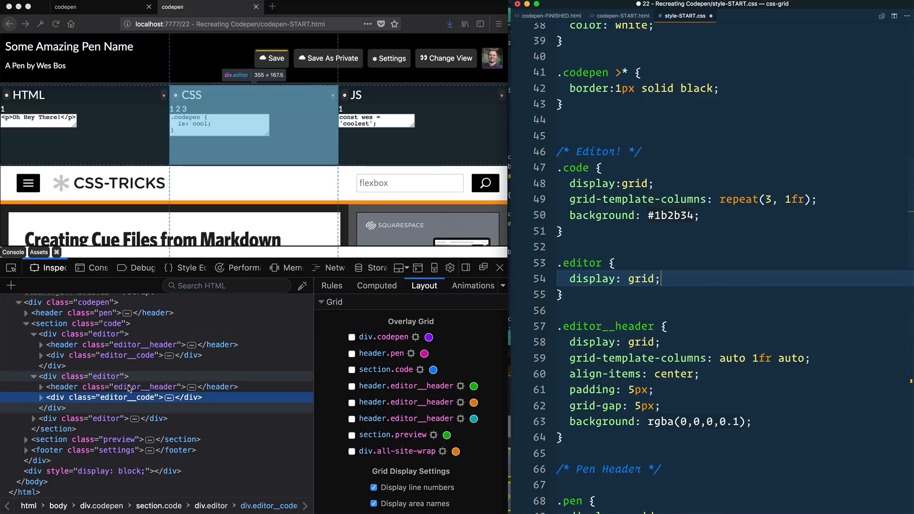
mouse_move(149, 387)
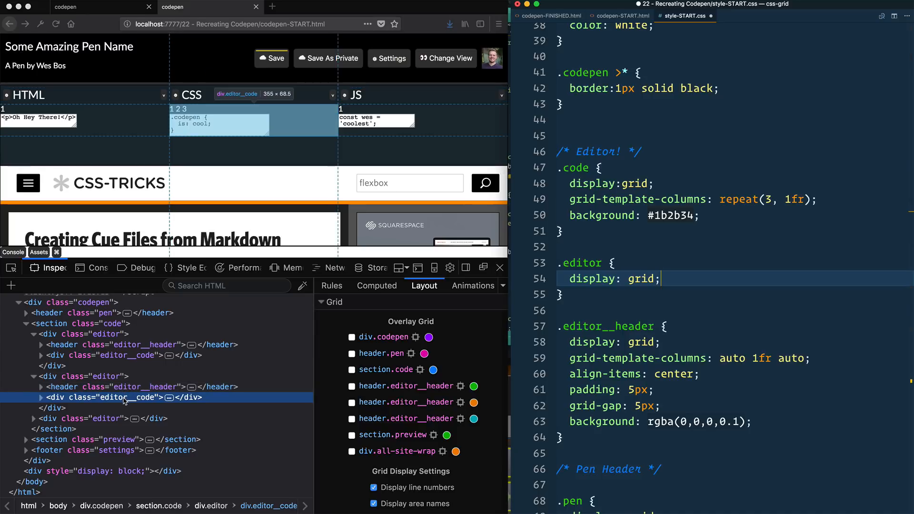
type("grid-template-rows:")
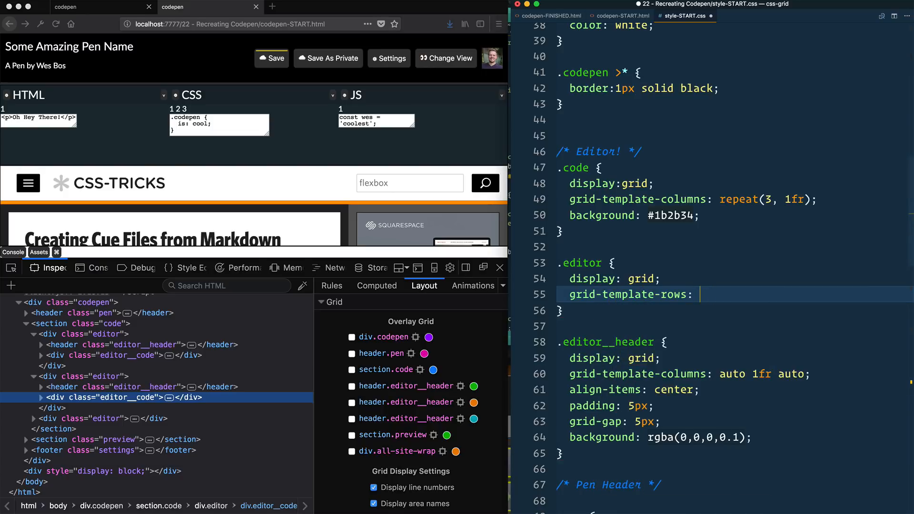
type("auto 1")
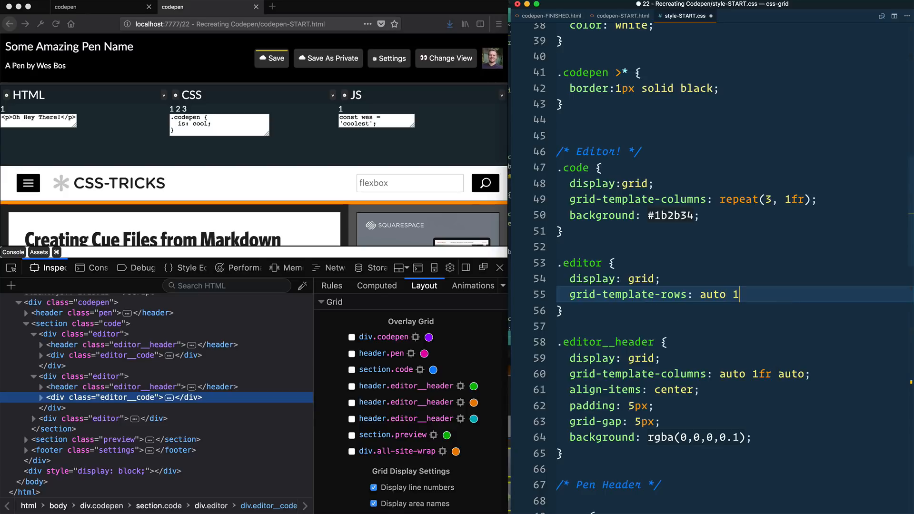
type("fr;")
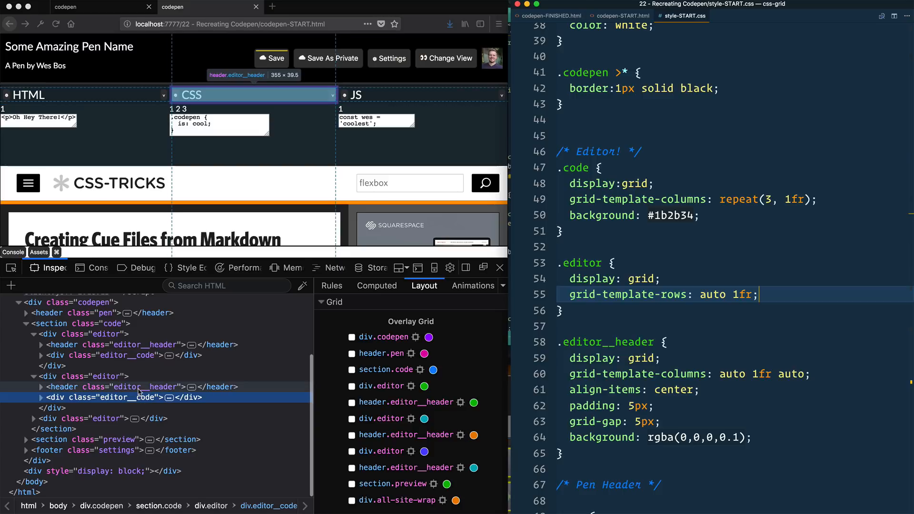
mouse_move(139, 394)
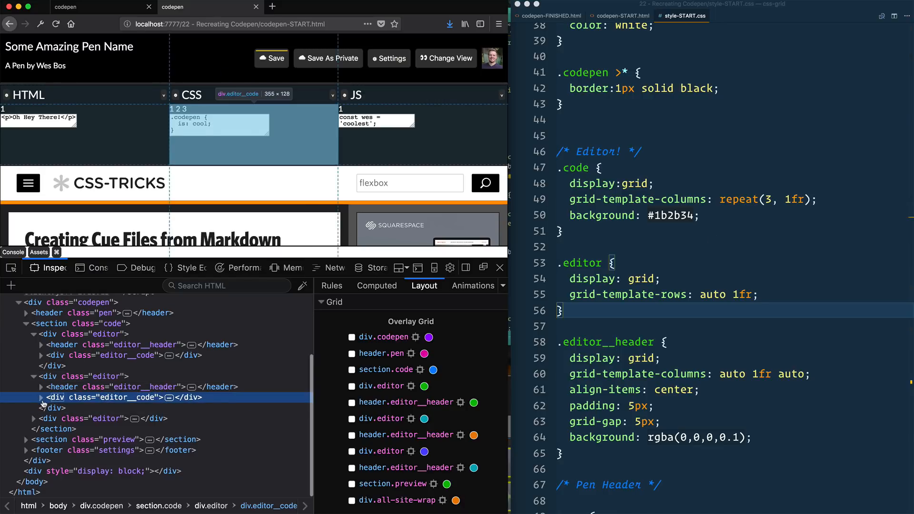
left_click(41, 397)
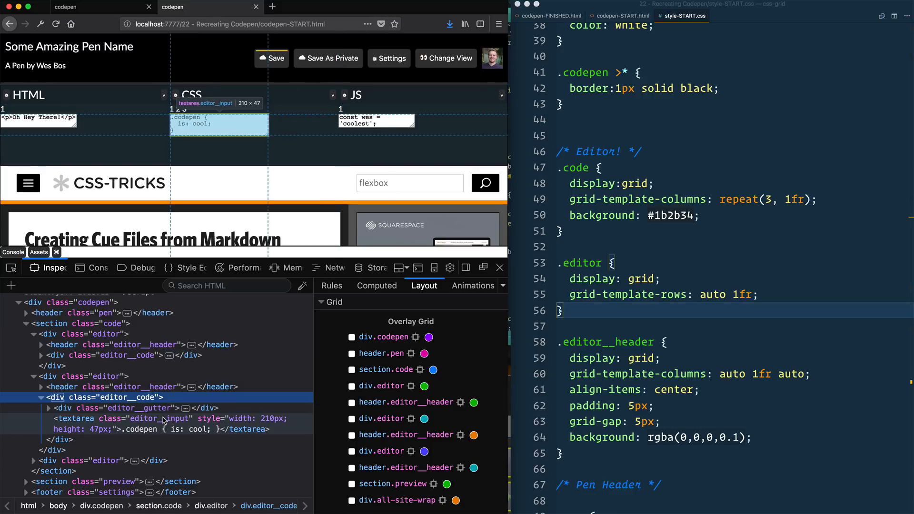
mouse_move(749, 380)
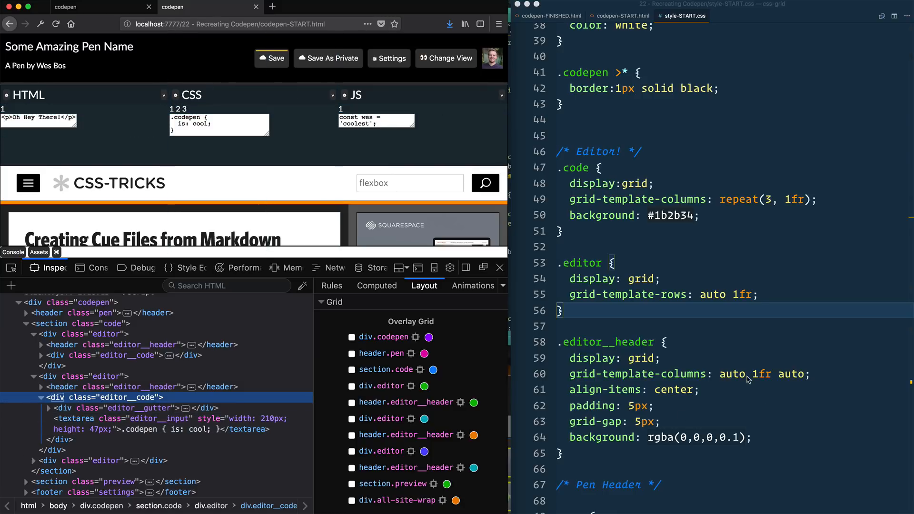
Write .editor__code { display: grid; grid-template-columns: auto 1fr; } and check the gutter markup
type(".editor__code {")
type("display")
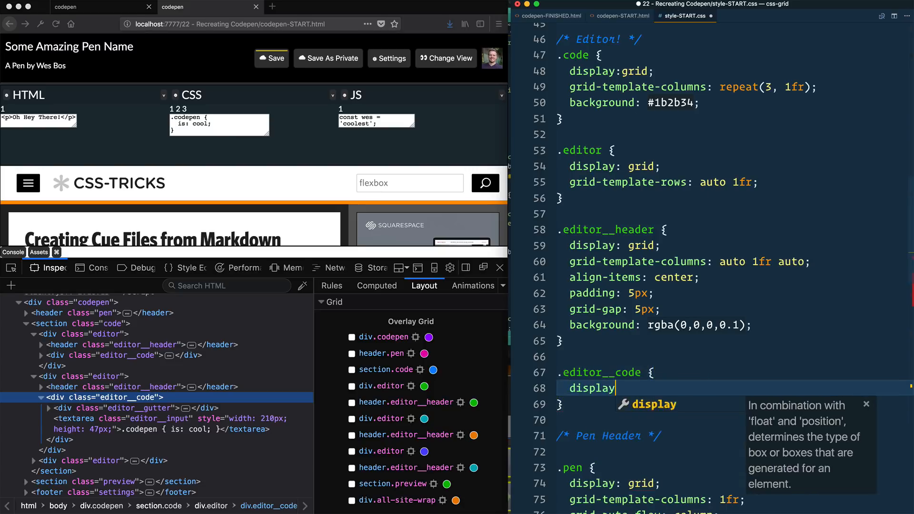
type(": grid;")
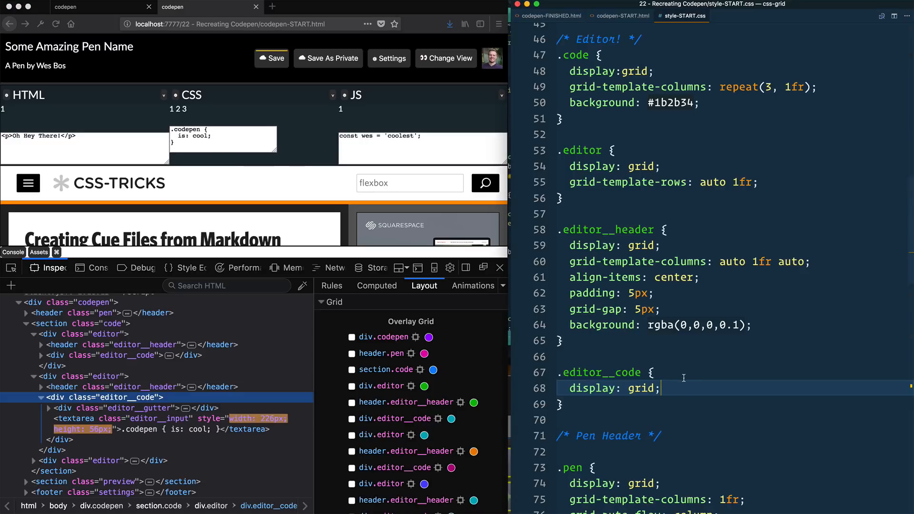
type("grid-template-columns:")
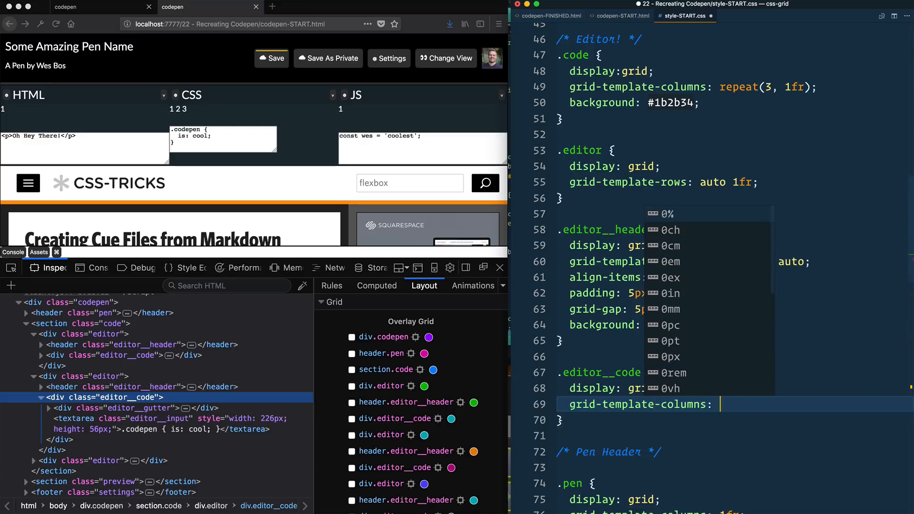
type("auto 1fr;")
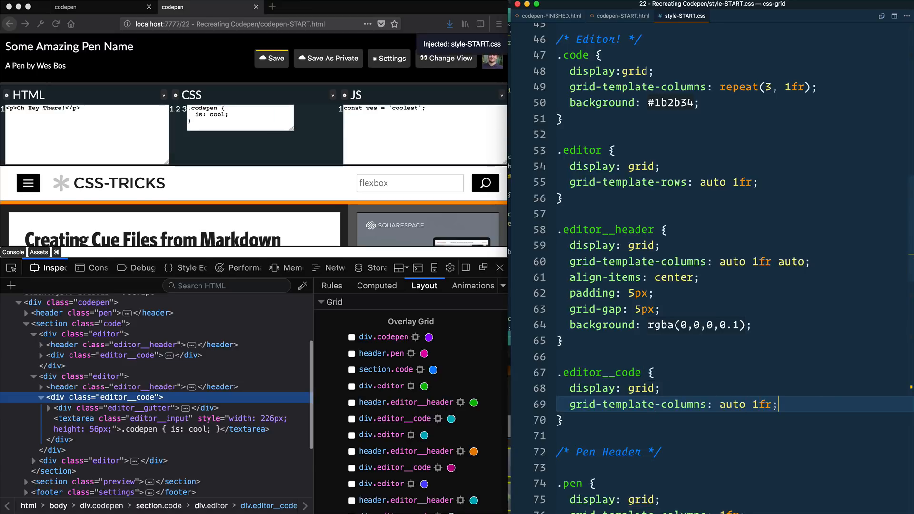
mouse_move(285, 146)
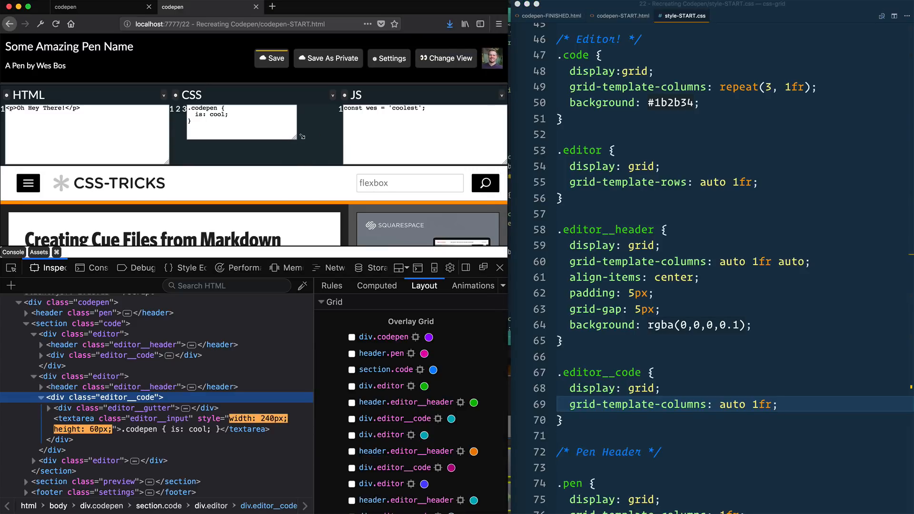
left_click_drag(298, 138, 279, 139)
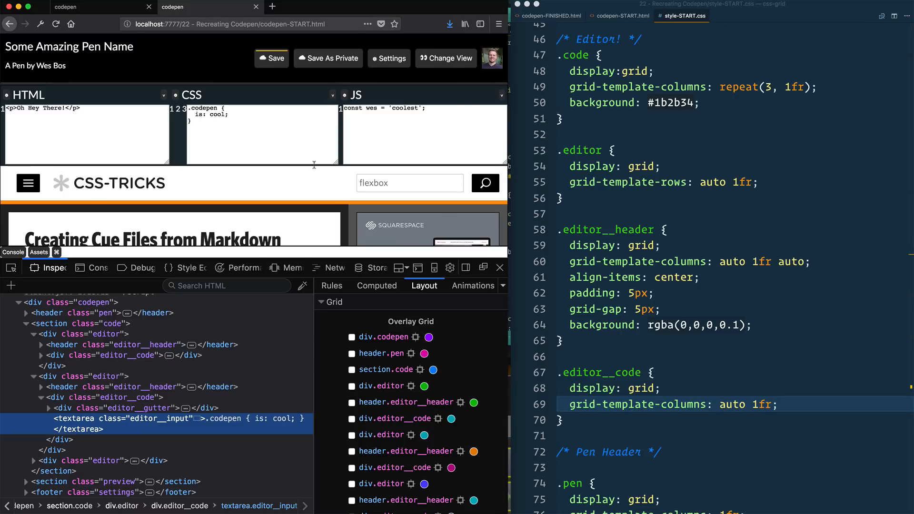
left_click(41, 407)
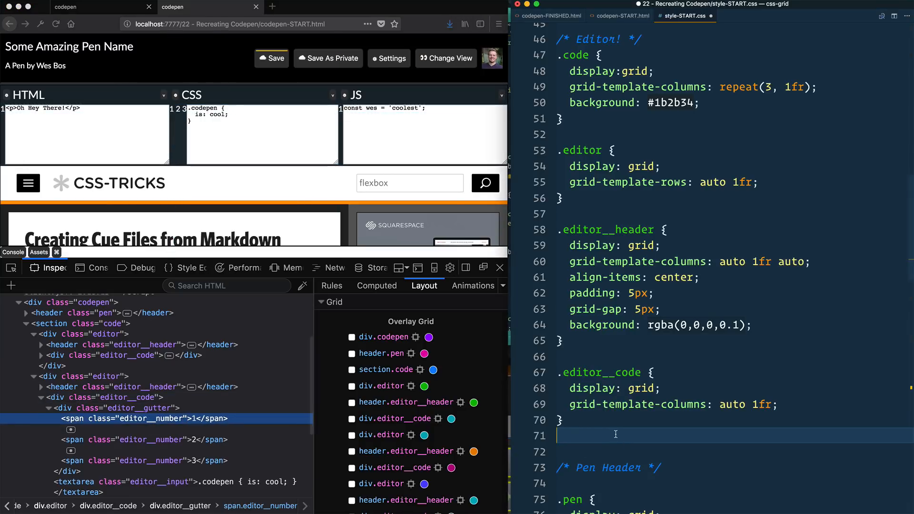
Give .editor__number display: block and 0 10px padding
type("db")
type("padding: 0 a")
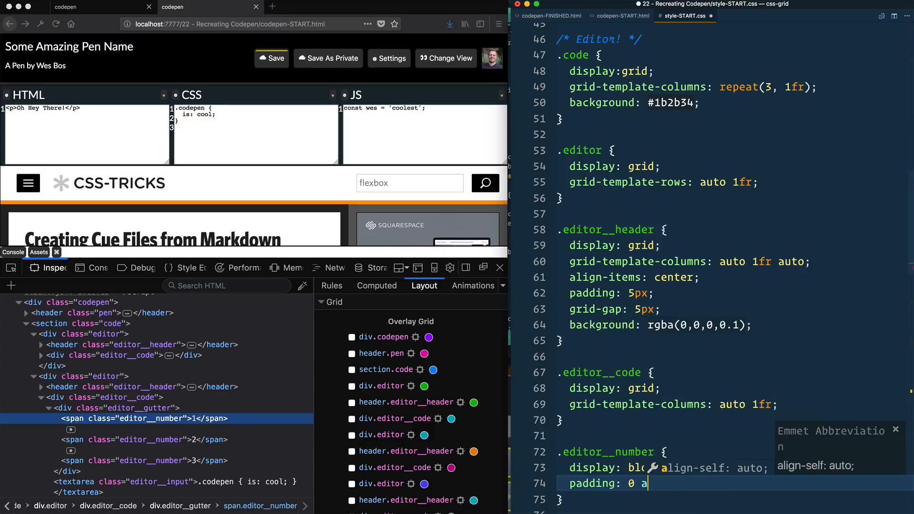
type("10px;")
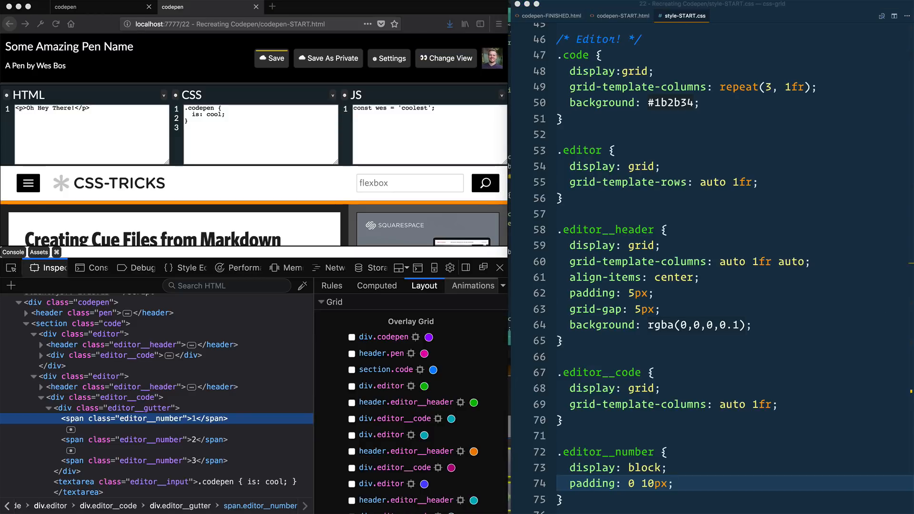
scroll("down", 3)
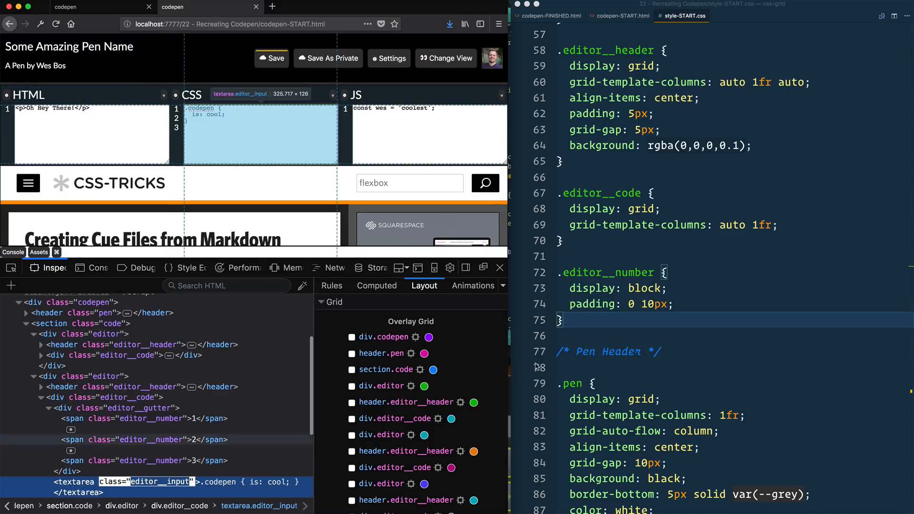
Start a .editor__input rule with resize none, no background and border 0
type(".editor__input {")
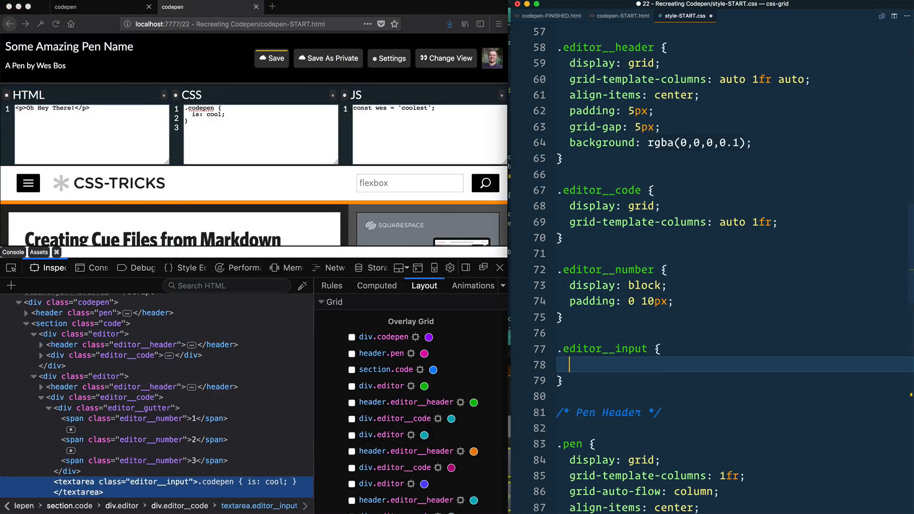
type("resize: none;")
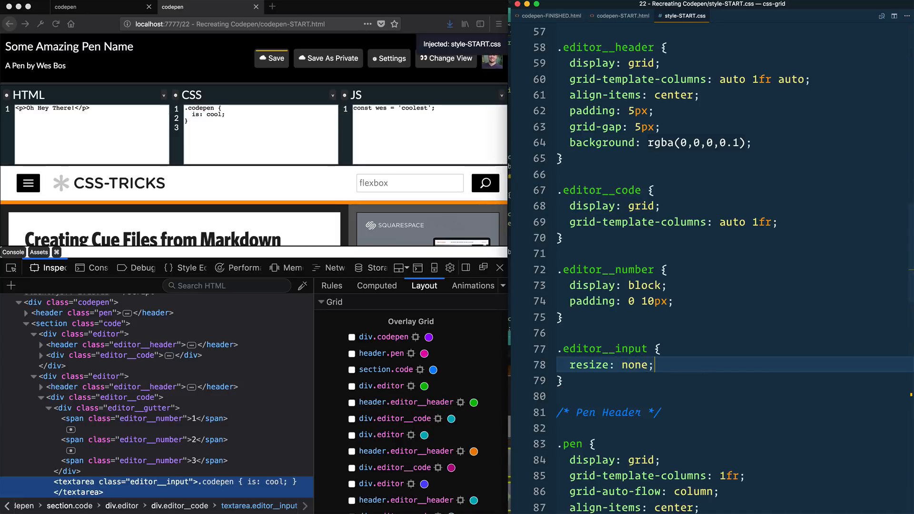
type("background: no")
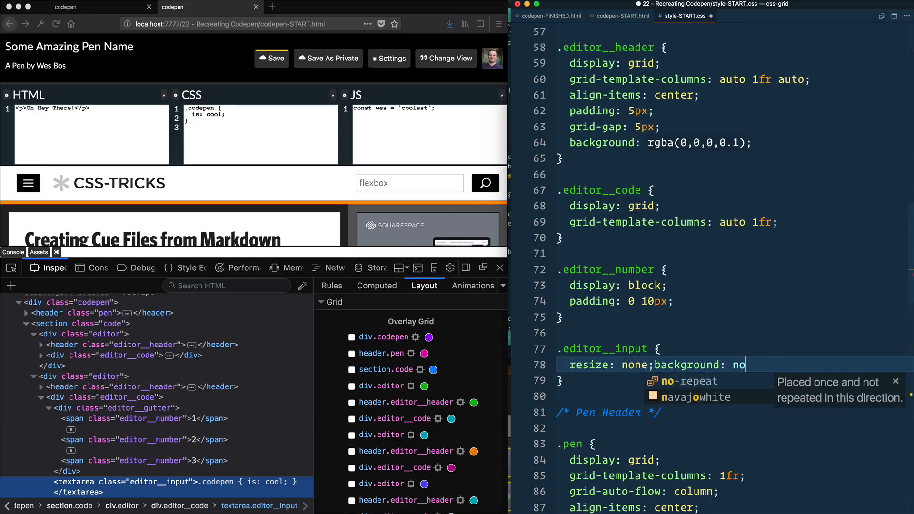
type("ne;")
type("border:")
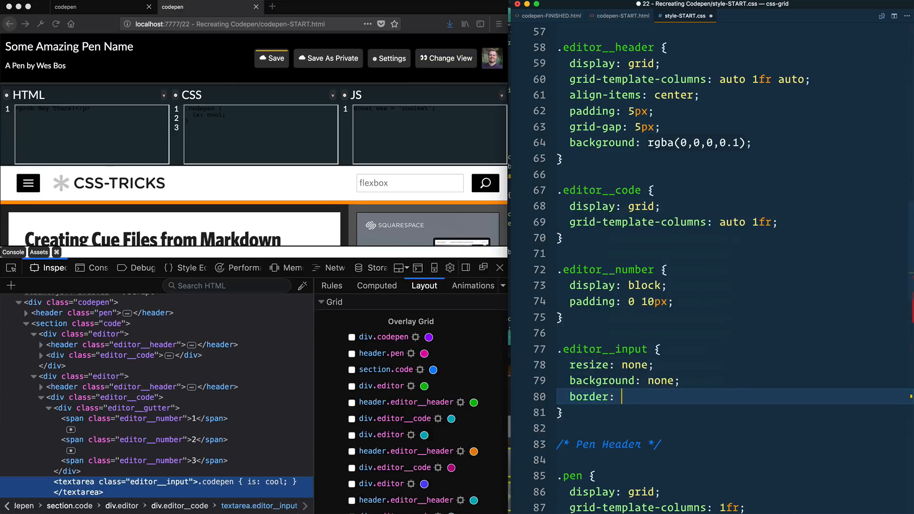
type("0;")
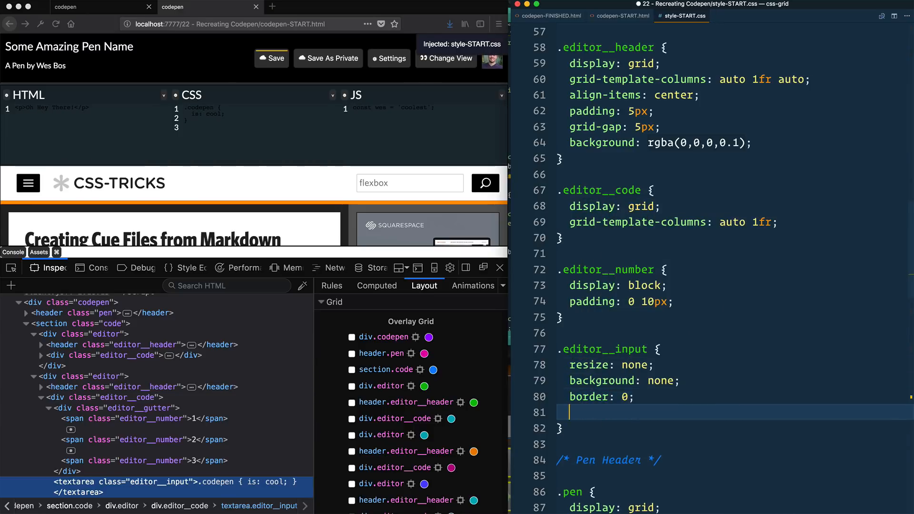
Give .editor__input grey 16px text and a 19px line height
type("color: grey;")
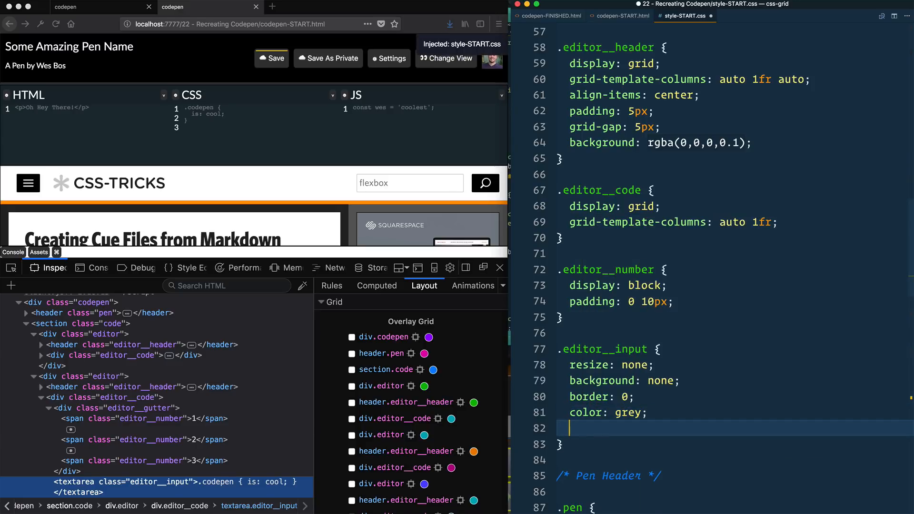
type("font-size: 16px;")
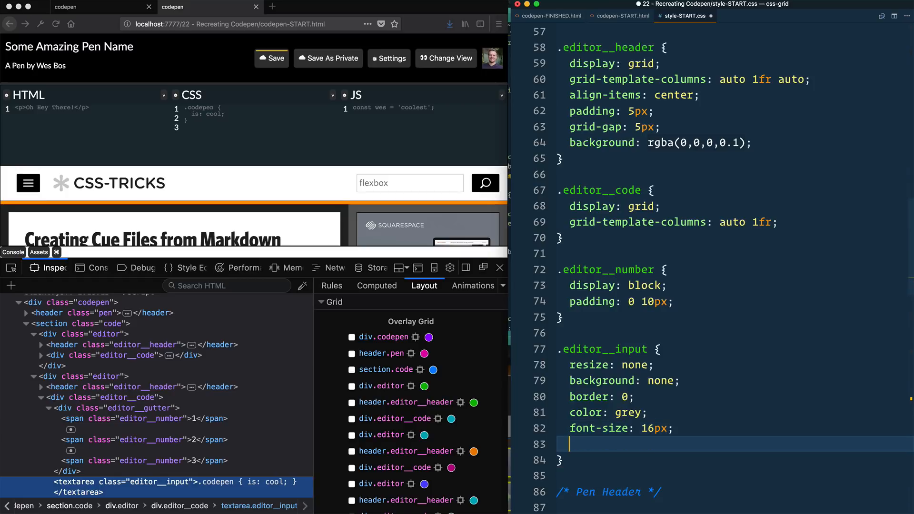
type("lh25")
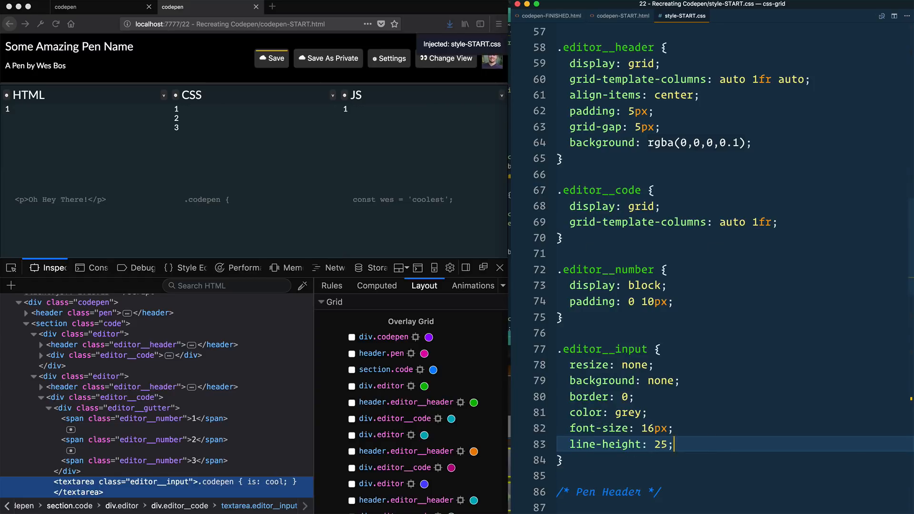
type("px")
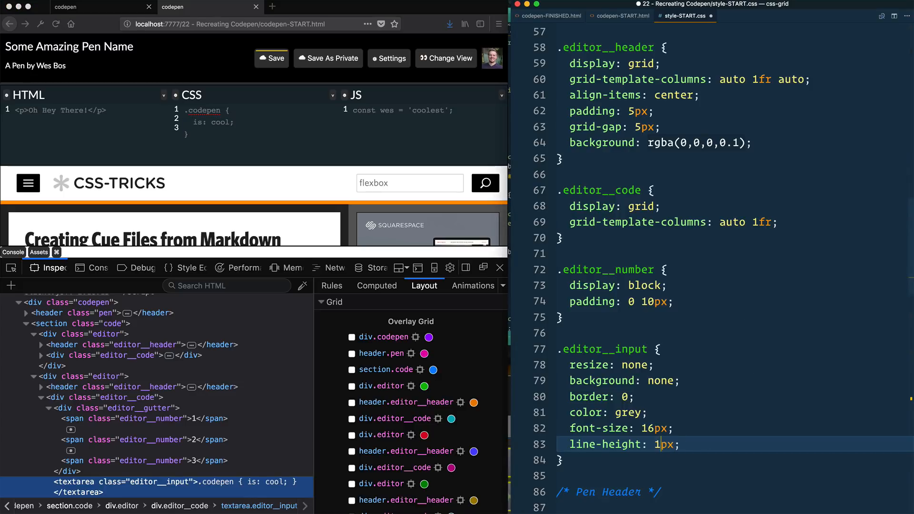
type("6")
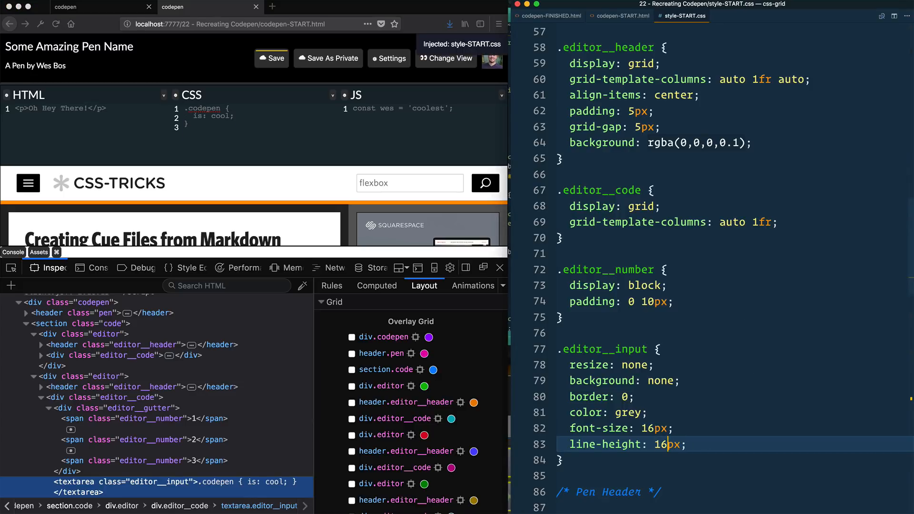
type("18")
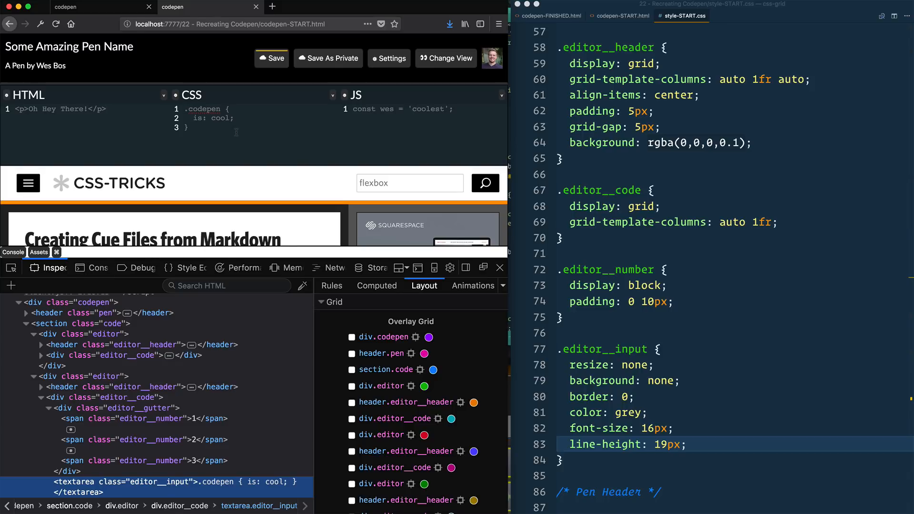
mouse_move(206, 269)
type(".sett")
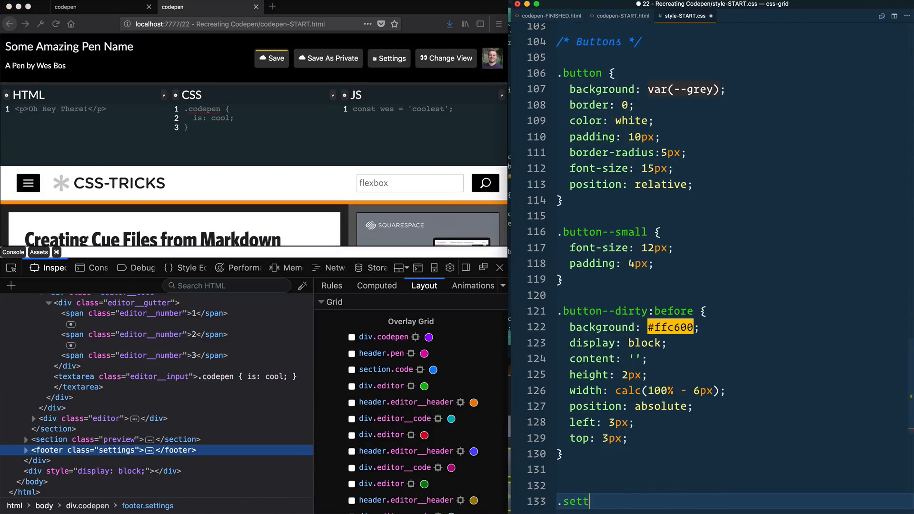
Add a .settings rule with 5px padding, black background and a 1px solid grey top border
type("padding: 5px;")
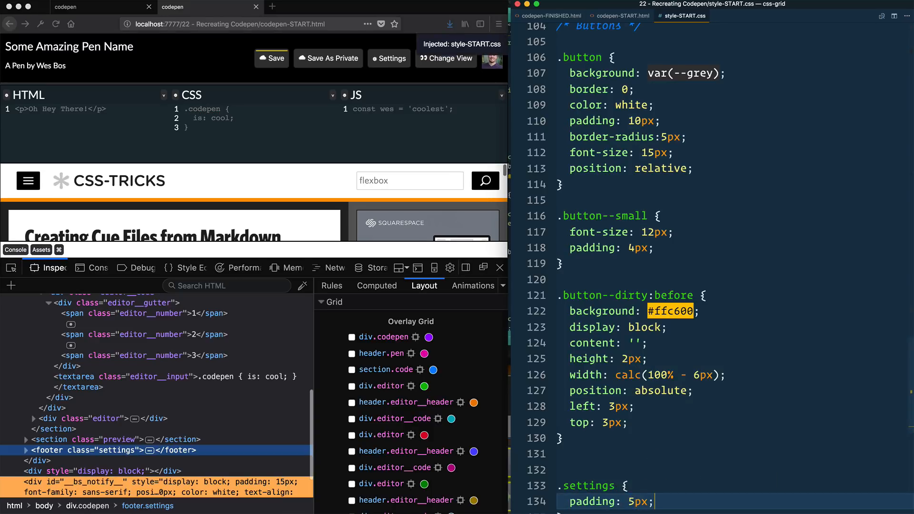
type("background: var(--grey);")
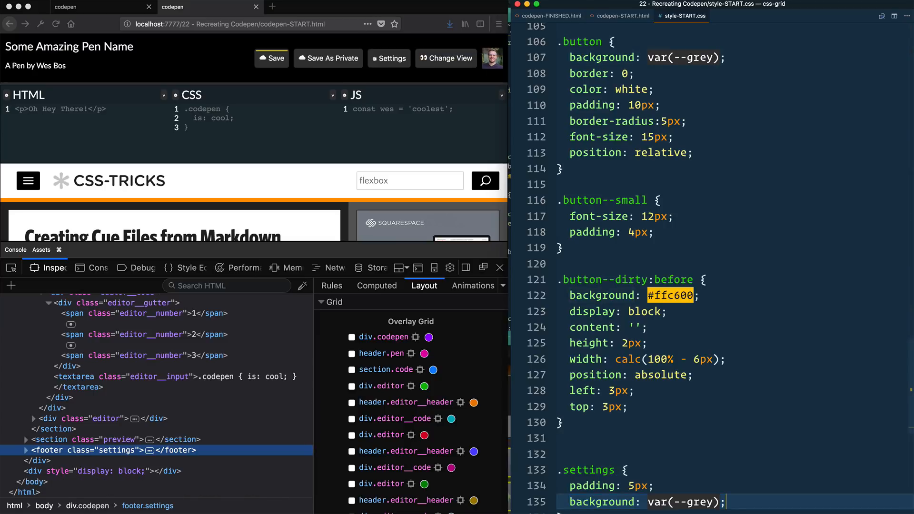
type("black")
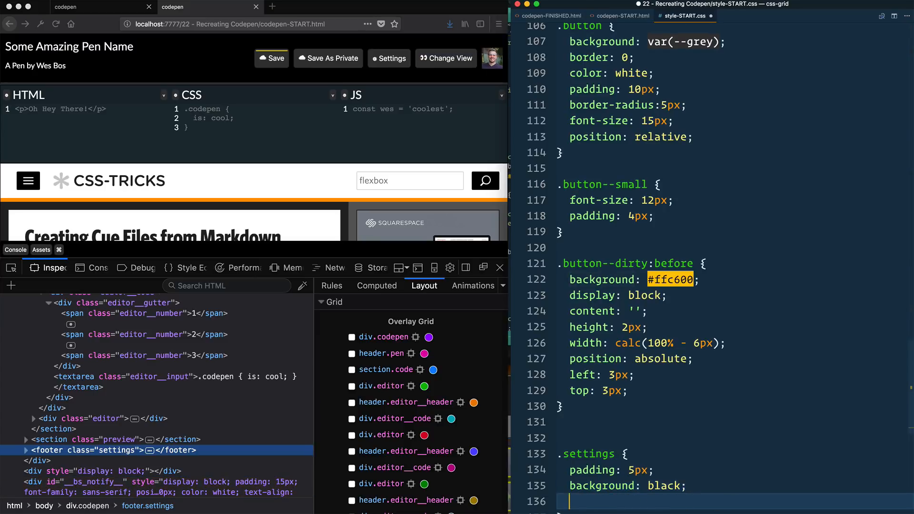
type("border-top: 1px solid grey;")
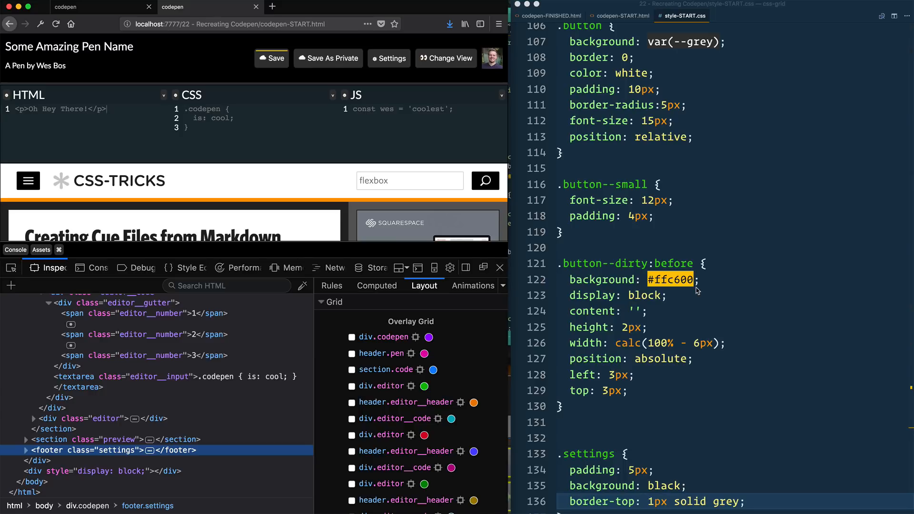
mouse_move(639, 225)
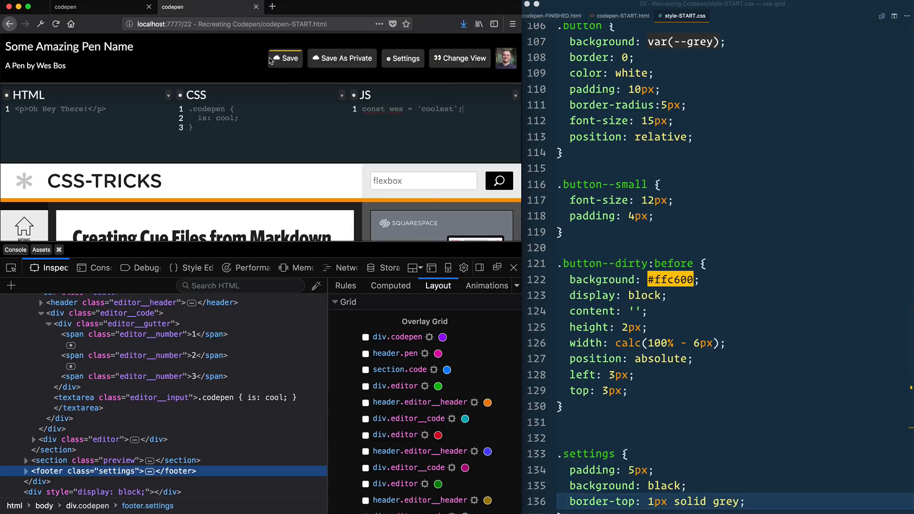
mouse_move(570, 193)
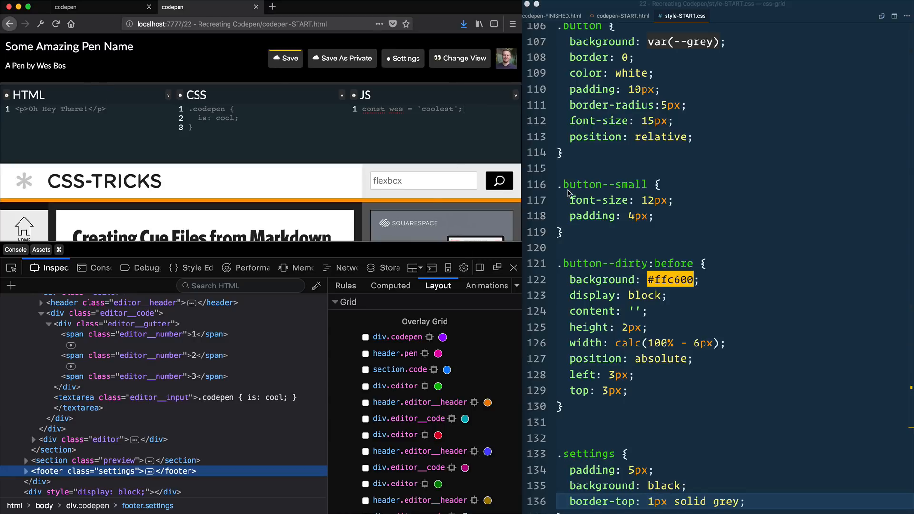
mouse_move(731, 228)
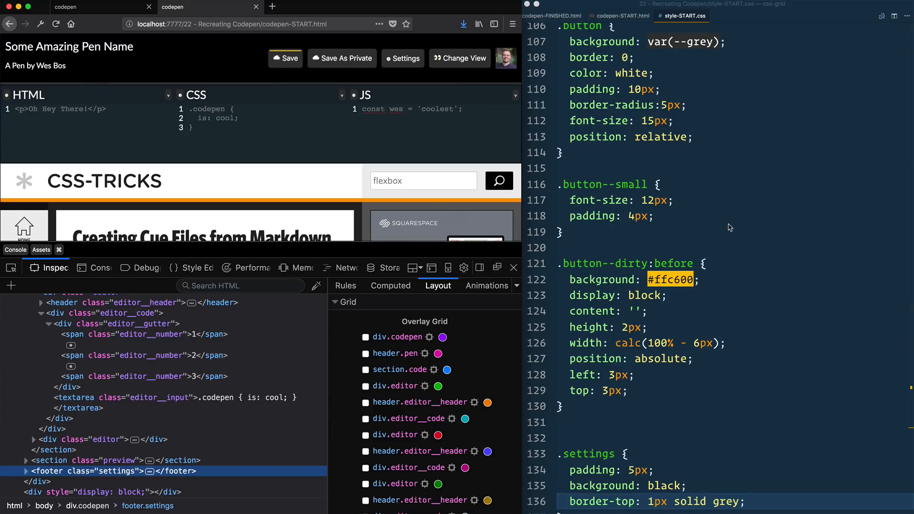